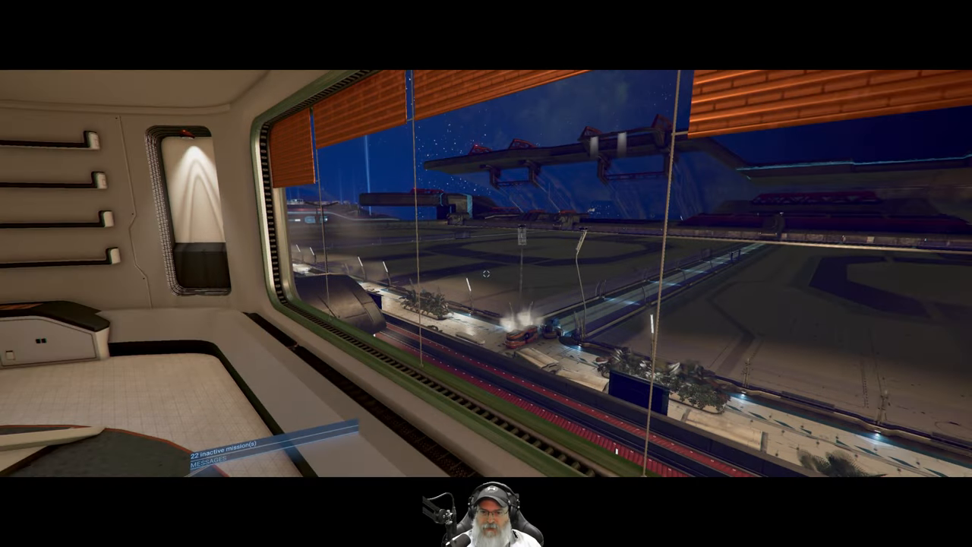
pyautogui.moveTo(486, 273)
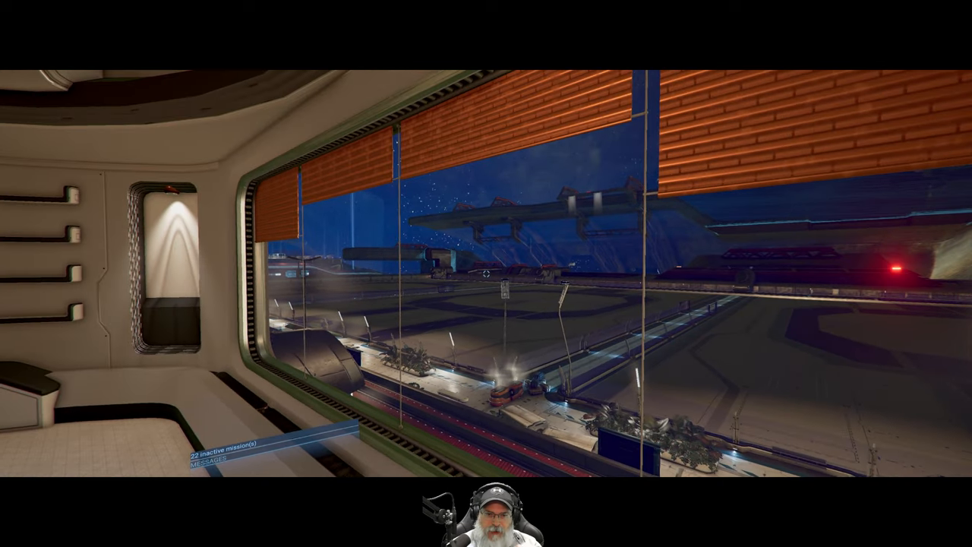
pyautogui.moveTo(486, 274)
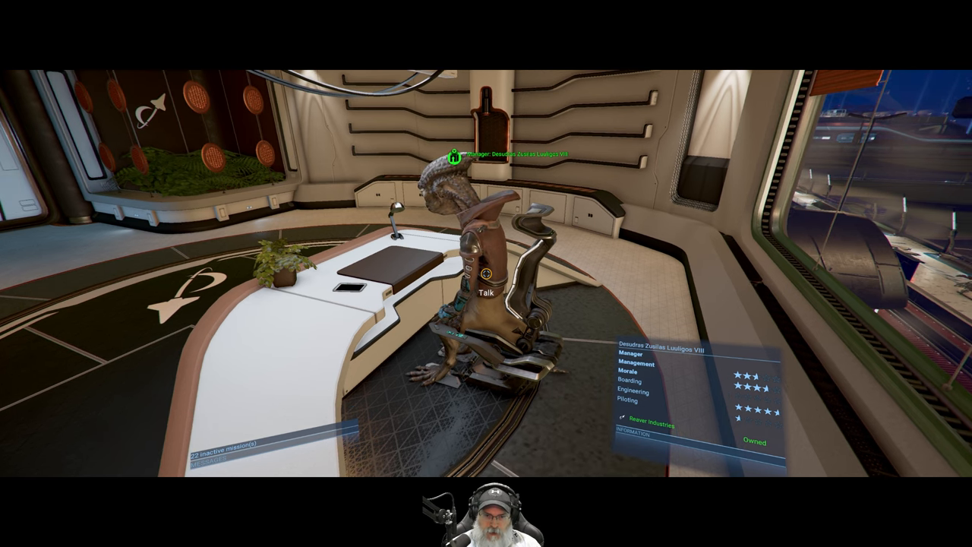
pyautogui.moveTo(486, 274)
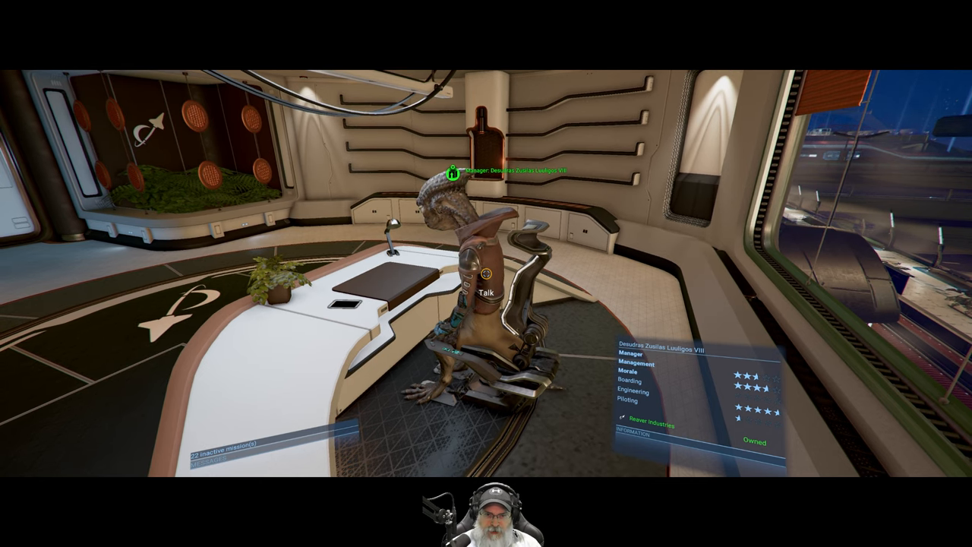
pyautogui.moveTo(486, 273)
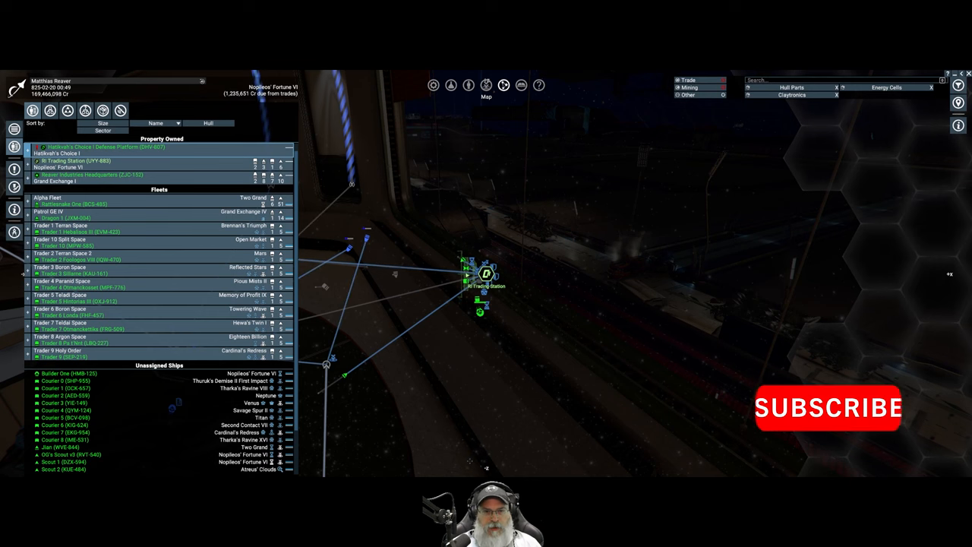
# Bring up the Logical Station Overview for RI Trading Station from Property Owned.
pyautogui.rightClick(84, 167)
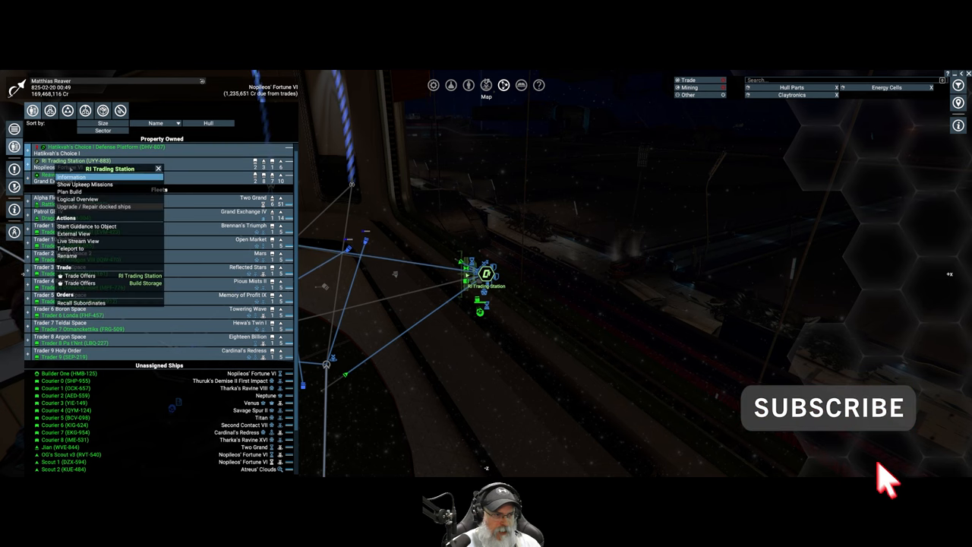
pyautogui.click(77, 199)
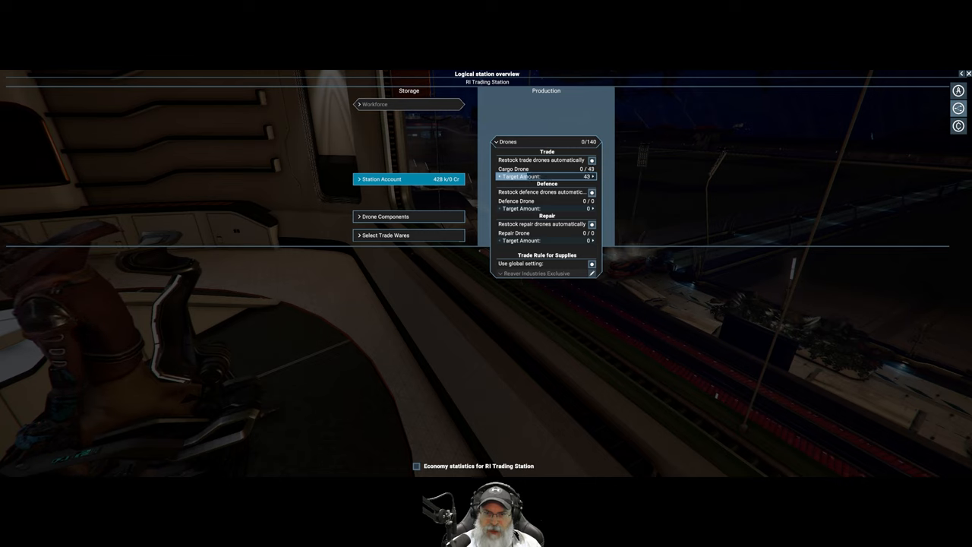
# Set target amounts for the station's trade, defence and repair drones.
pyautogui.click(386, 215)
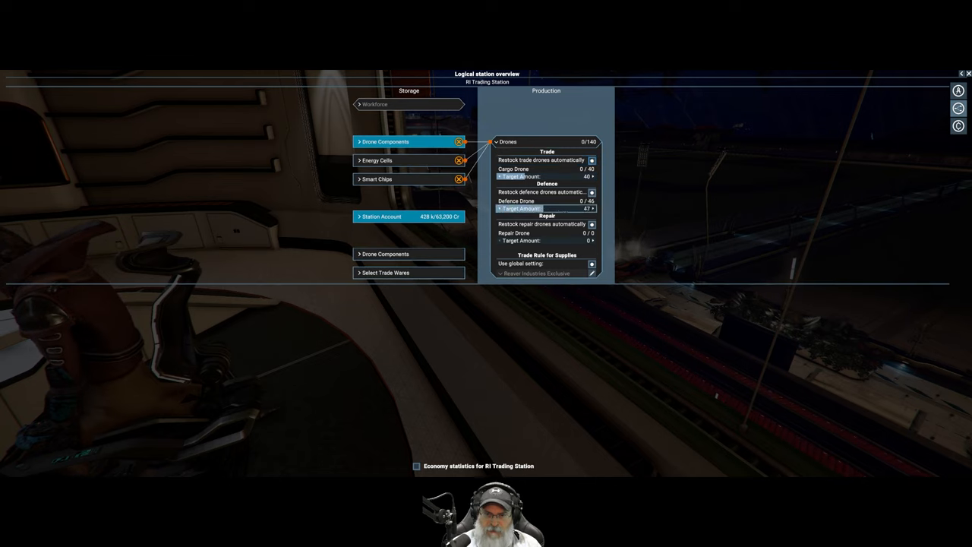
pyautogui.click(593, 208)
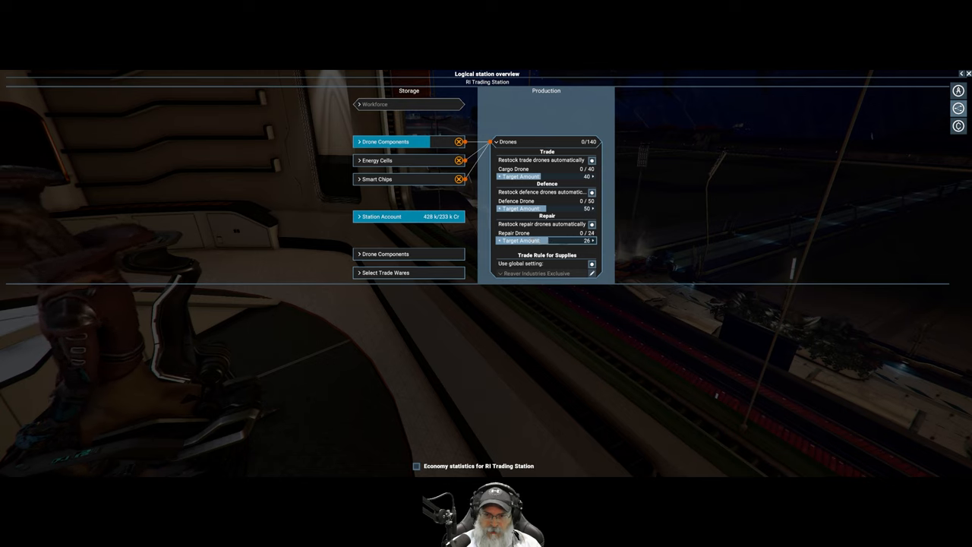
pyautogui.click(591, 240)
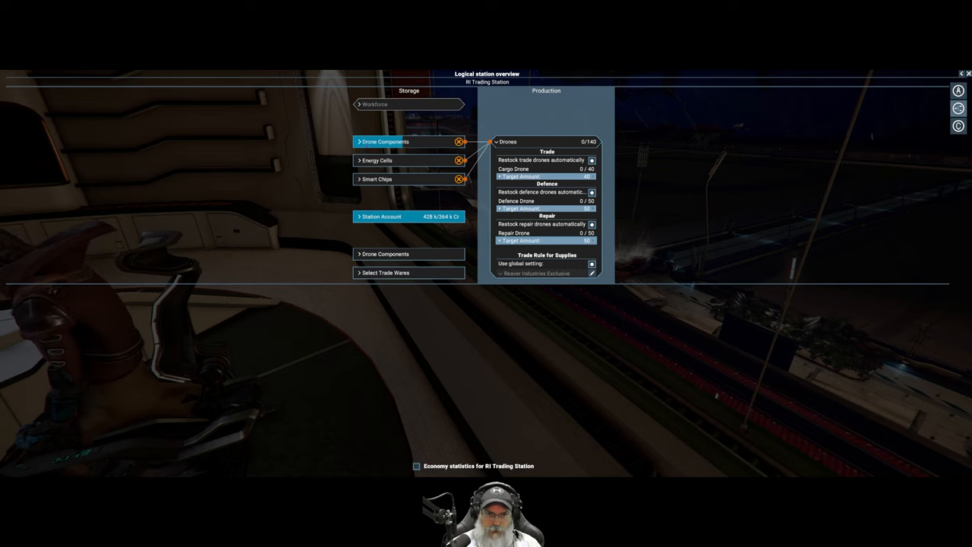
# Collapse the drone settings and review the Drone Components storage and ware entry.
pyautogui.click(495, 141)
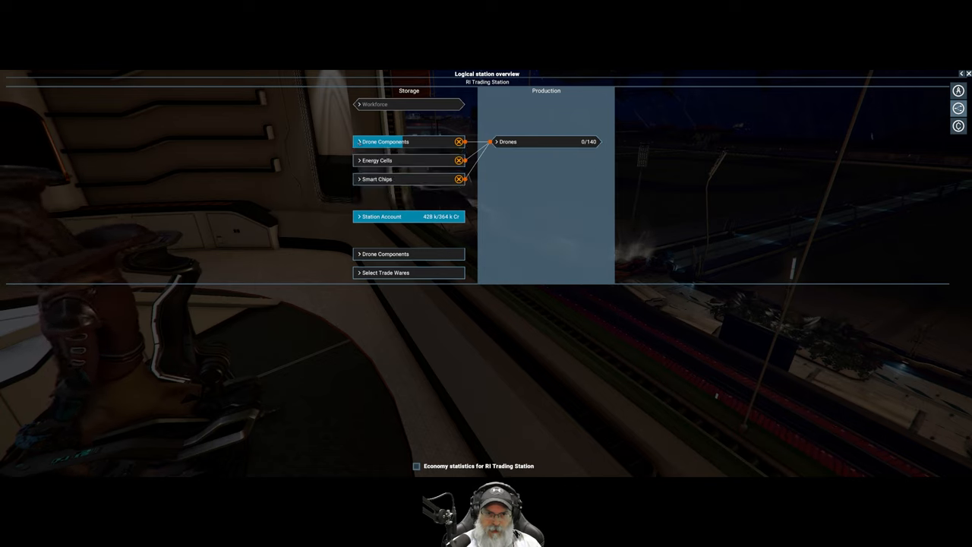
pyautogui.click(386, 141)
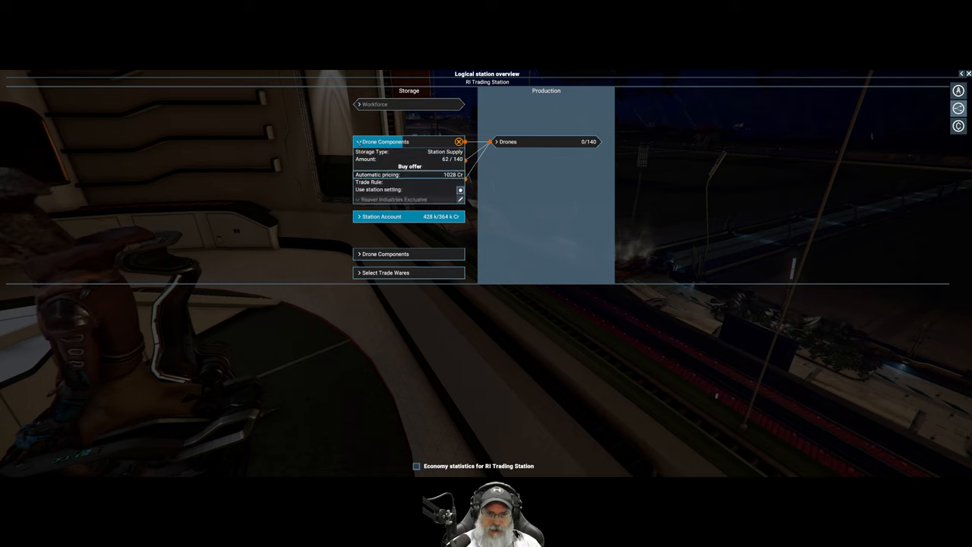
pyautogui.click(386, 141)
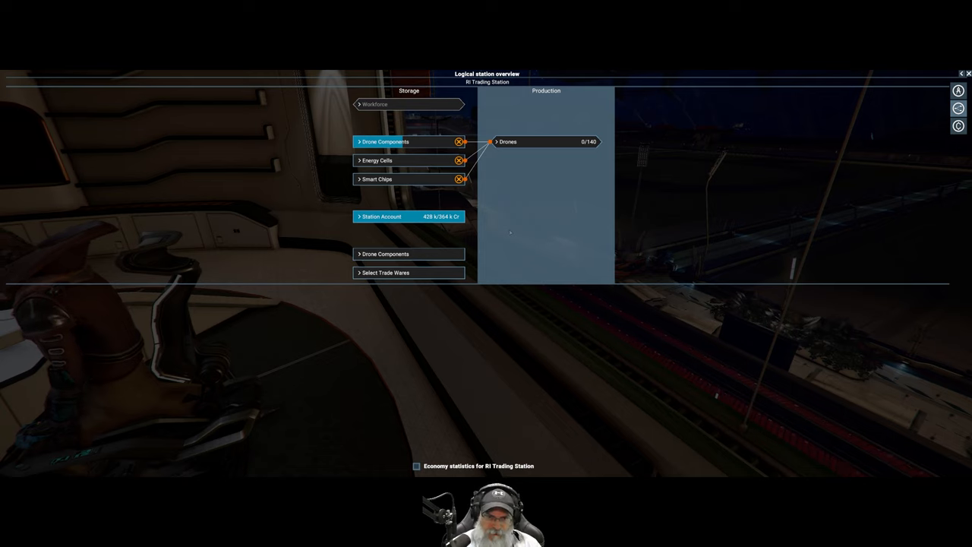
pyautogui.moveTo(340, 294)
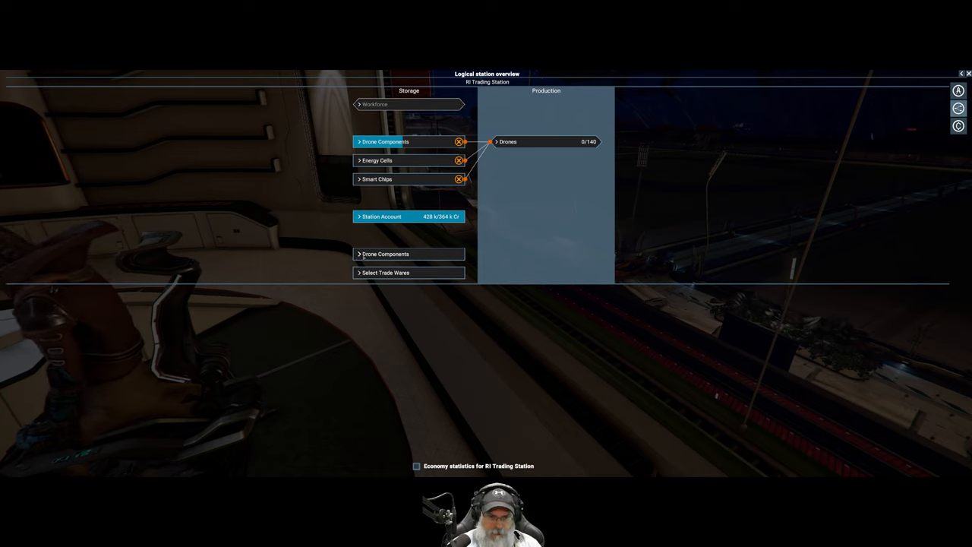
pyautogui.click(386, 254)
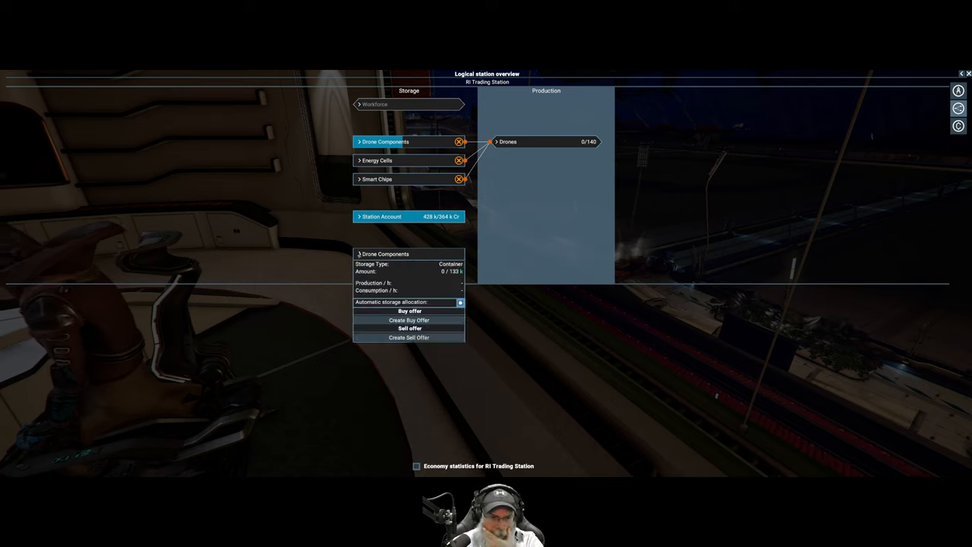
pyautogui.click(386, 253)
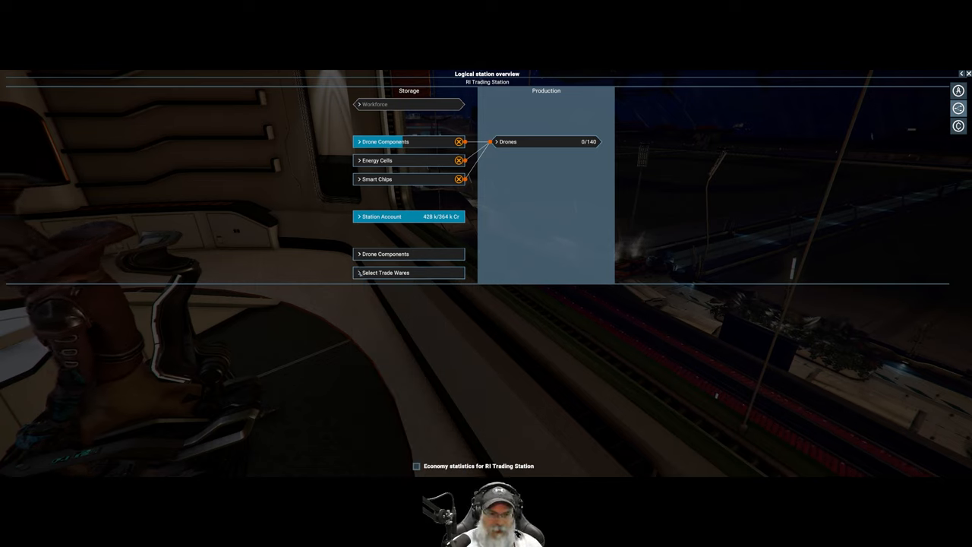
# In Select Trade Wares, tick Advanced Composites, Claytronics, Energy Cells and several neighbouring wares.
pyautogui.click(386, 273)
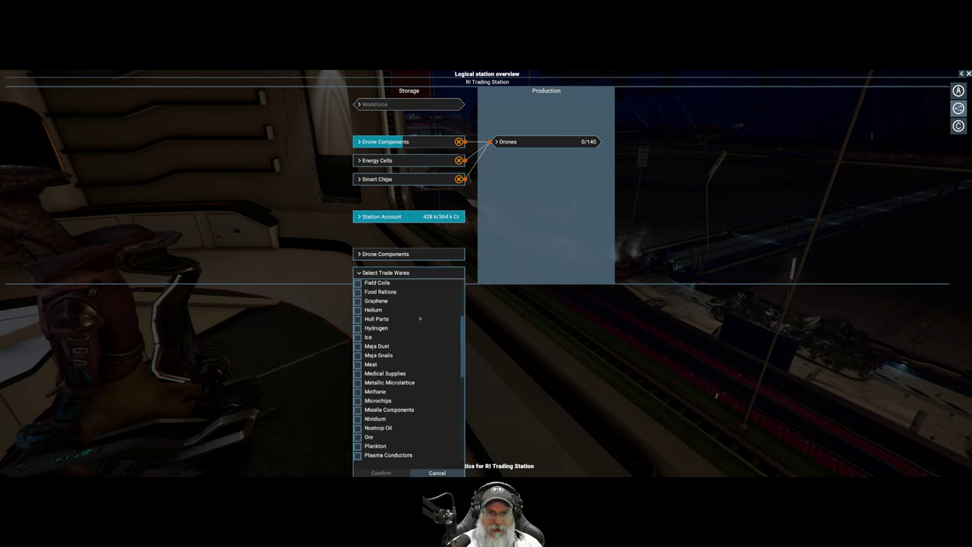
pyautogui.scroll(3)
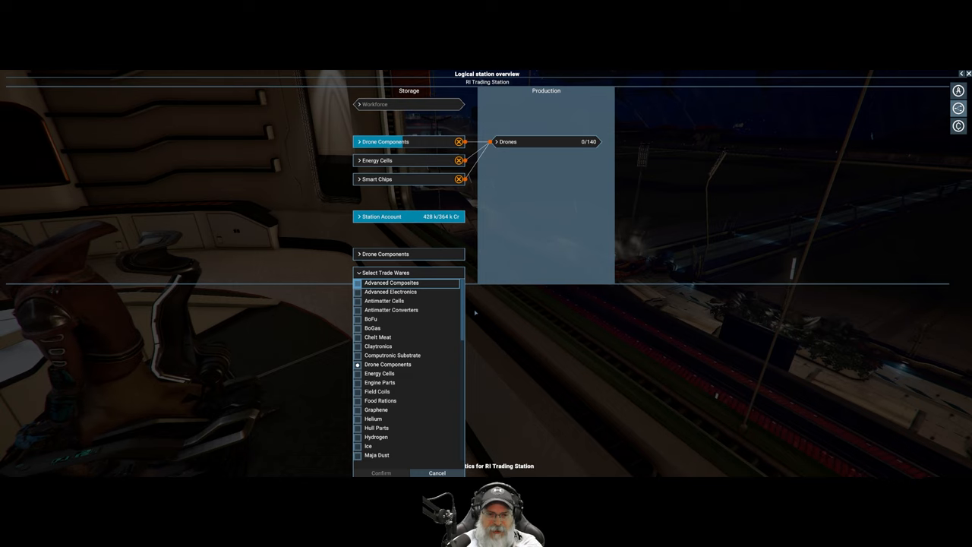
pyautogui.moveTo(495, 325)
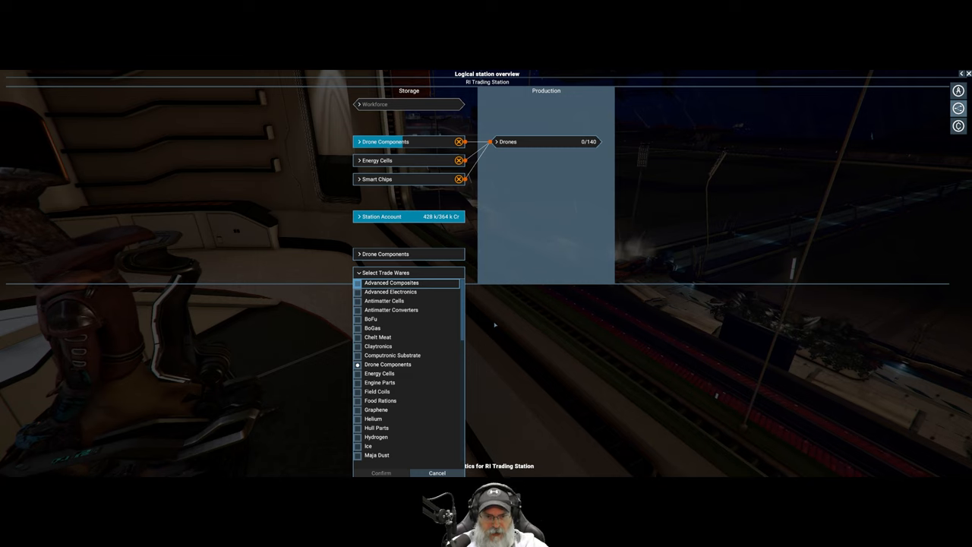
pyautogui.moveTo(492, 314)
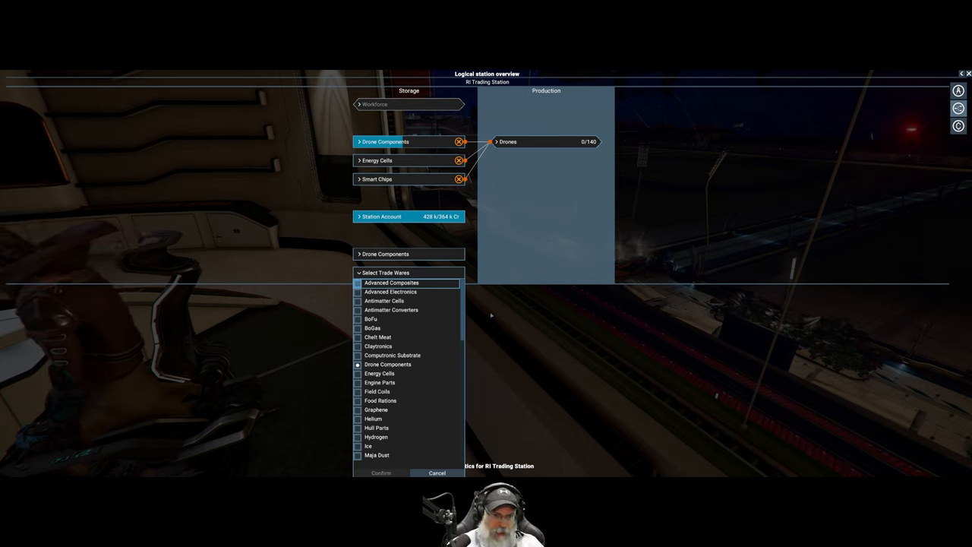
pyautogui.moveTo(474, 302)
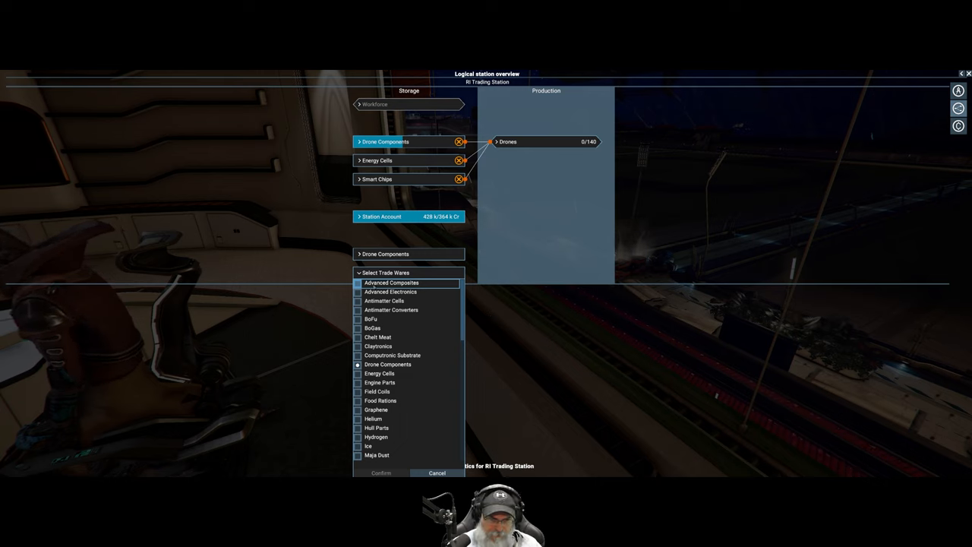
pyautogui.click(359, 282)
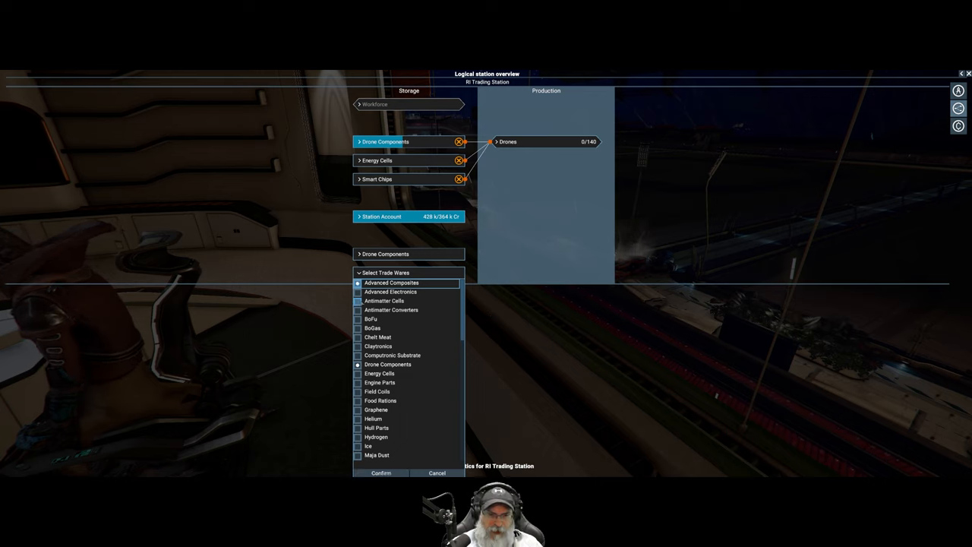
pyautogui.click(359, 300)
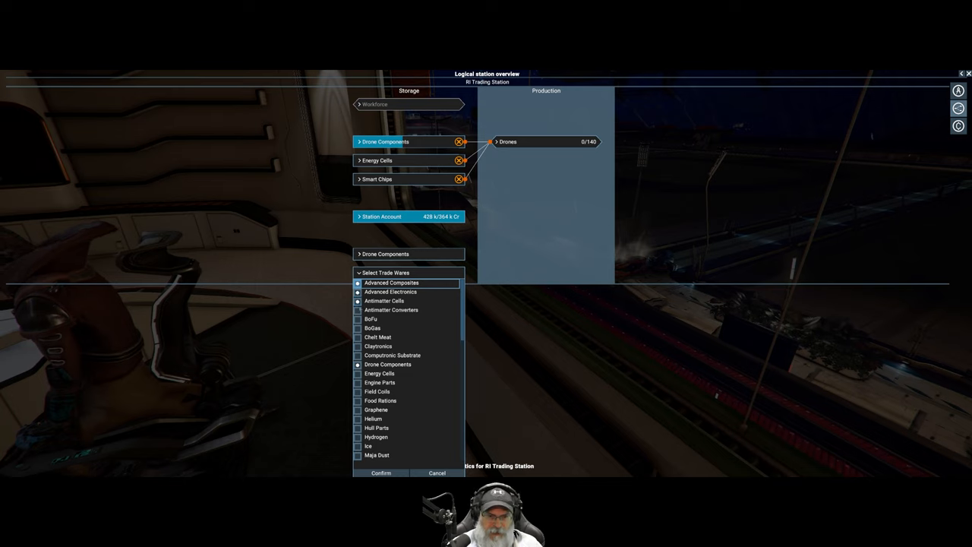
pyautogui.click(358, 310)
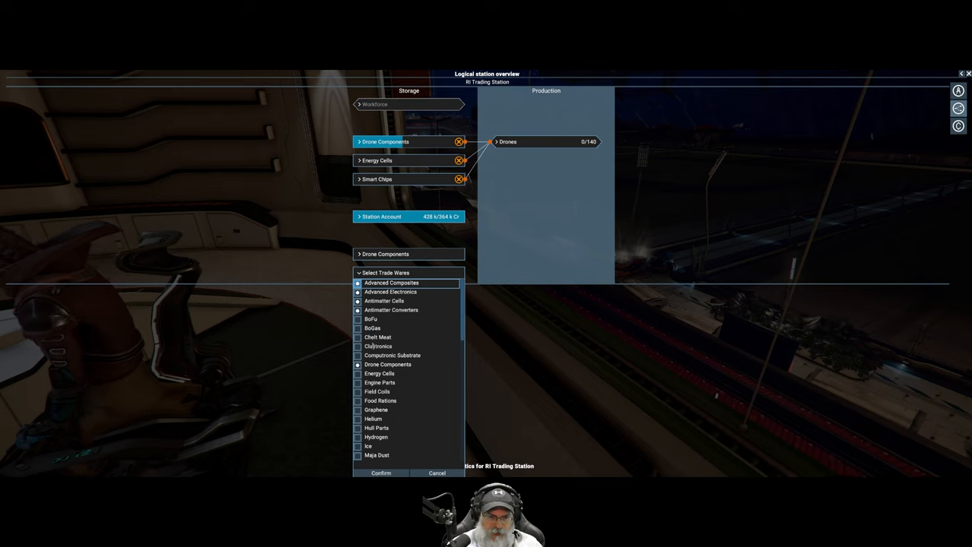
pyautogui.click(359, 346)
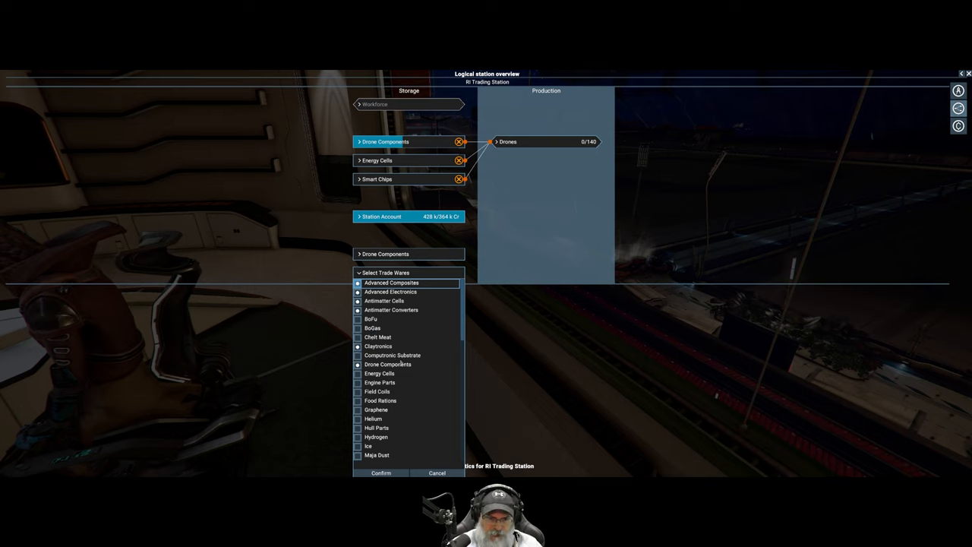
pyautogui.scroll(-3)
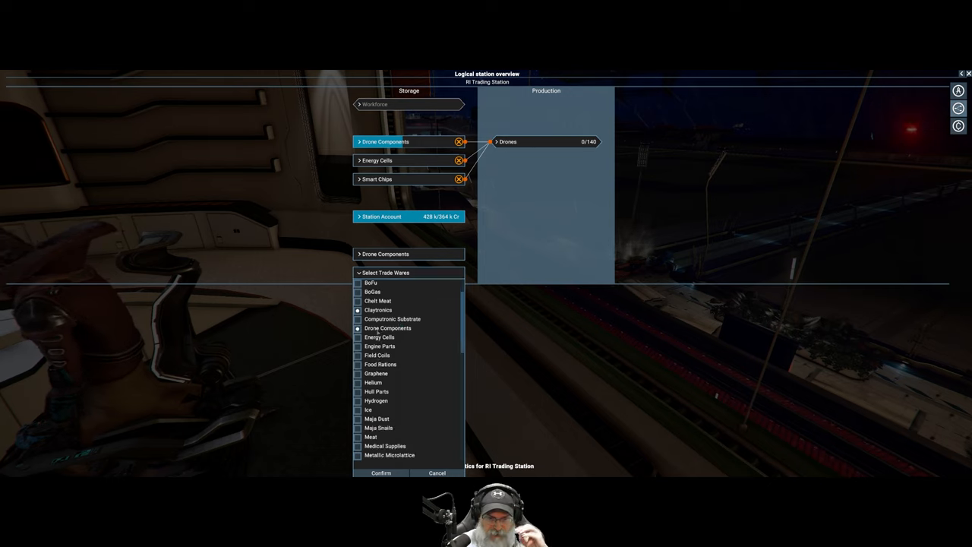
pyautogui.click(359, 337)
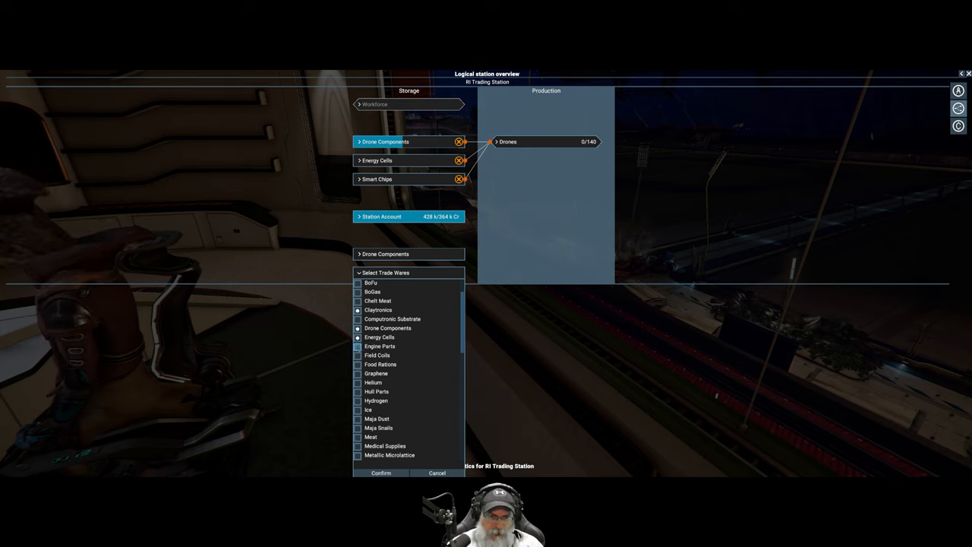
pyautogui.click(358, 346)
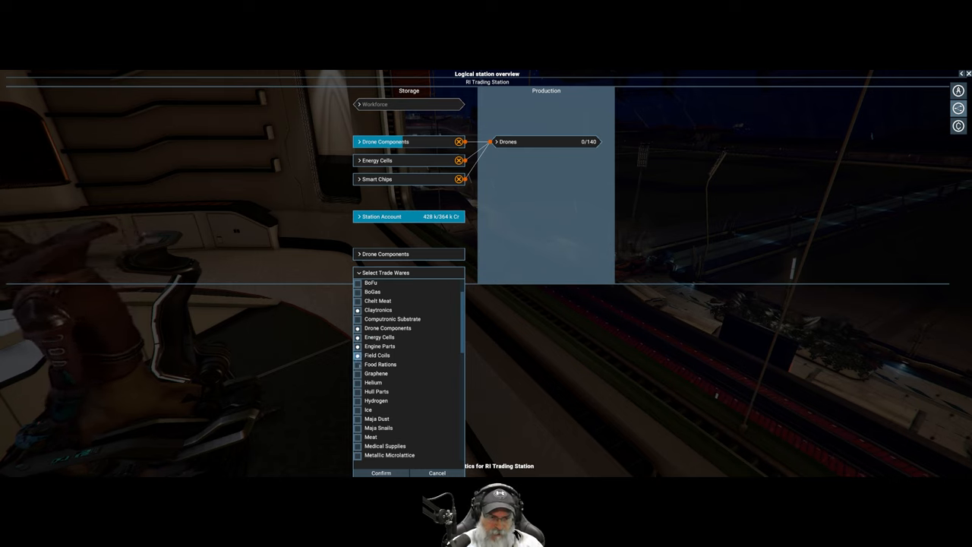
pyautogui.click(359, 374)
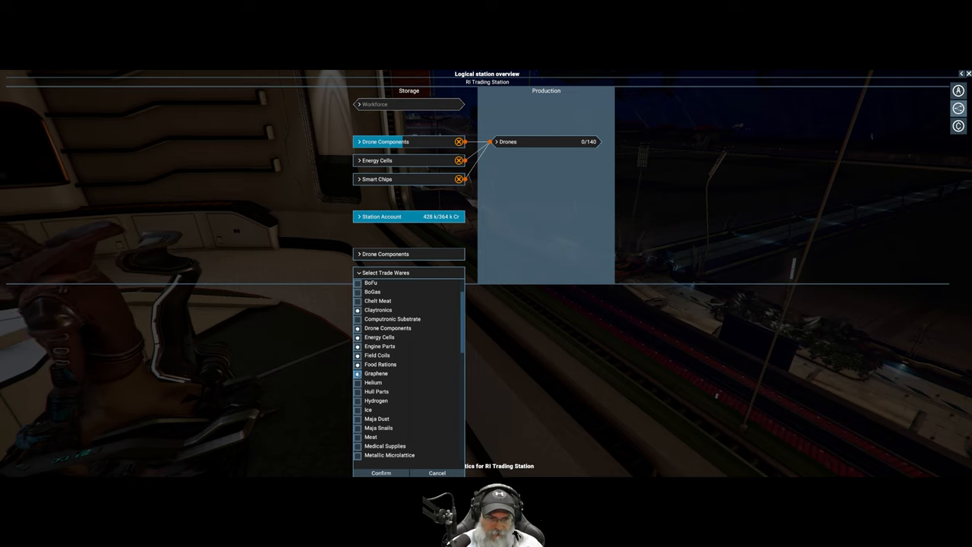
pyautogui.scroll(-3)
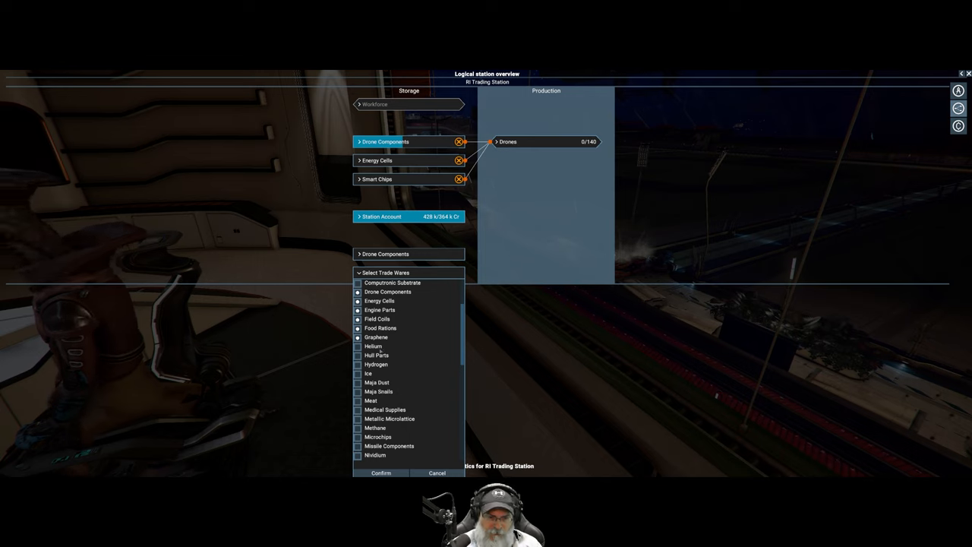
# Tick further wares down the list, ending with Nostrop Oil.
pyautogui.click(358, 355)
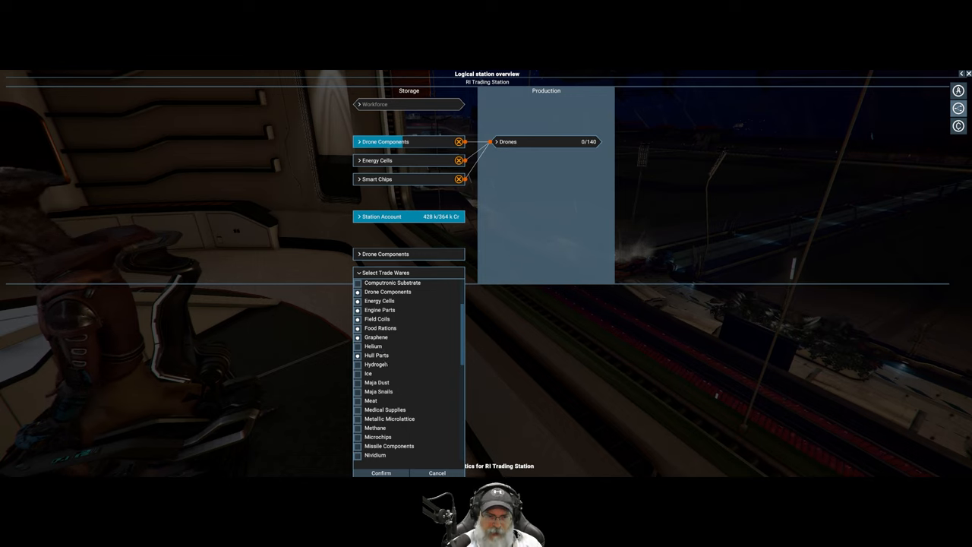
pyautogui.scroll(-3)
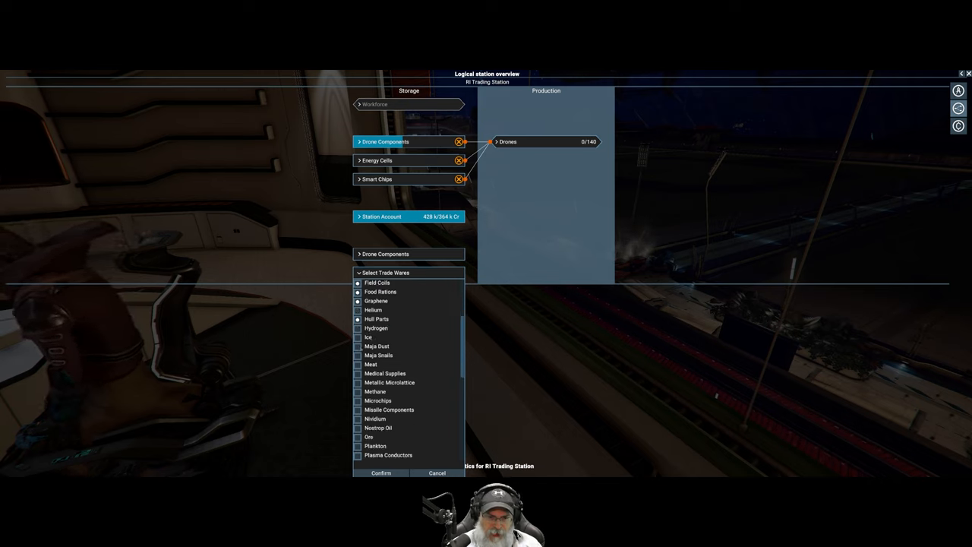
pyautogui.scroll(-3)
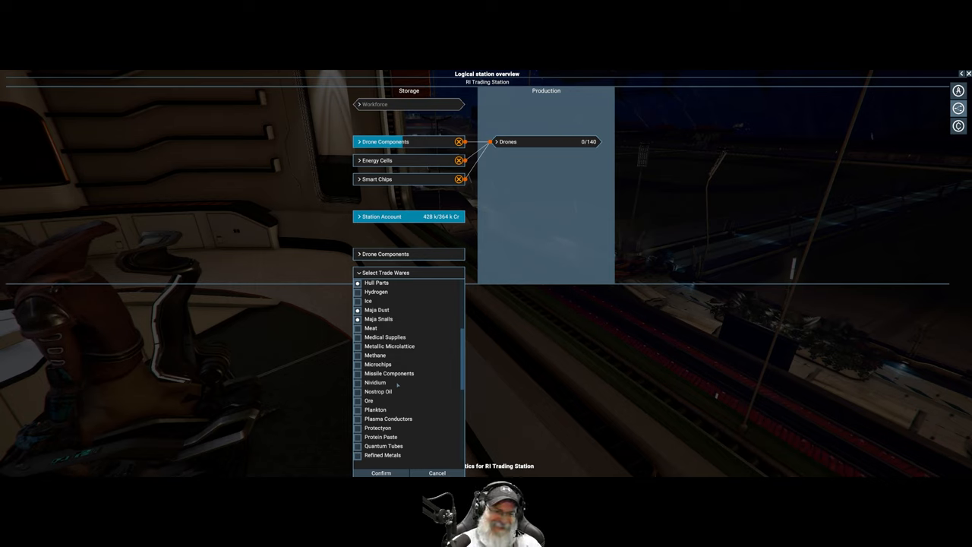
pyautogui.moveTo(397, 386)
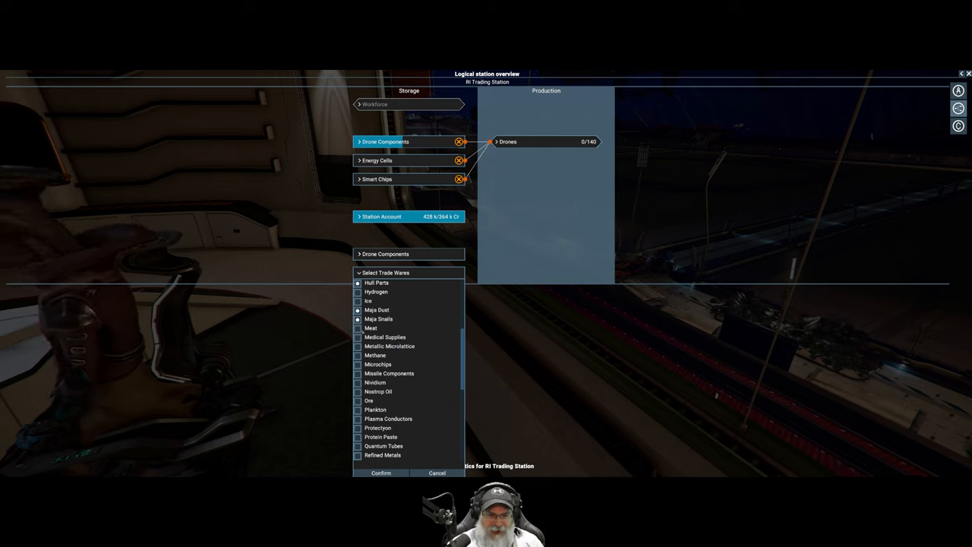
pyautogui.click(359, 337)
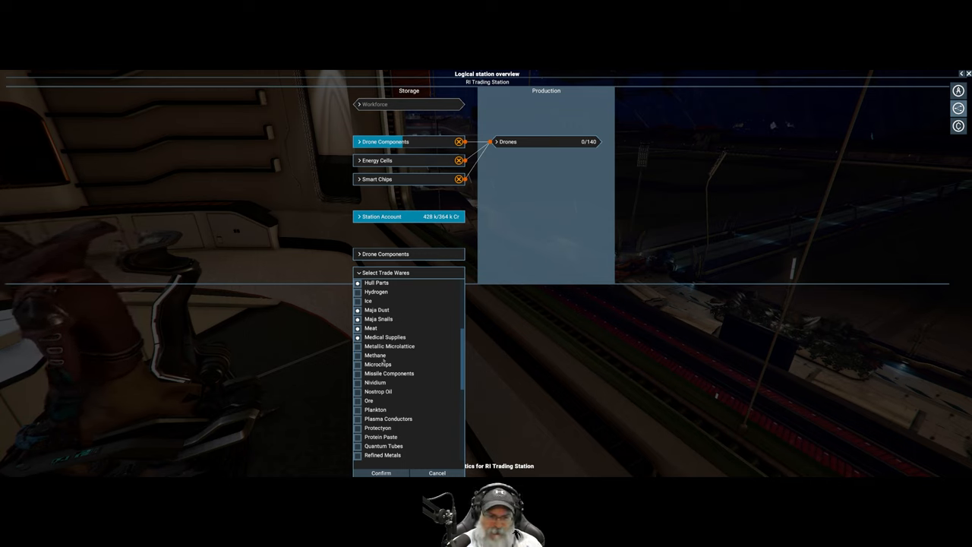
pyautogui.click(359, 373)
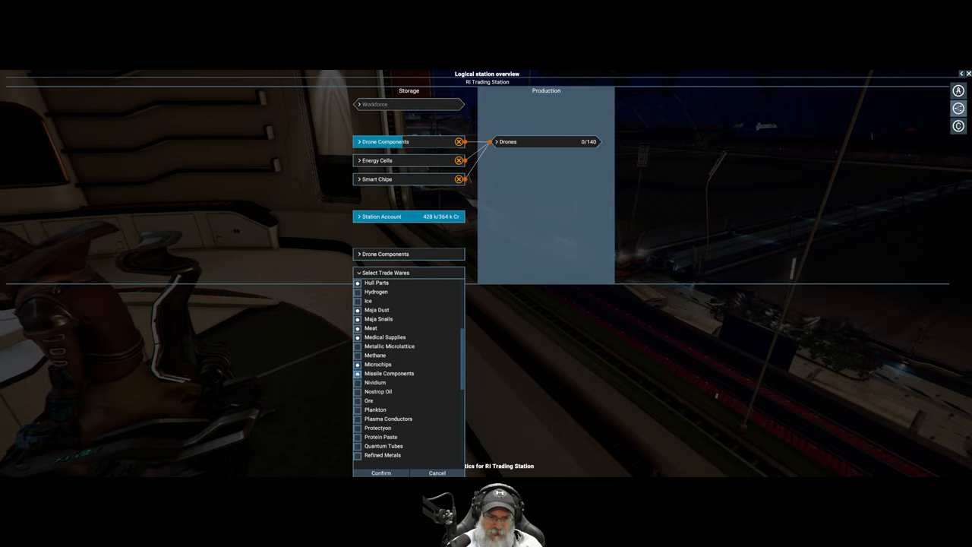
pyautogui.click(358, 374)
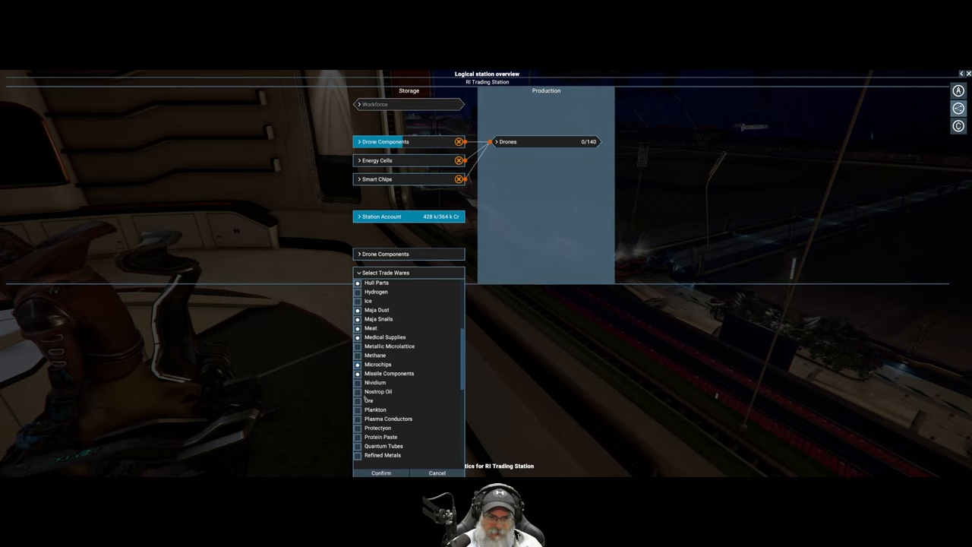
pyautogui.click(358, 401)
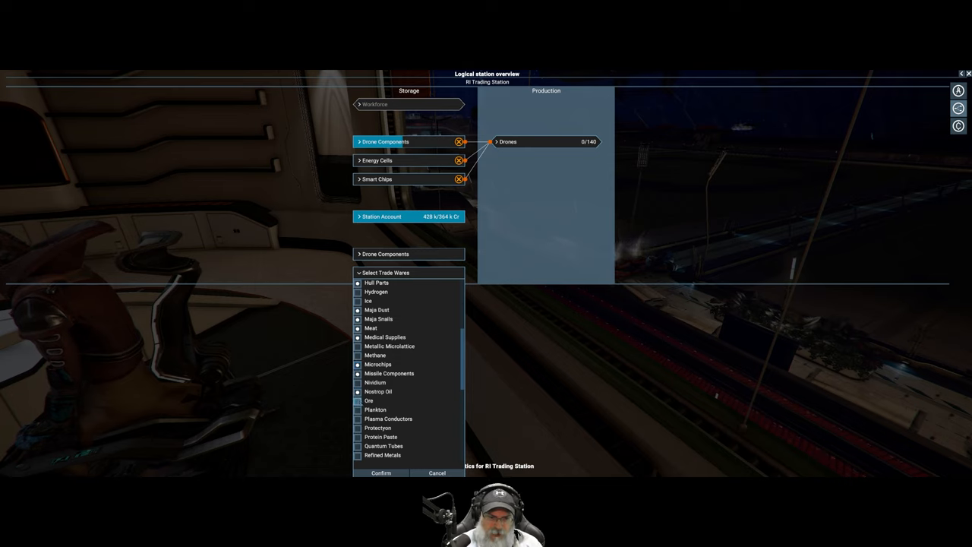
# Tick Refined Metals, Scrap Metal, Shield Components and remaining wares through to the list end.
pyautogui.scroll(-3)
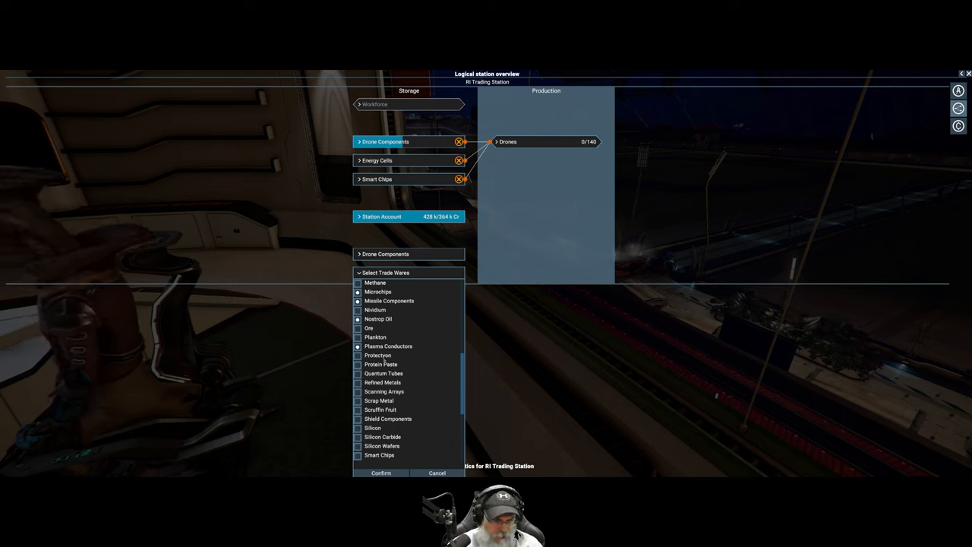
pyautogui.scroll(-3)
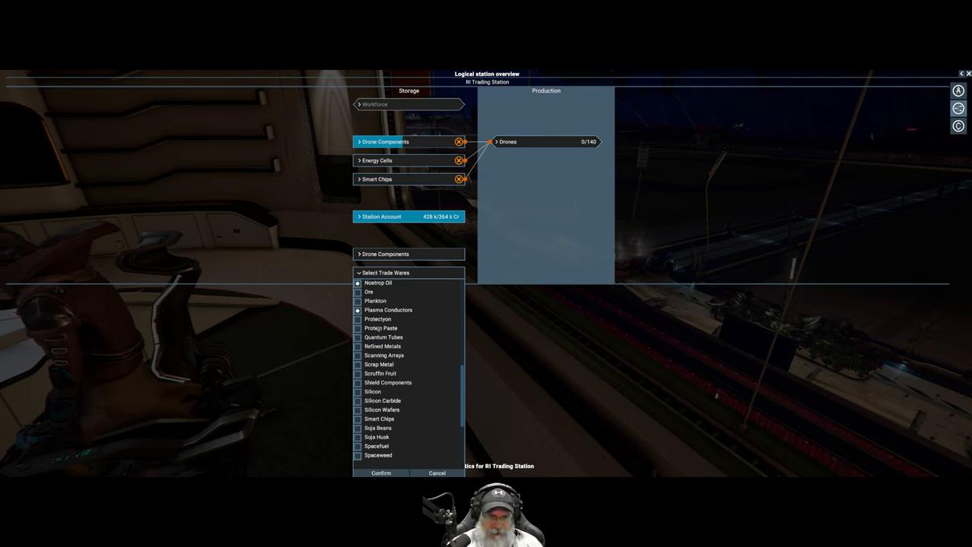
pyautogui.click(358, 337)
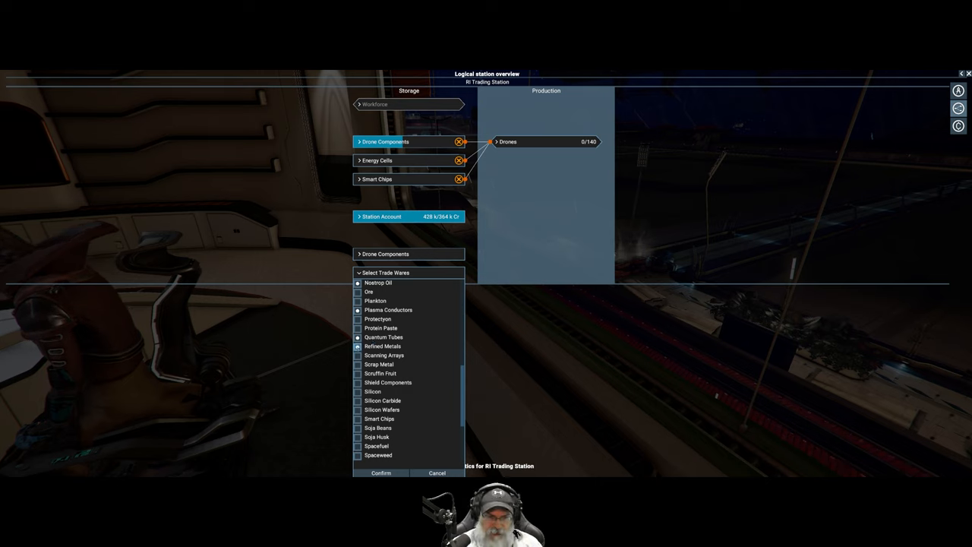
pyautogui.click(359, 355)
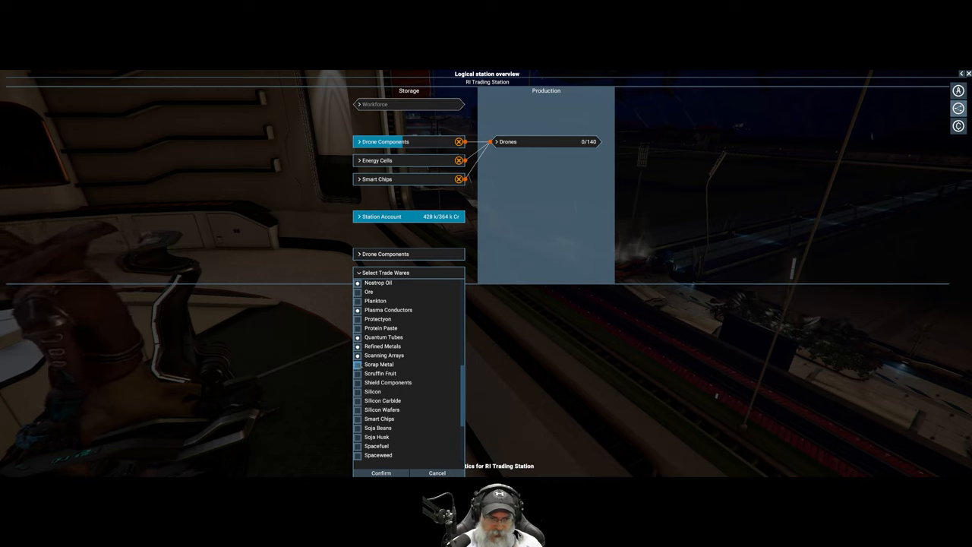
pyautogui.scroll(-3)
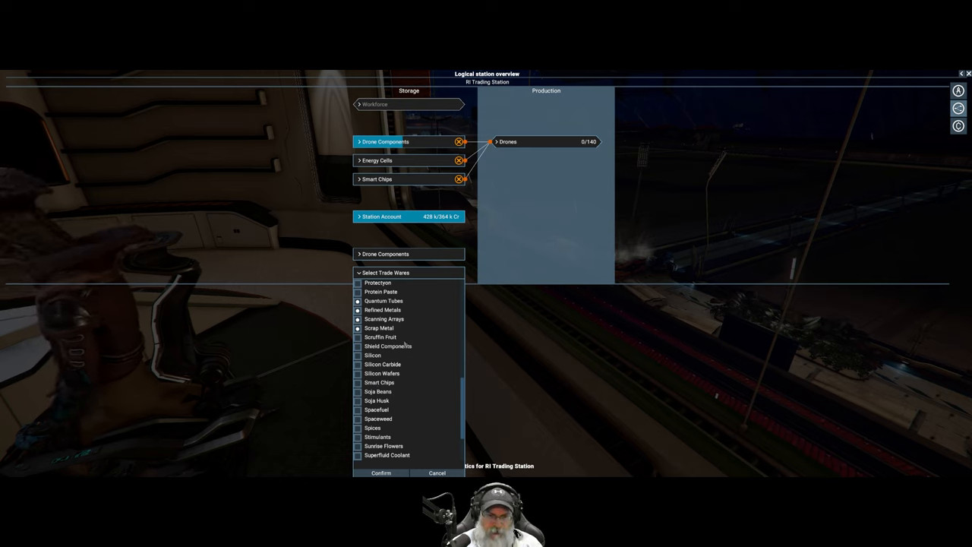
pyautogui.click(358, 347)
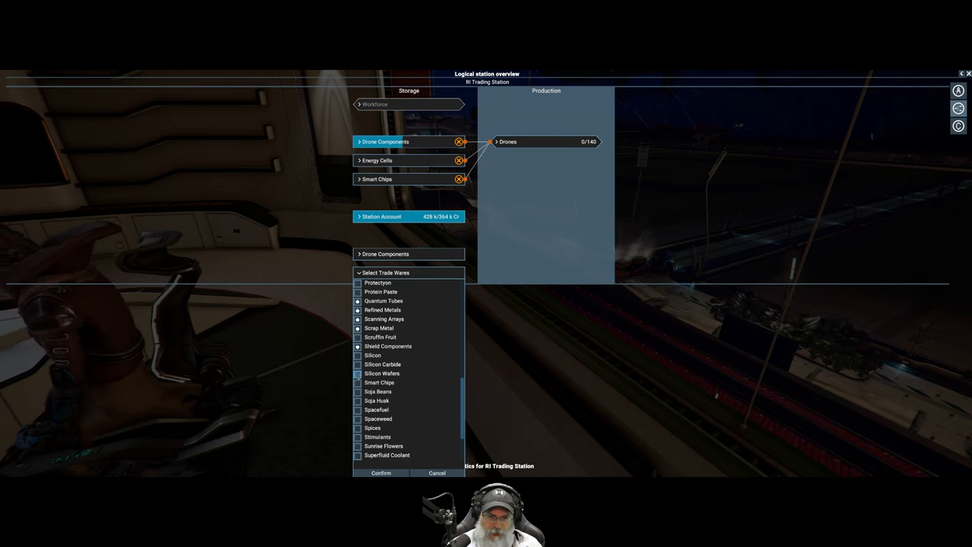
pyautogui.scroll(-3)
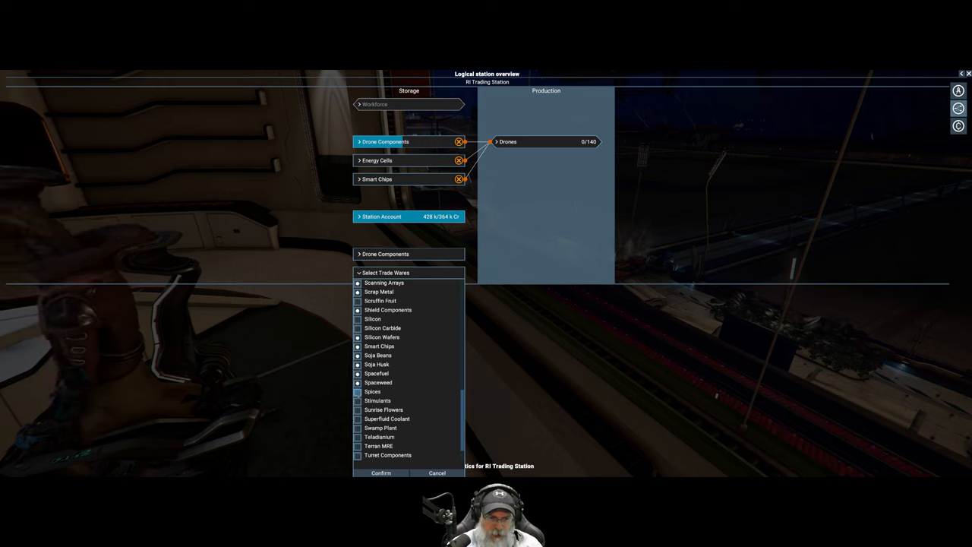
pyautogui.click(359, 401)
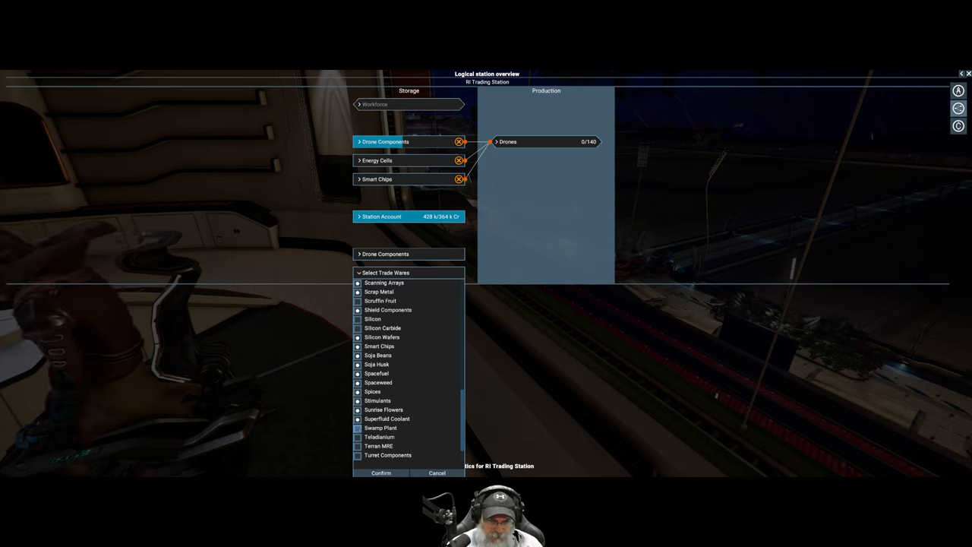
pyautogui.scroll(-3)
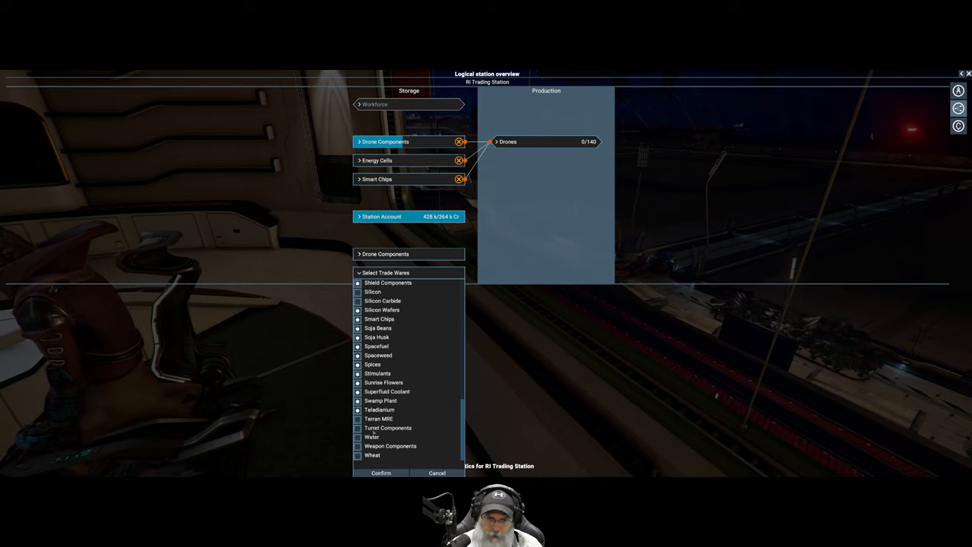
pyautogui.click(359, 438)
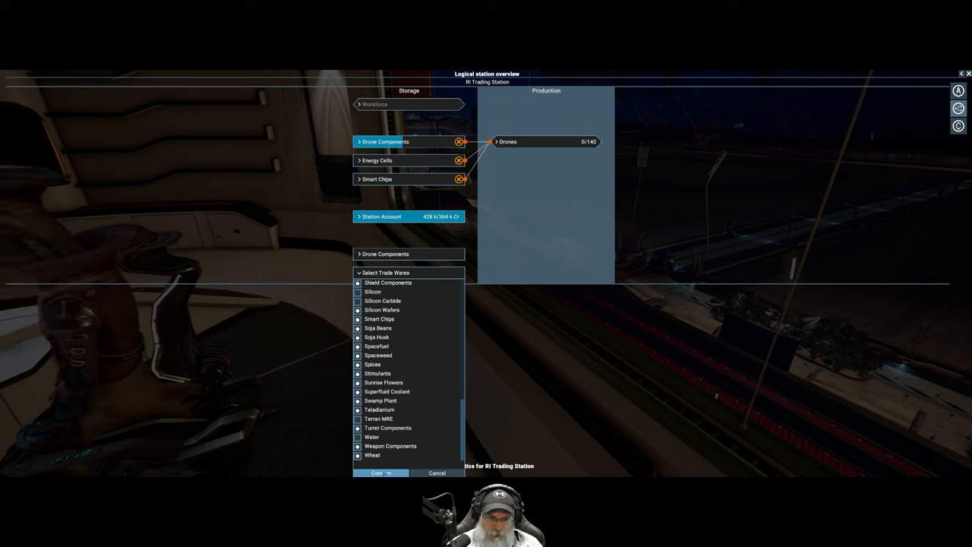
# Confirm the trade wares and expand Scrap Metal to read its storage warning.
pyautogui.click(380, 472)
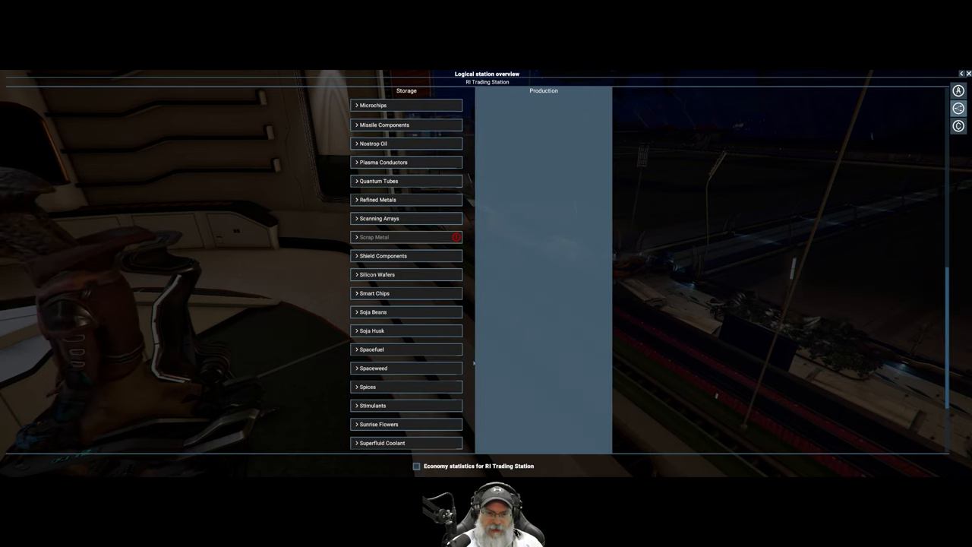
pyautogui.scroll(3)
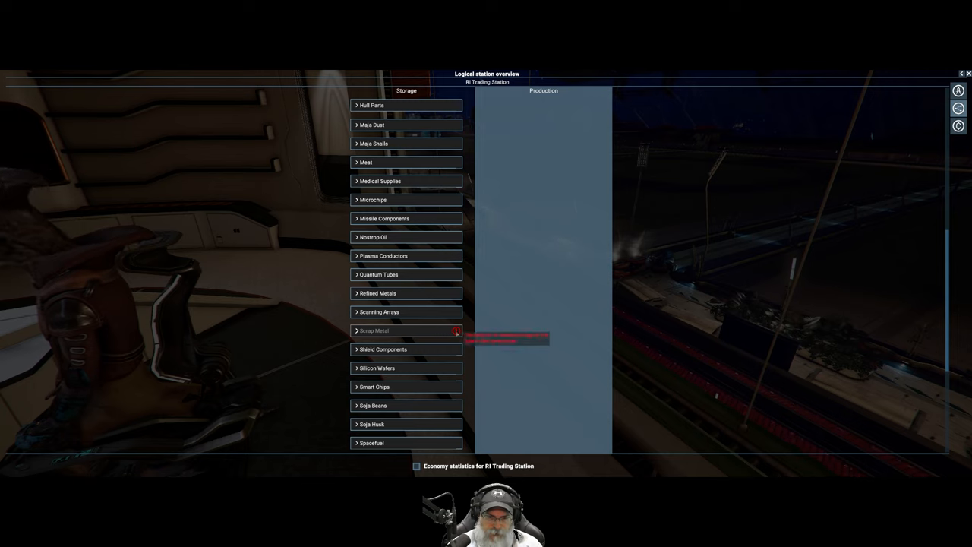
pyautogui.click(405, 331)
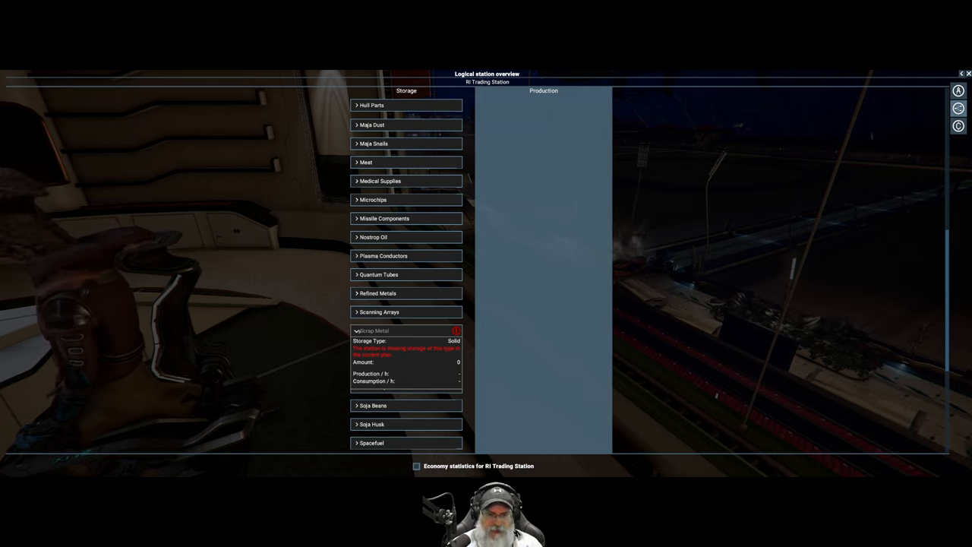
pyautogui.scroll(-3)
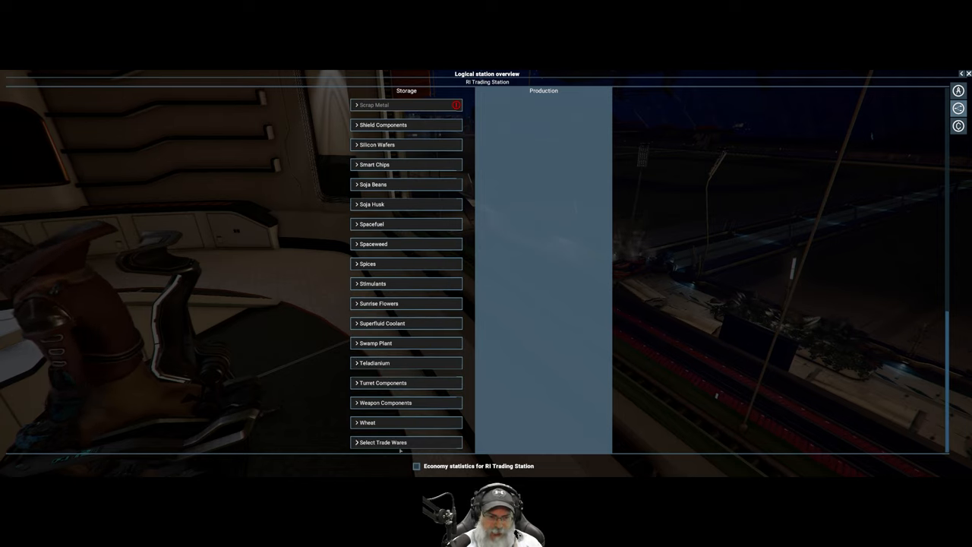
# Reopen Select Trade Wares and confirm the list again.
pyautogui.click(382, 442)
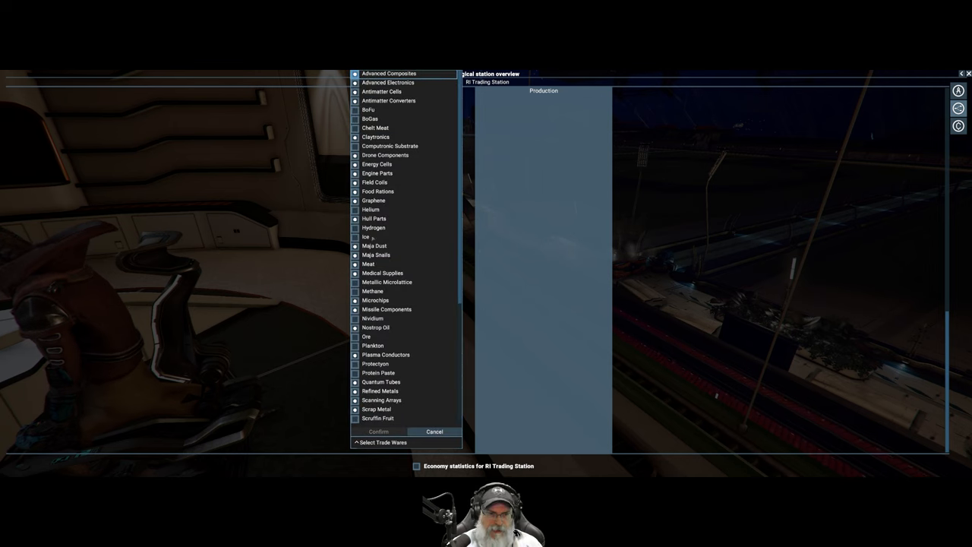
pyautogui.scroll(-3)
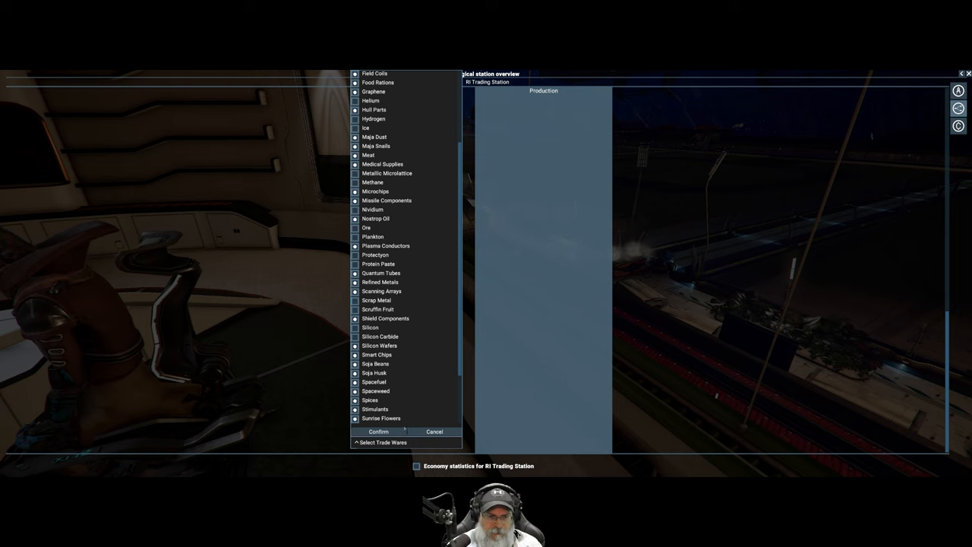
pyautogui.click(378, 432)
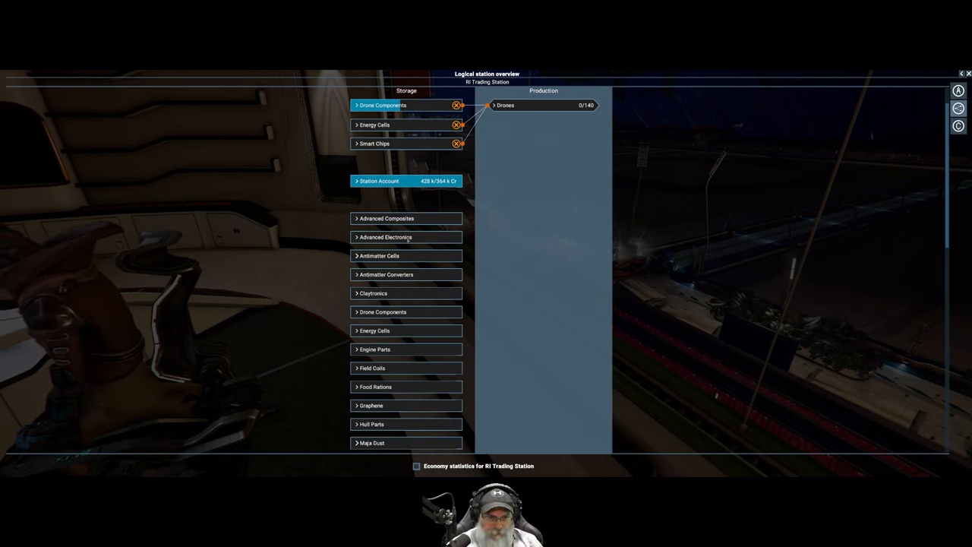
# Create a buy offer and a sell offer for Advanced Composites, then collapse its entry.
pyautogui.click(386, 219)
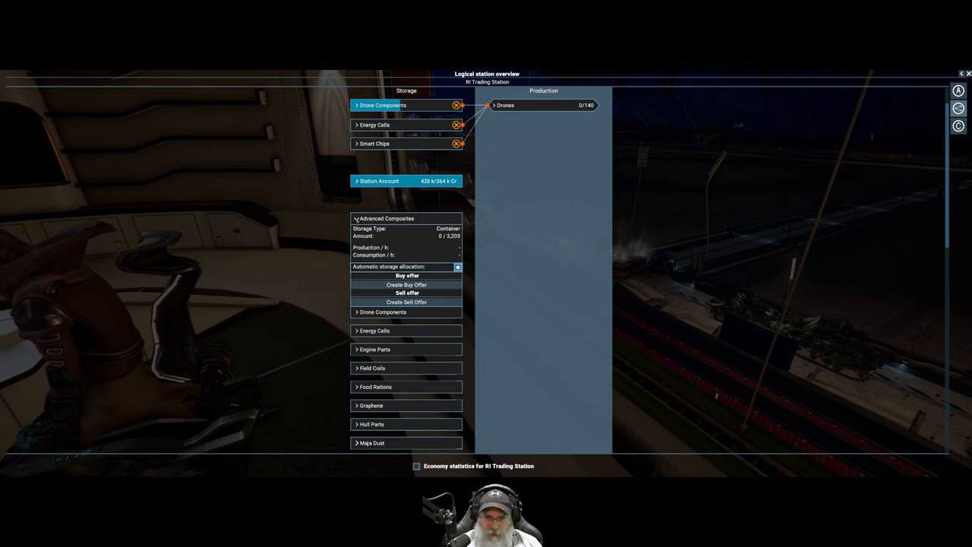
pyautogui.moveTo(406, 286)
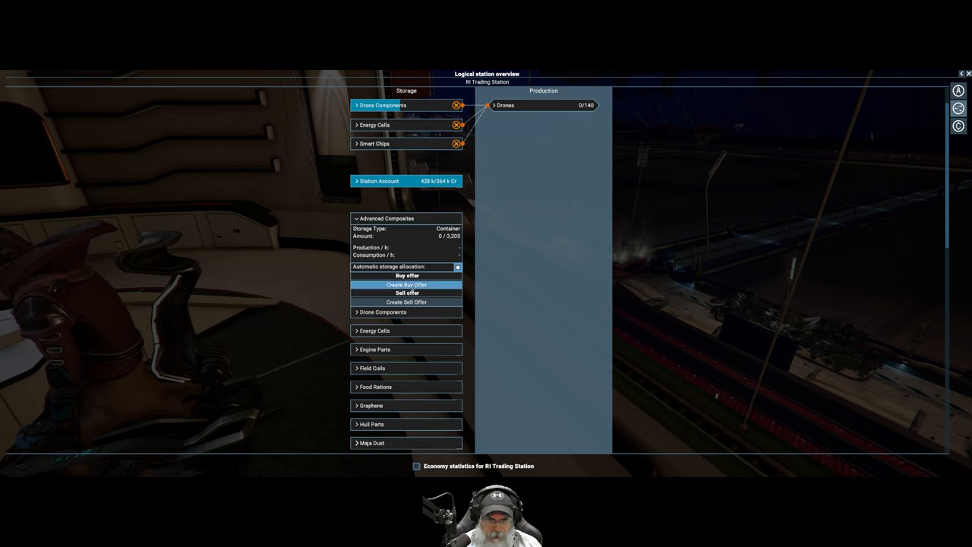
pyautogui.click(407, 284)
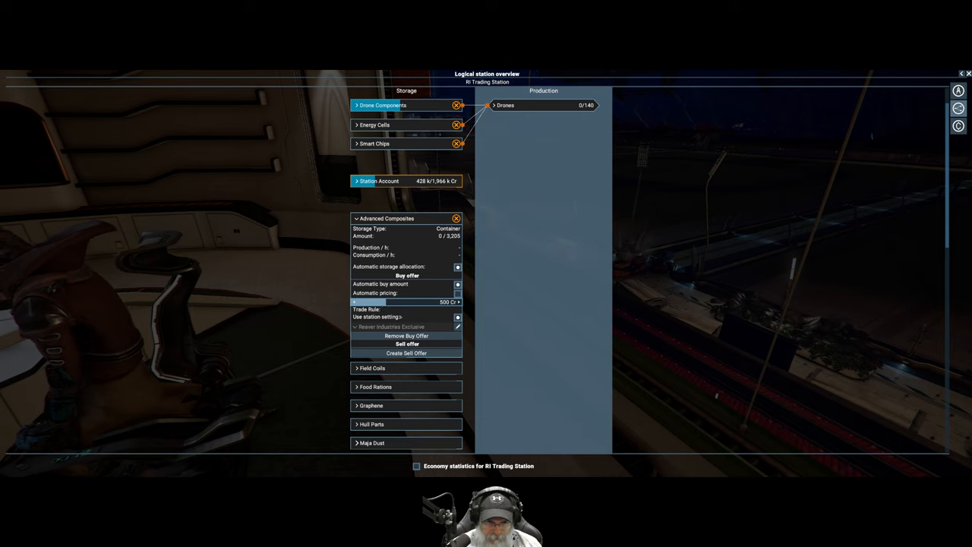
pyautogui.moveTo(407, 353)
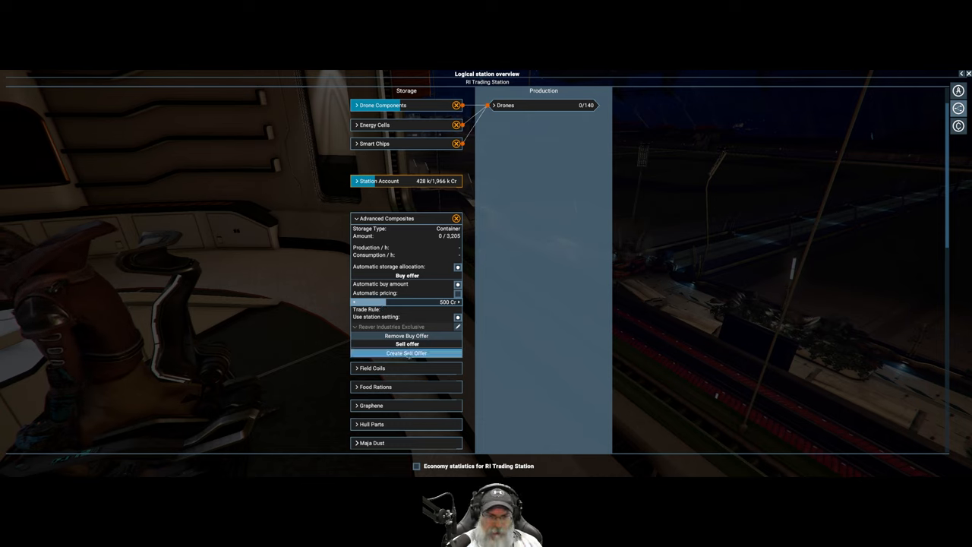
pyautogui.click(407, 352)
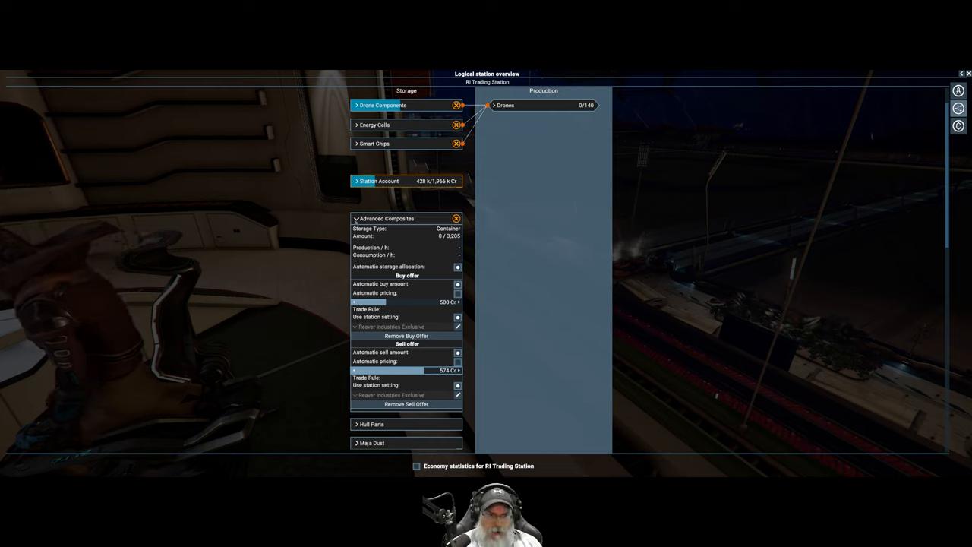
pyautogui.click(355, 219)
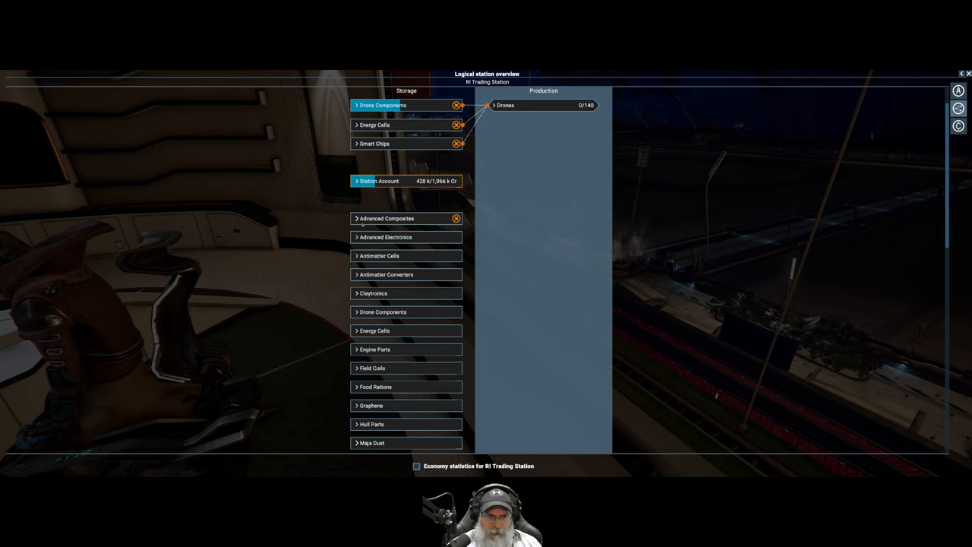
# Leave the Logical Station Overview toward the player logbook.
pyautogui.click(386, 218)
pyautogui.write('Dest')
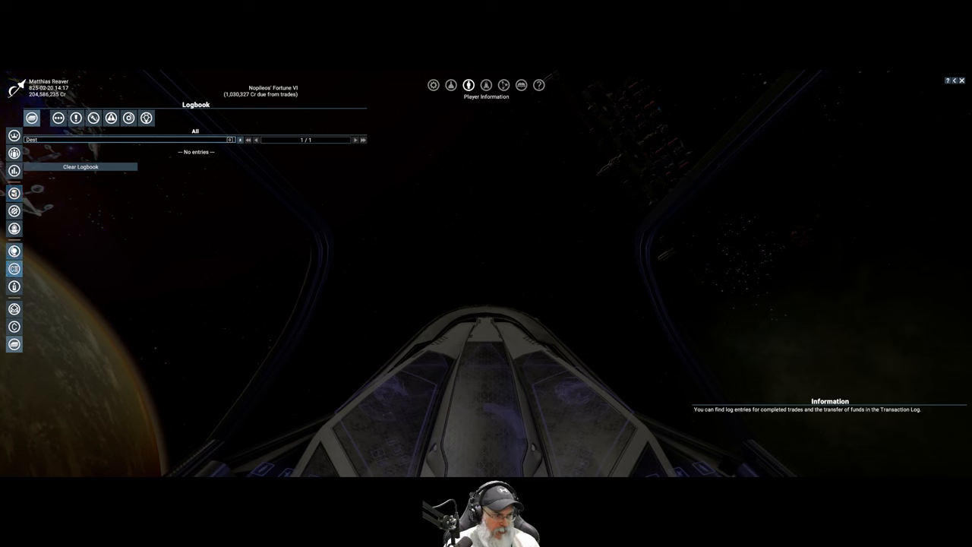
# In Global Orders, make Reaver Industries Exclusive the default rule for station trades and supply.
pyautogui.click(13, 252)
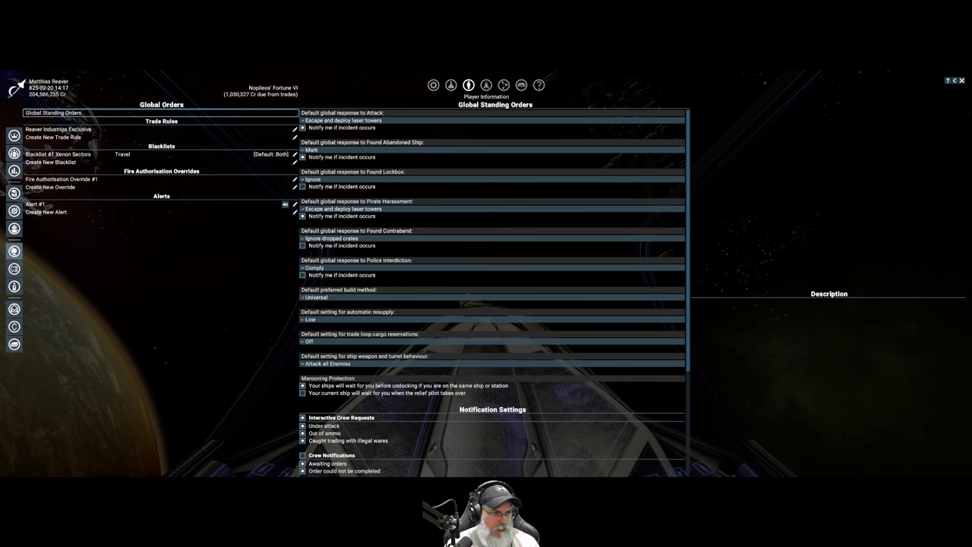
pyautogui.click(57, 129)
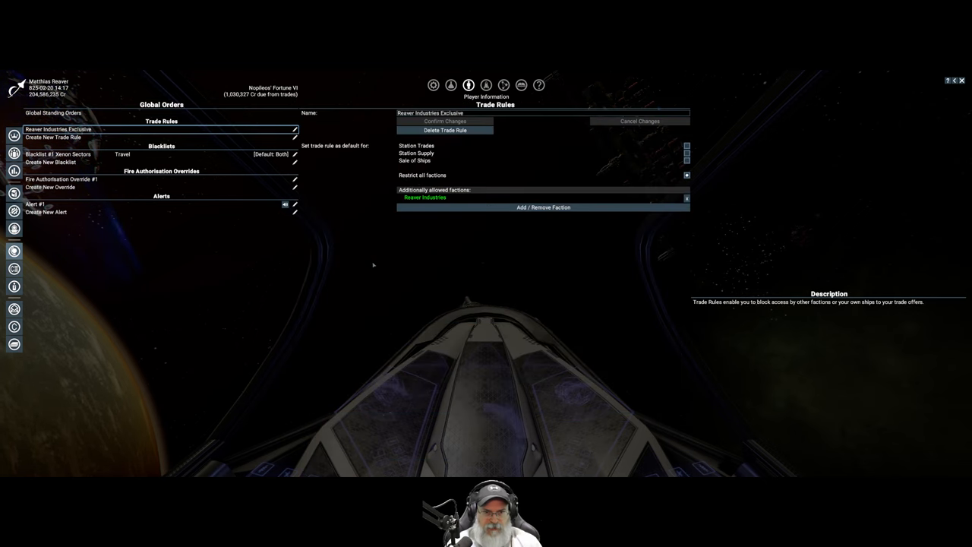
pyautogui.moveTo(449, 270)
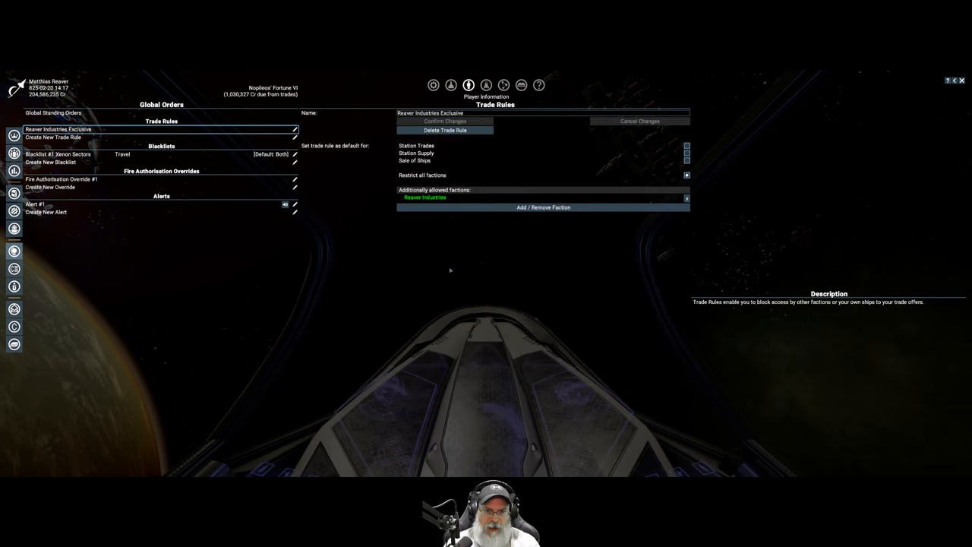
pyautogui.moveTo(518, 260)
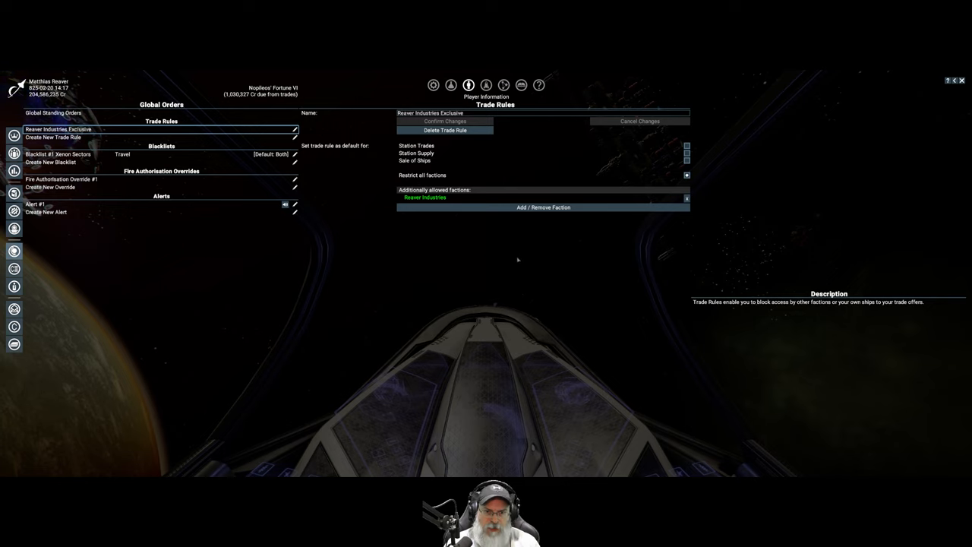
pyautogui.moveTo(590, 261)
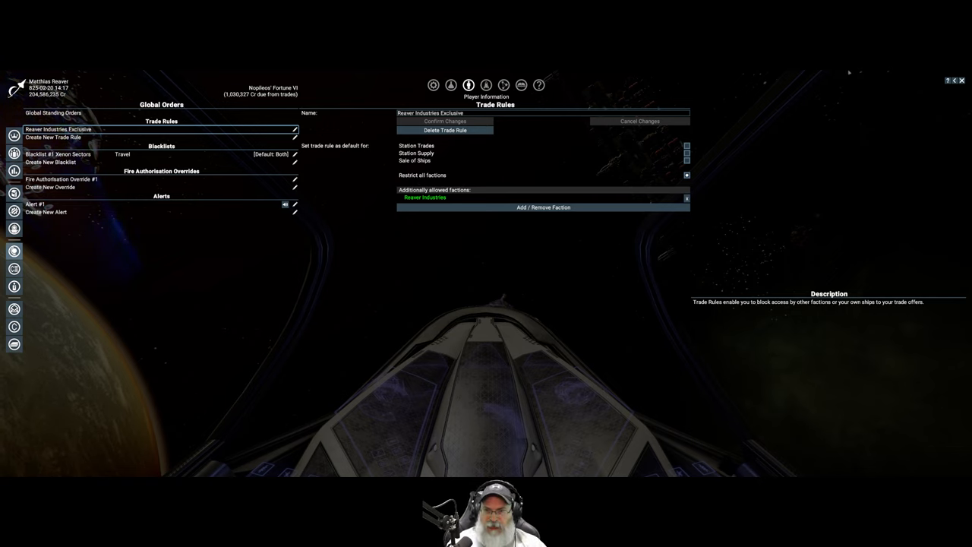
pyautogui.moveTo(656, 240)
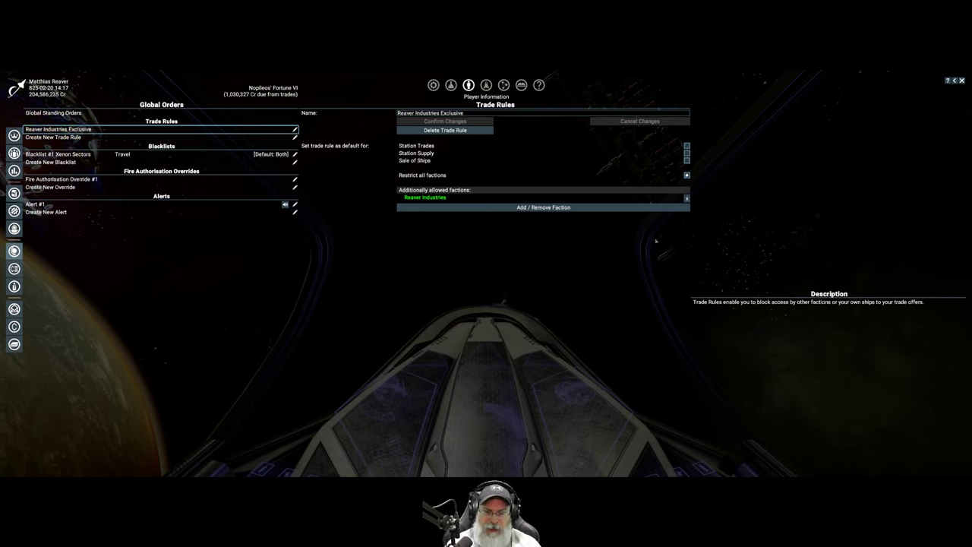
pyautogui.moveTo(636, 145)
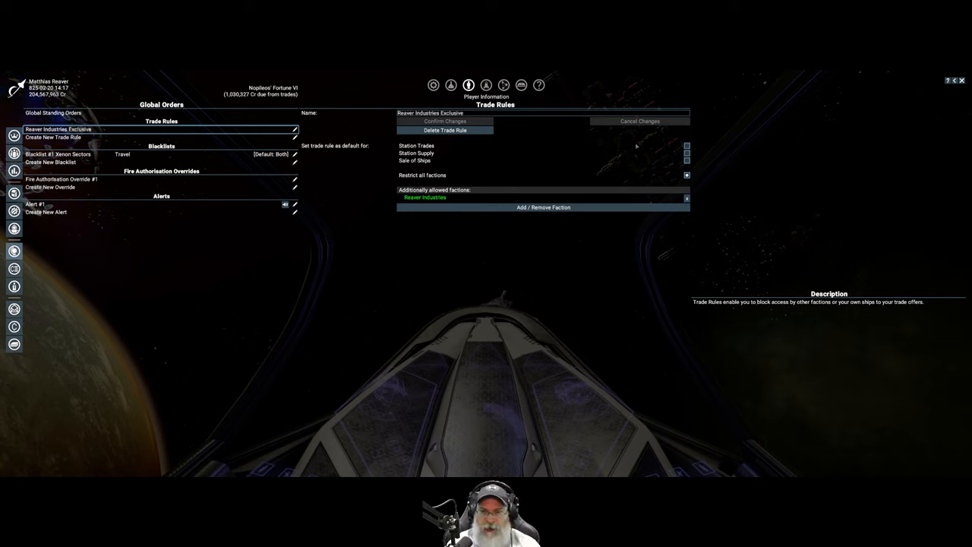
pyautogui.moveTo(445, 150)
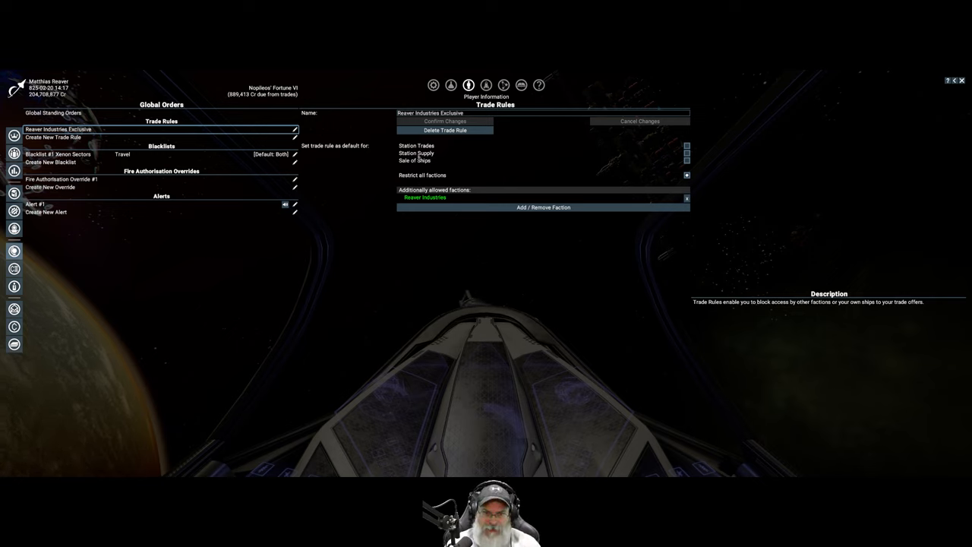
pyautogui.click(686, 152)
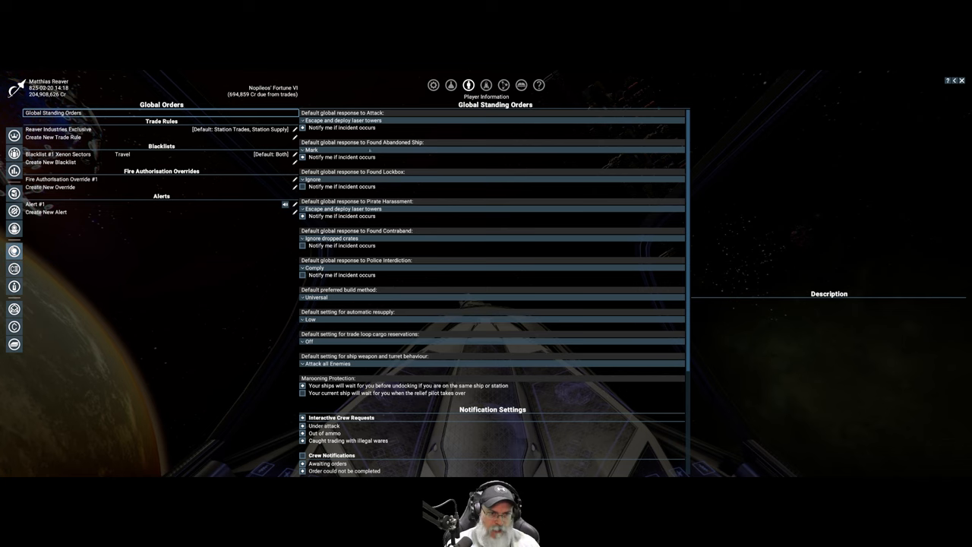
# Reopen the Reaver Industries Exclusive trade rule details.
pyautogui.click(58, 129)
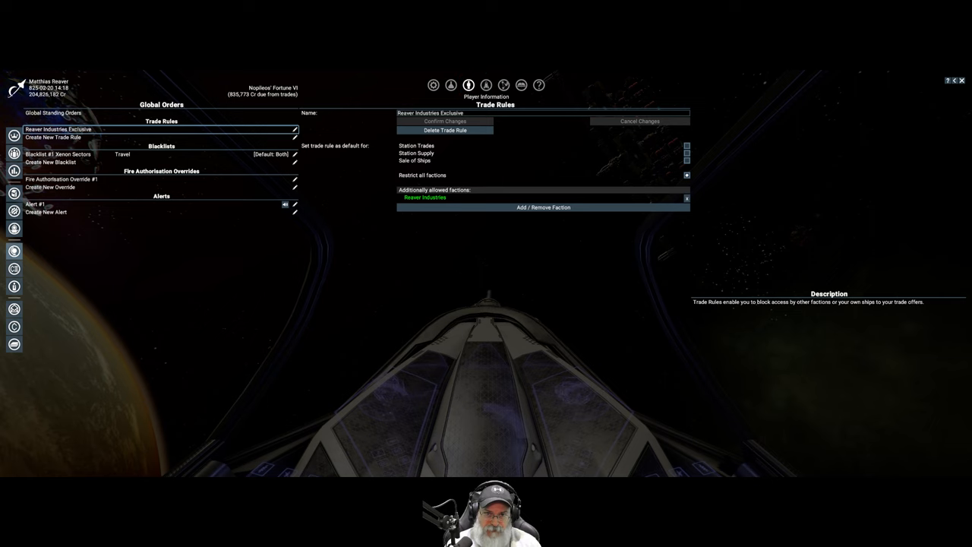
pyautogui.moveTo(504, 85)
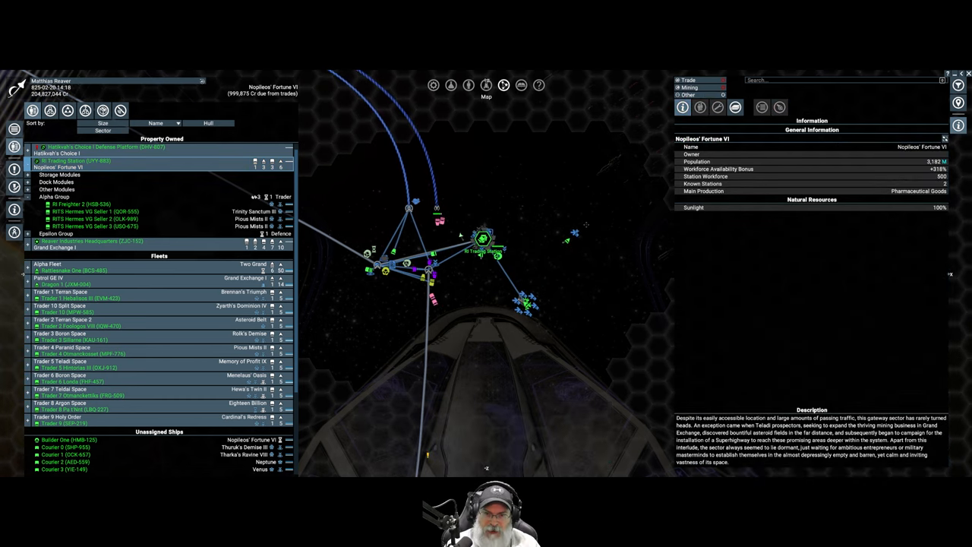
# Select RI Trading Station on the map and bring up its Logical Station Overview.
pyautogui.click(483, 240)
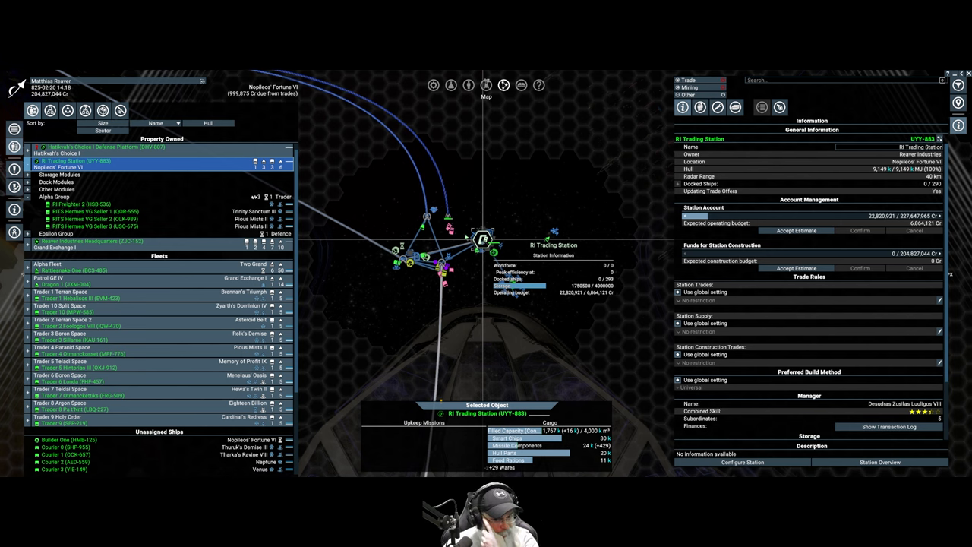
pyautogui.rightClick(484, 240)
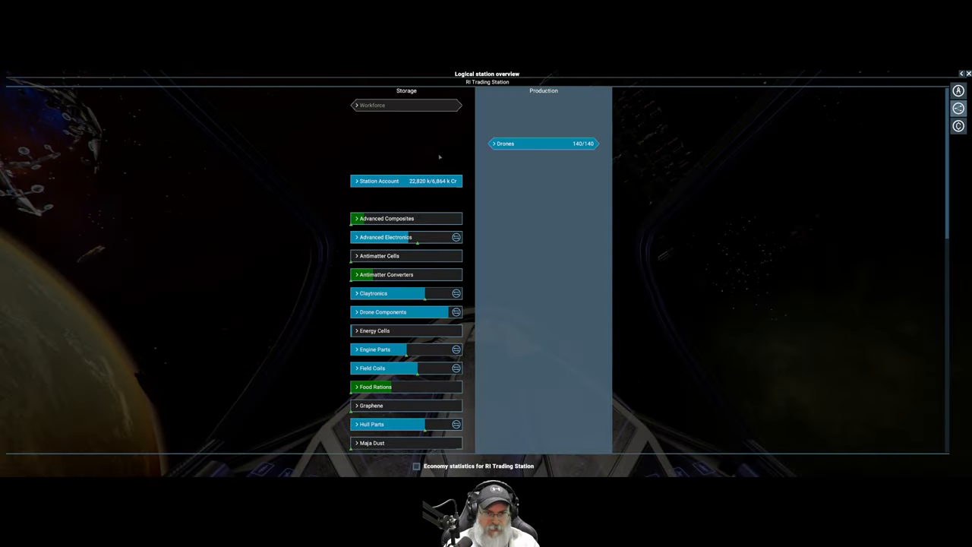
pyautogui.moveTo(246, 279)
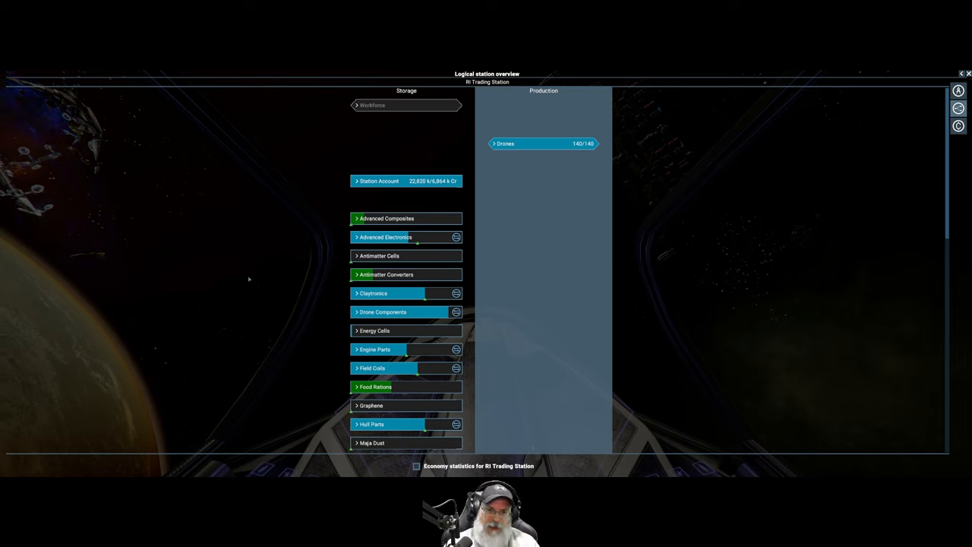
pyautogui.moveTo(289, 296)
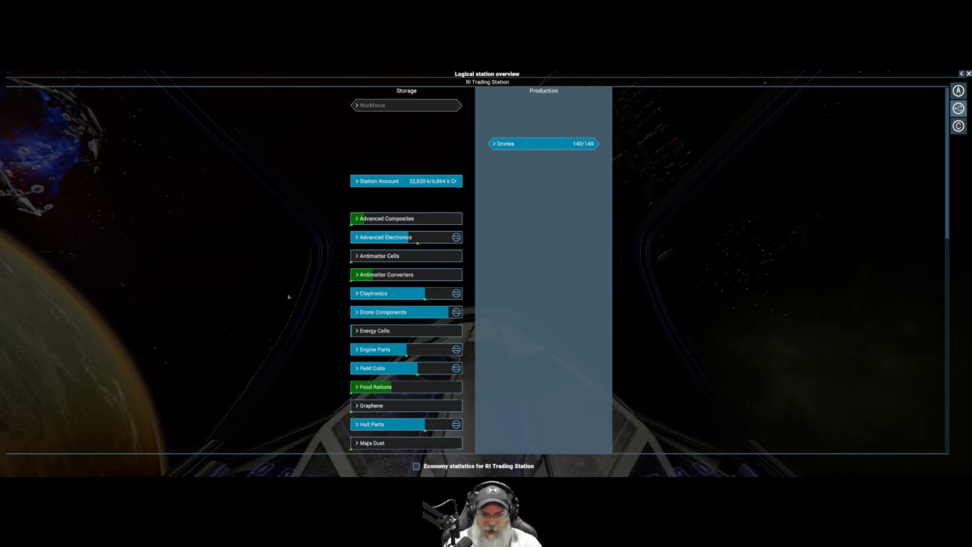
pyautogui.moveTo(249, 134)
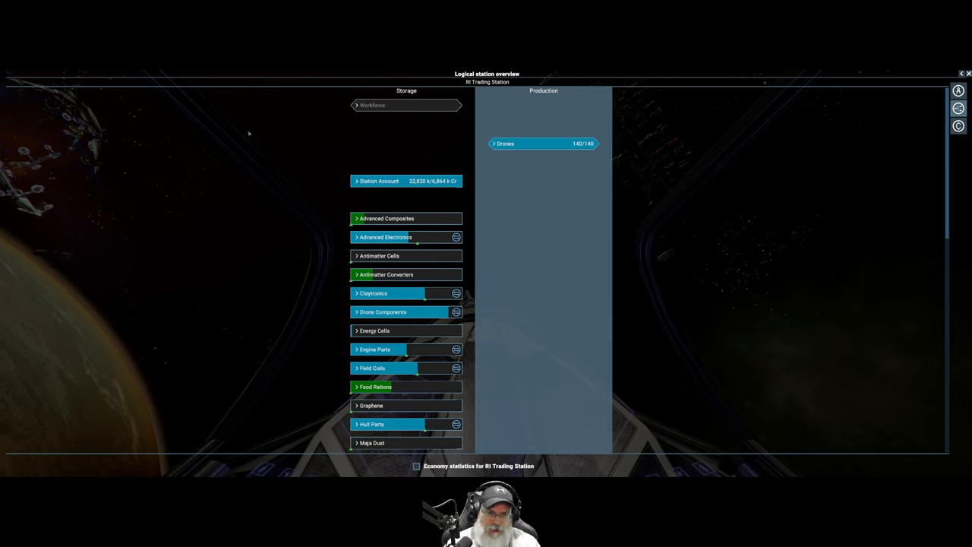
pyautogui.moveTo(277, 220)
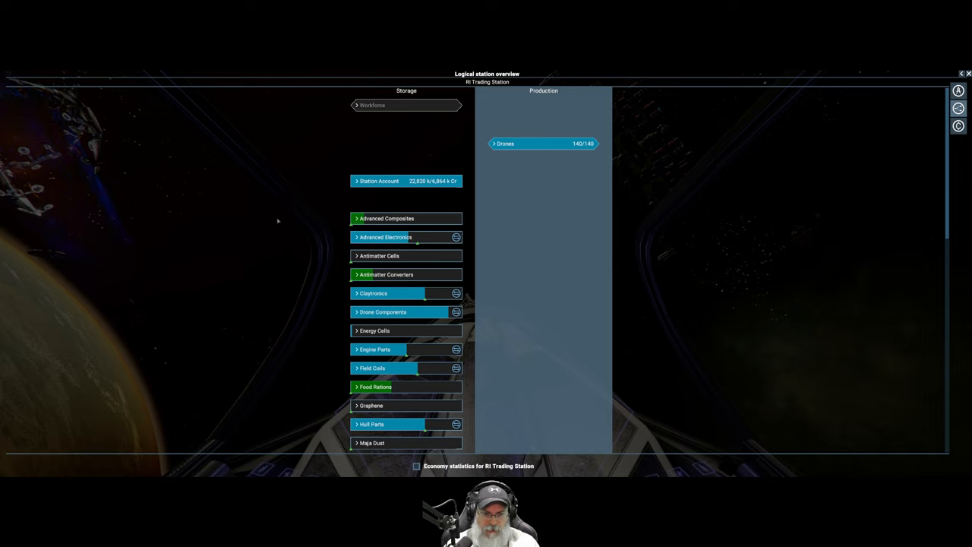
pyautogui.moveTo(267, 239)
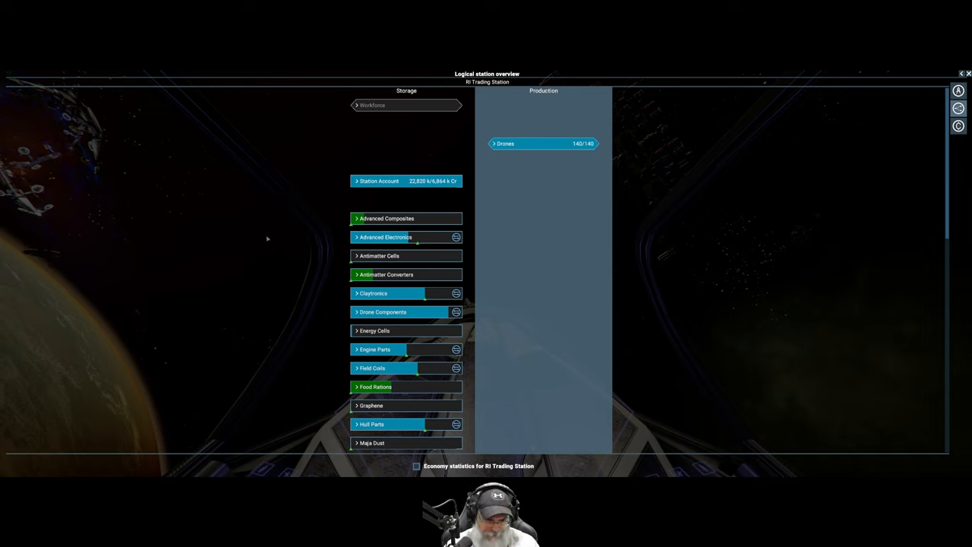
pyautogui.scroll(-3)
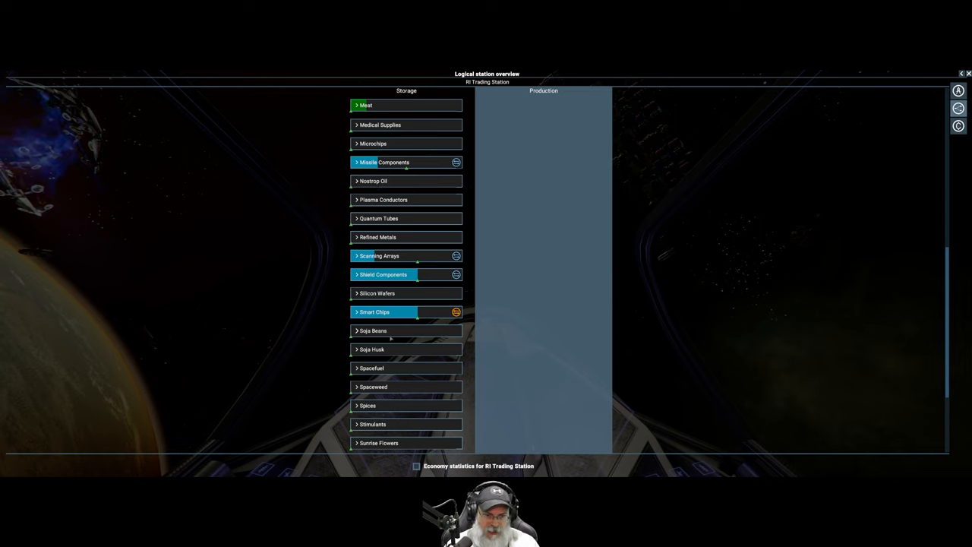
pyautogui.scroll(3)
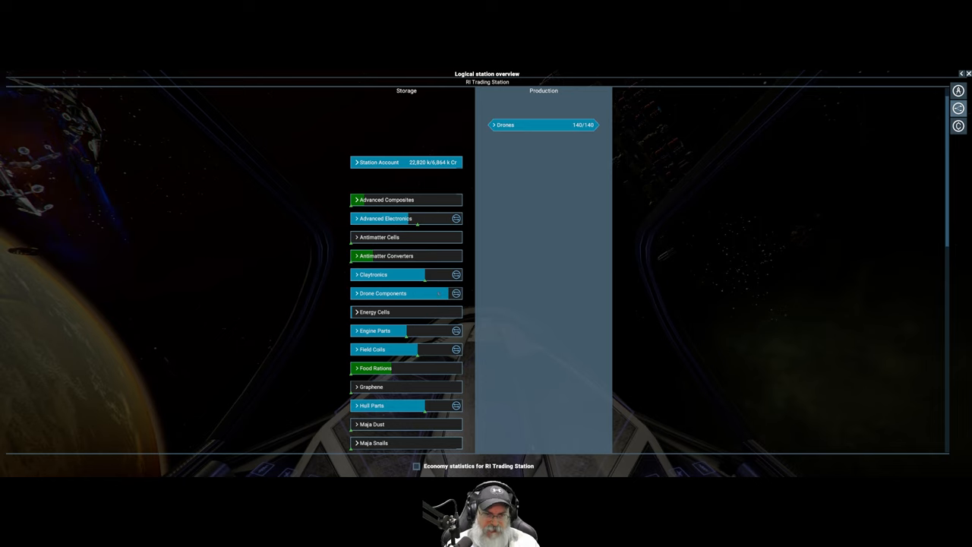
pyautogui.moveTo(283, 284)
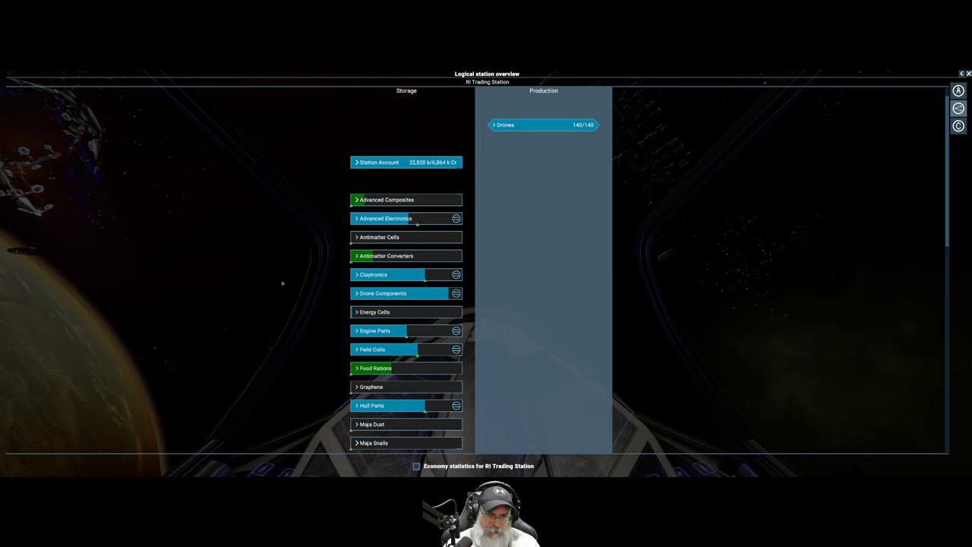
pyautogui.moveTo(738, 189)
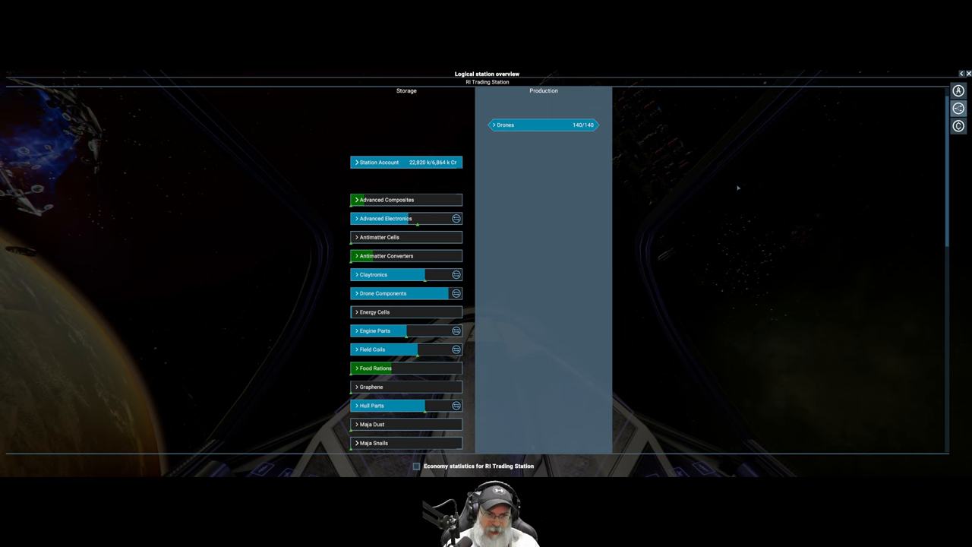
pyautogui.moveTo(957, 126)
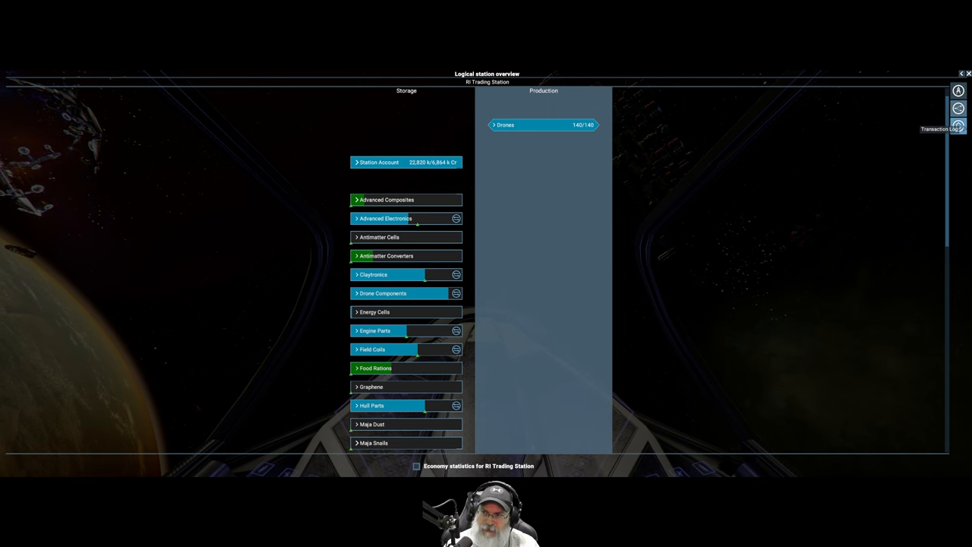
# View the trading station's transaction log graph, then bring up RI Trading Station's action list.
pyautogui.click(957, 126)
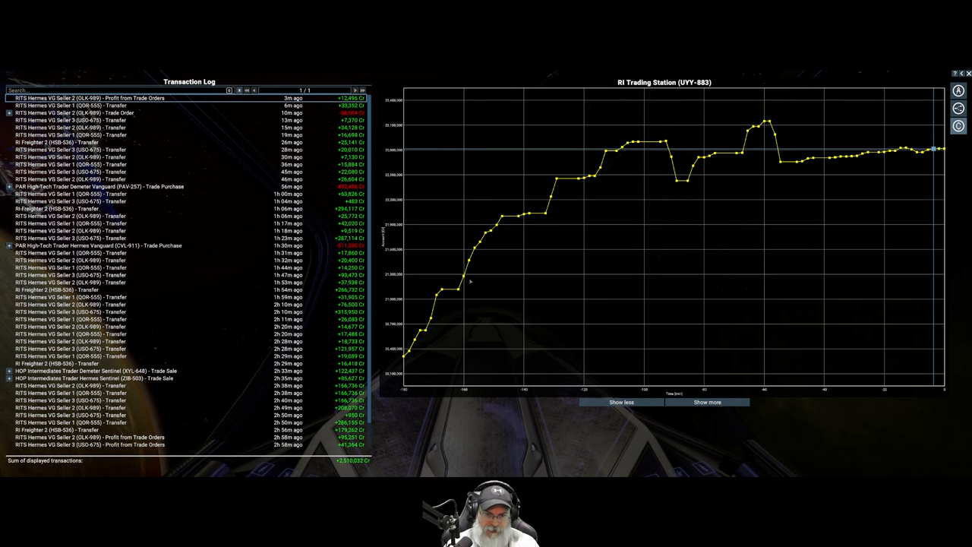
pyautogui.moveTo(687, 155)
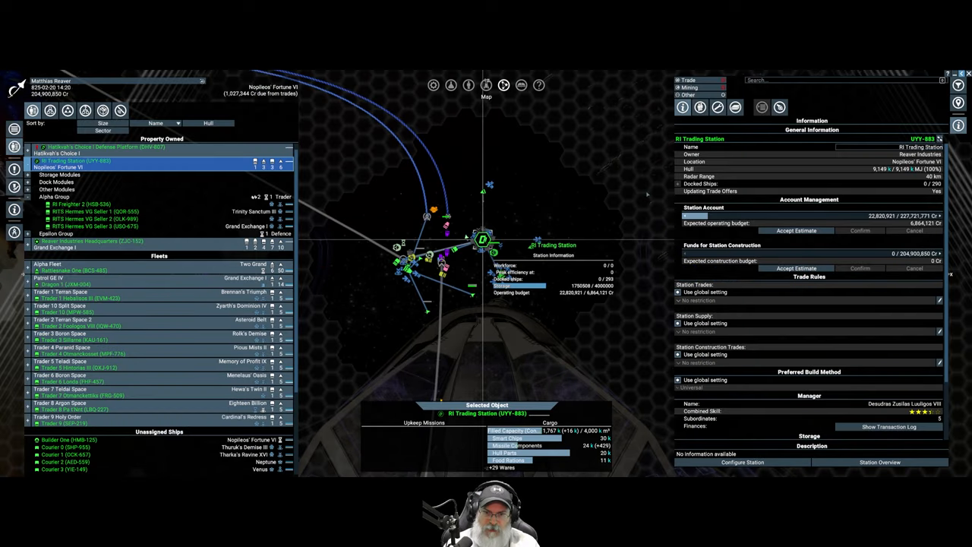
pyautogui.rightClick(483, 240)
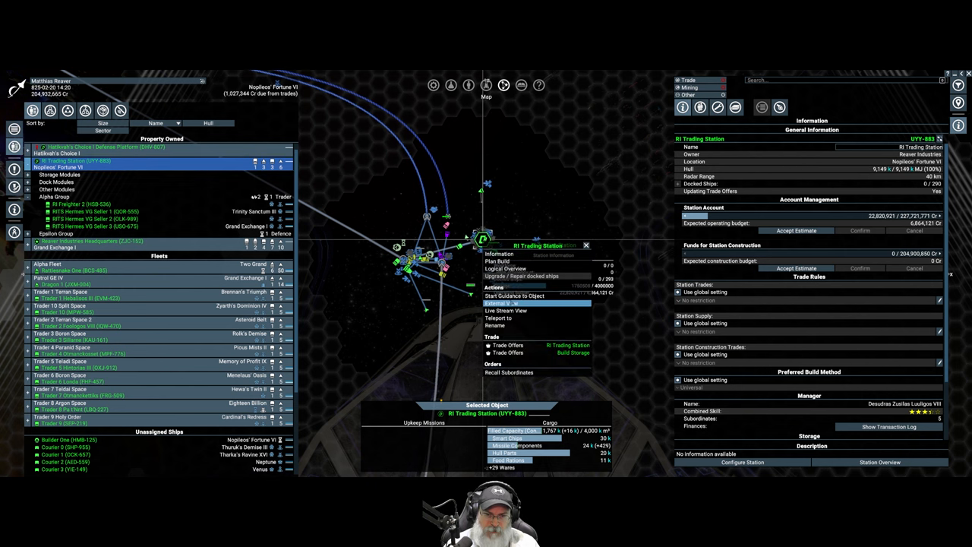
pyautogui.moveTo(504, 267)
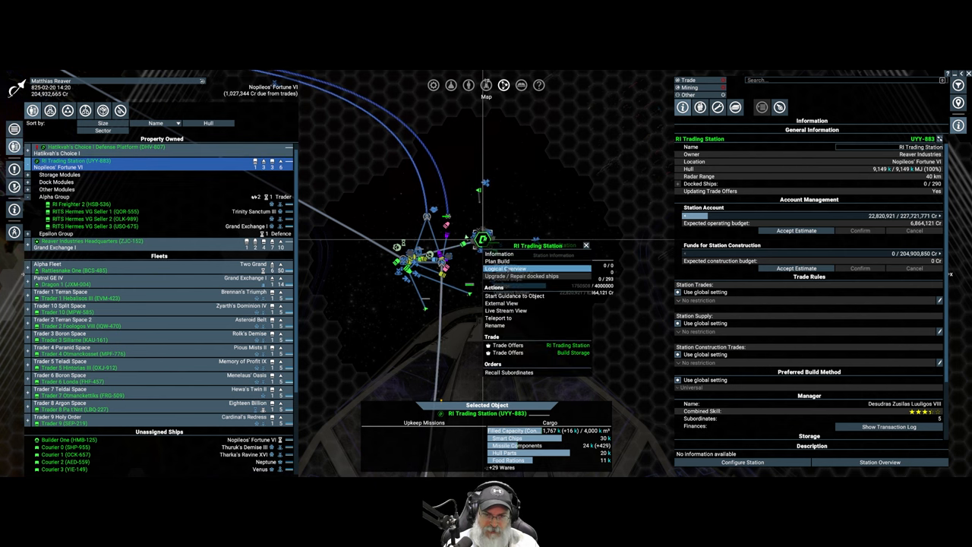
# Show the station's Logical Overview and scroll down through its ware list.
pyautogui.click(504, 268)
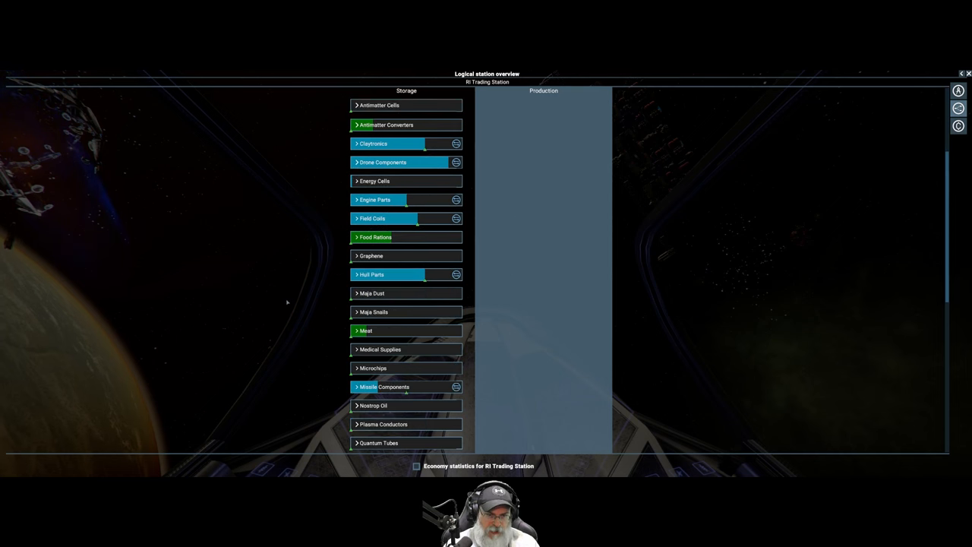
pyautogui.scroll(3)
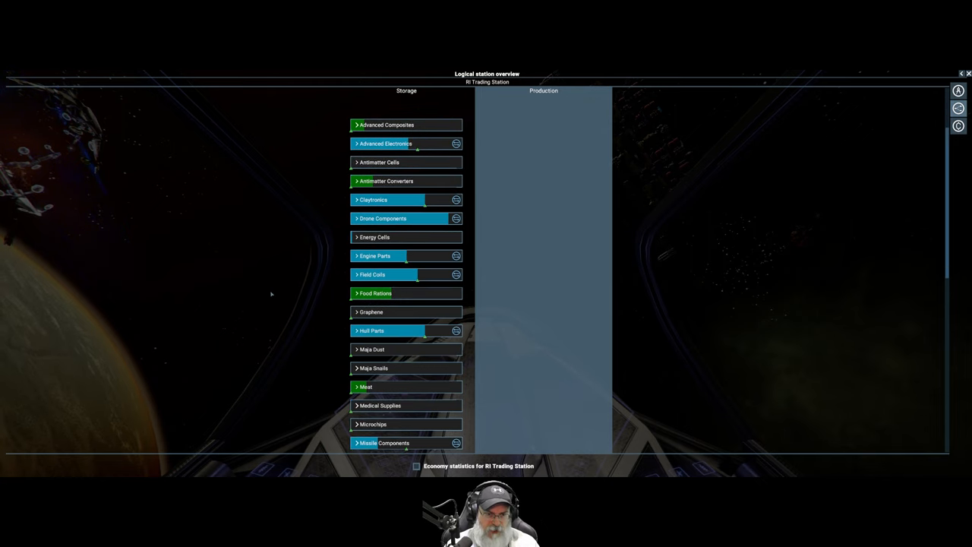
pyautogui.scroll(-3)
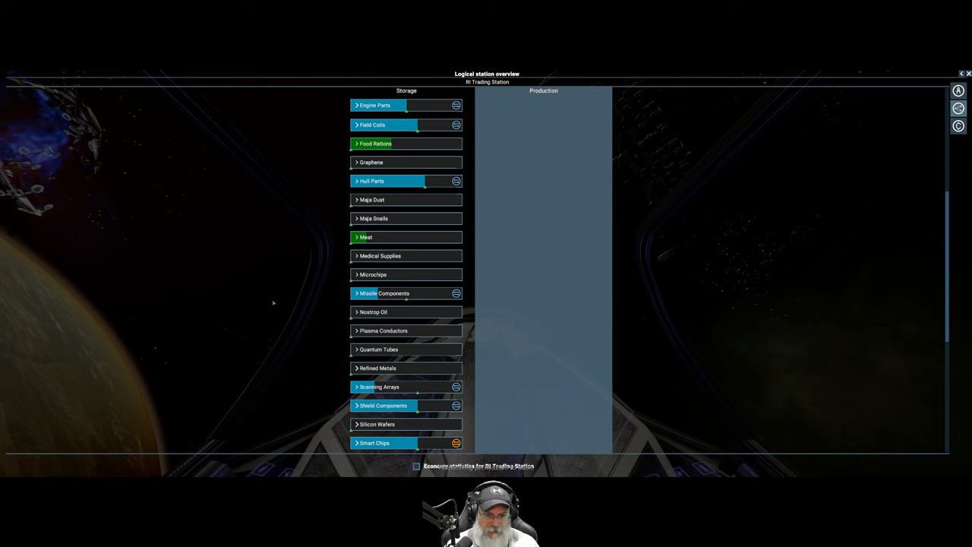
pyautogui.scroll(3)
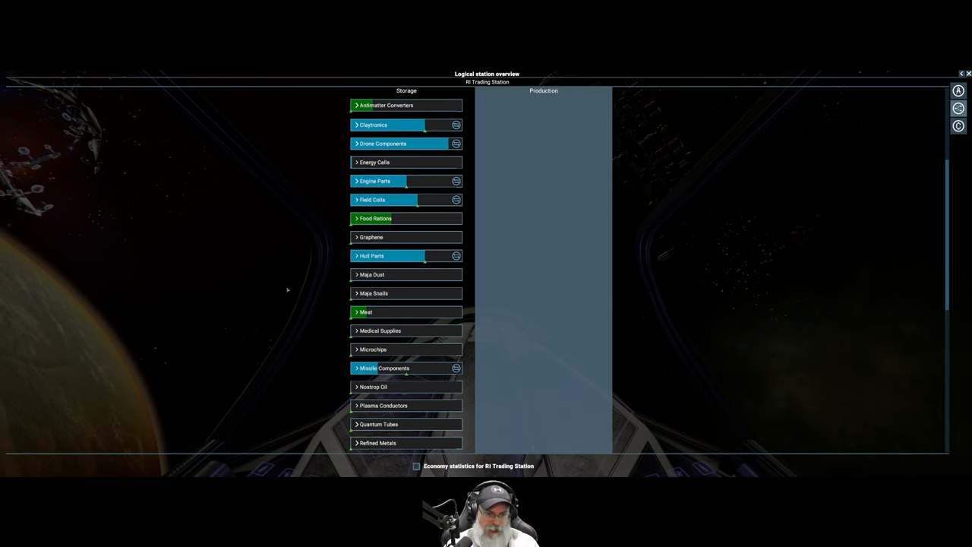
pyautogui.scroll(-3)
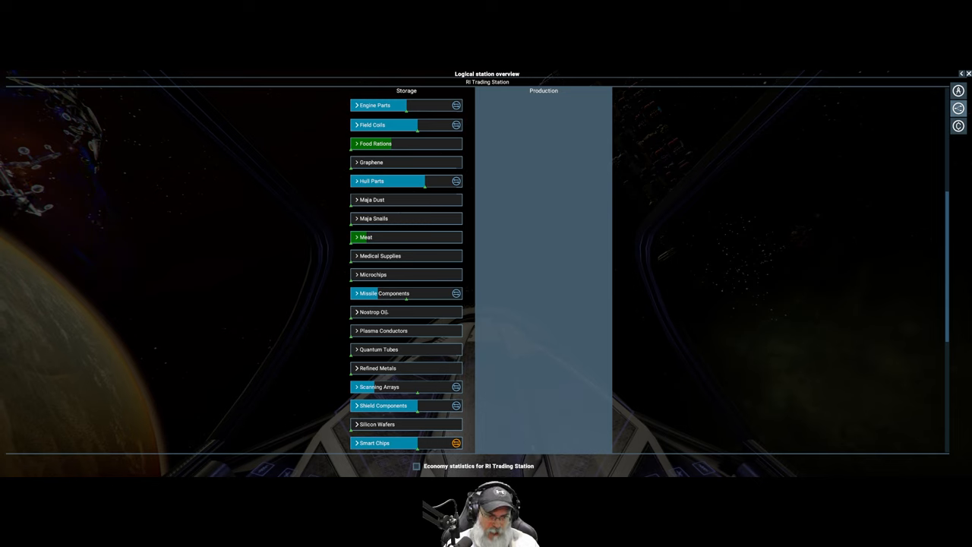
pyautogui.scroll(-3)
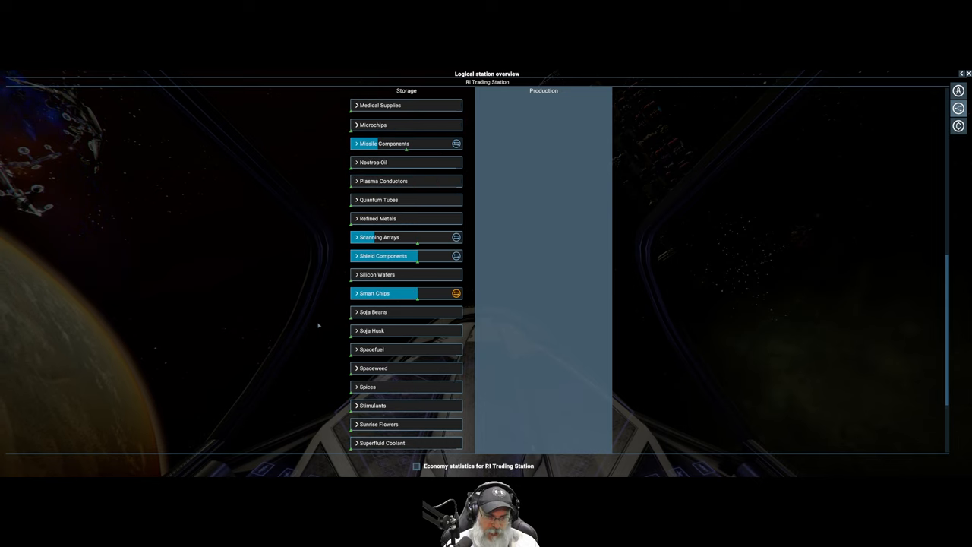
pyautogui.scroll(-3)
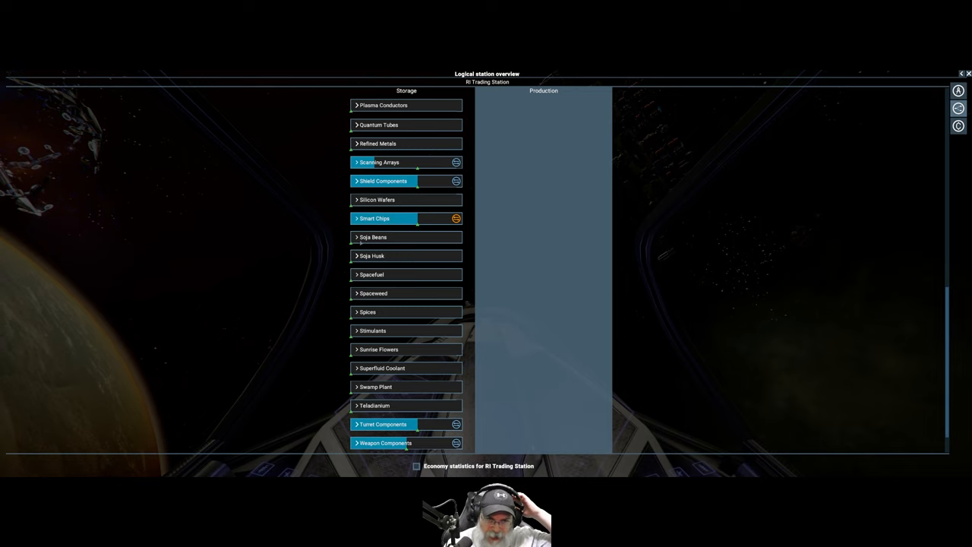
# Expand the Soja Beans entry to review its buy and sell offers, then fold it back.
pyautogui.click(373, 237)
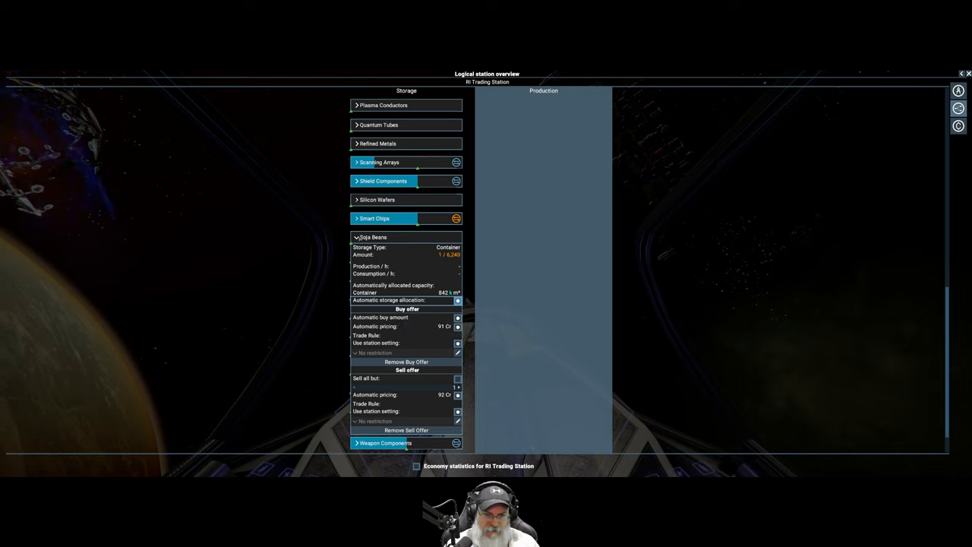
pyautogui.click(373, 237)
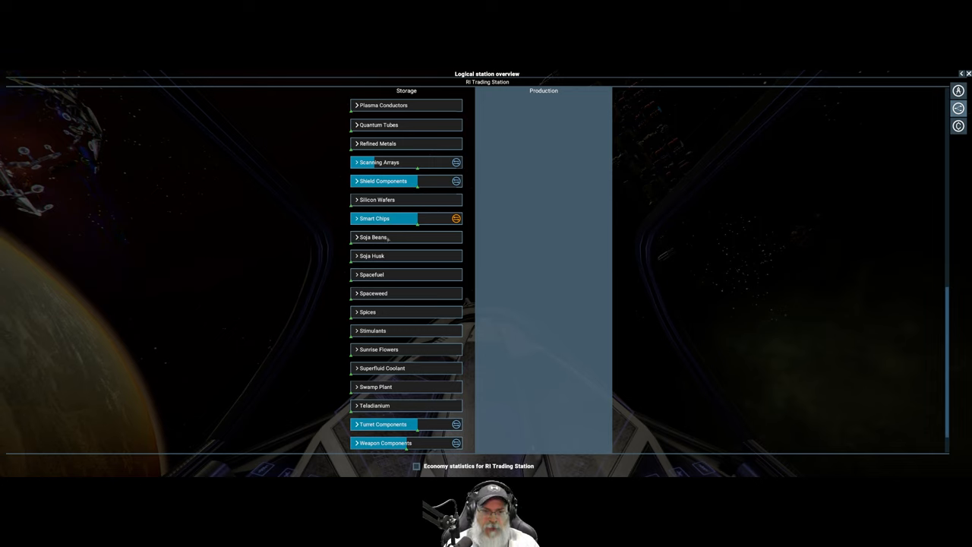
pyautogui.moveTo(383, 293)
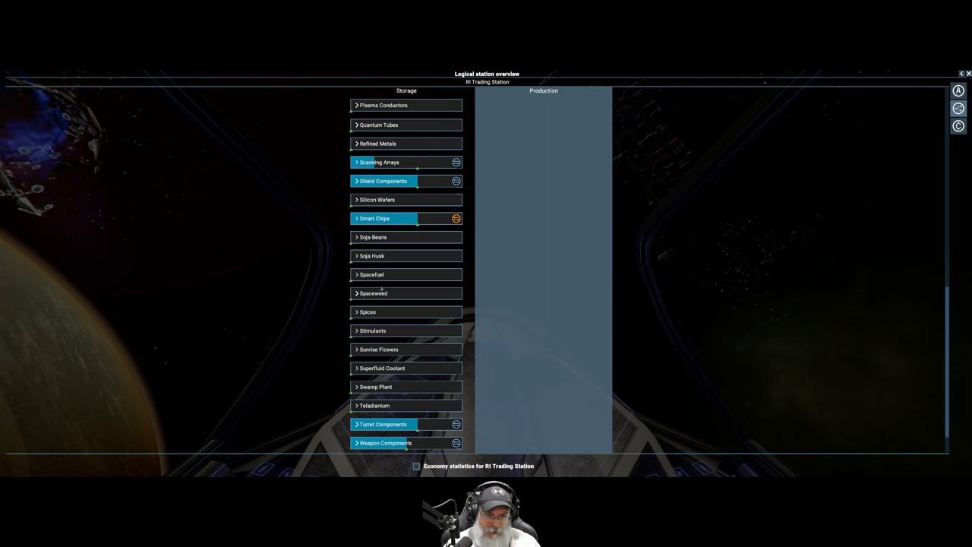
pyautogui.scroll(3)
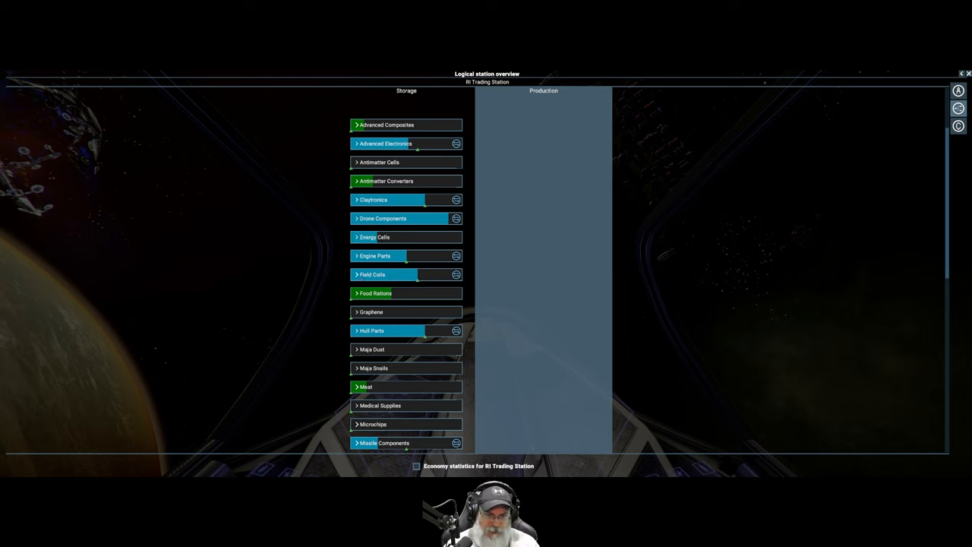
# Expand a ware's storage and buy/sell offer details for review, folding it back afterwards.
pyautogui.click(372, 273)
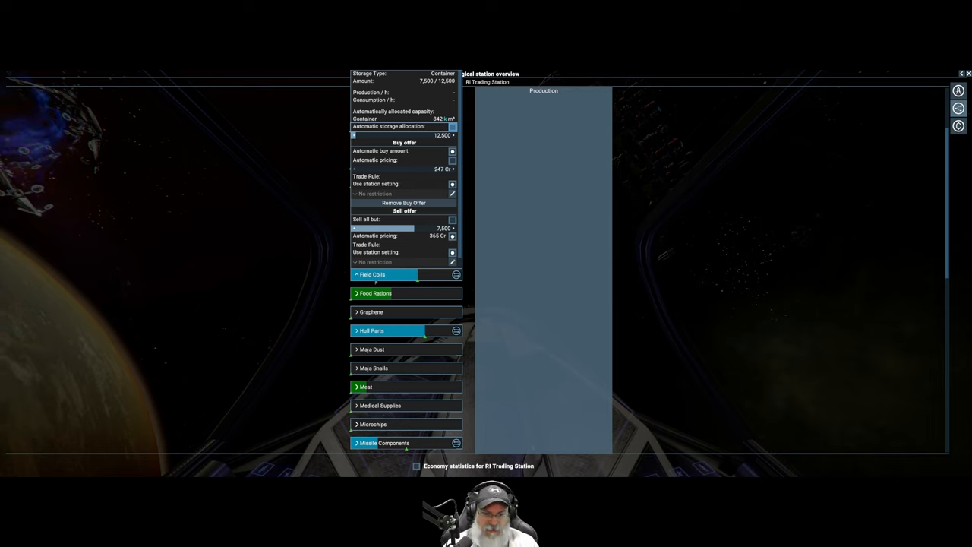
pyautogui.click(372, 274)
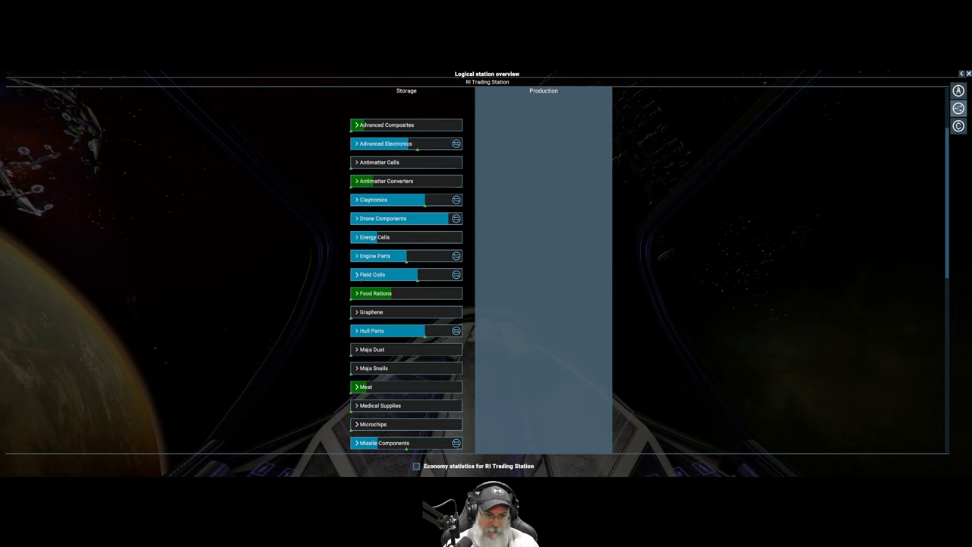
pyautogui.click(373, 273)
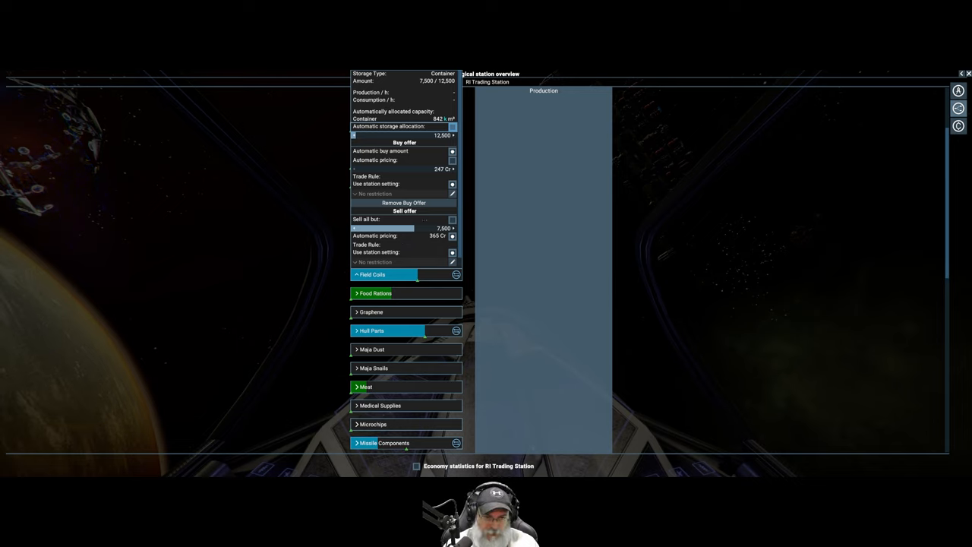
pyautogui.click(373, 274)
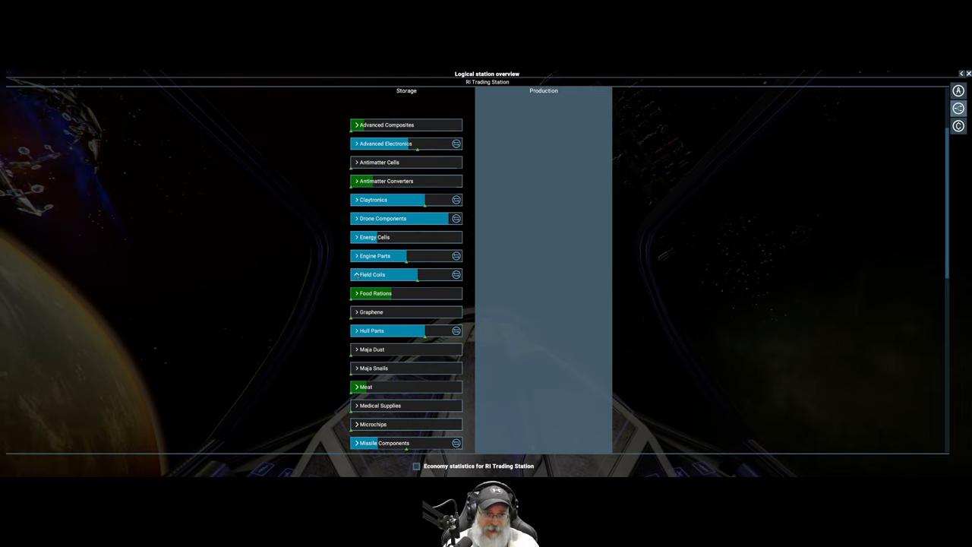
pyautogui.click(357, 273)
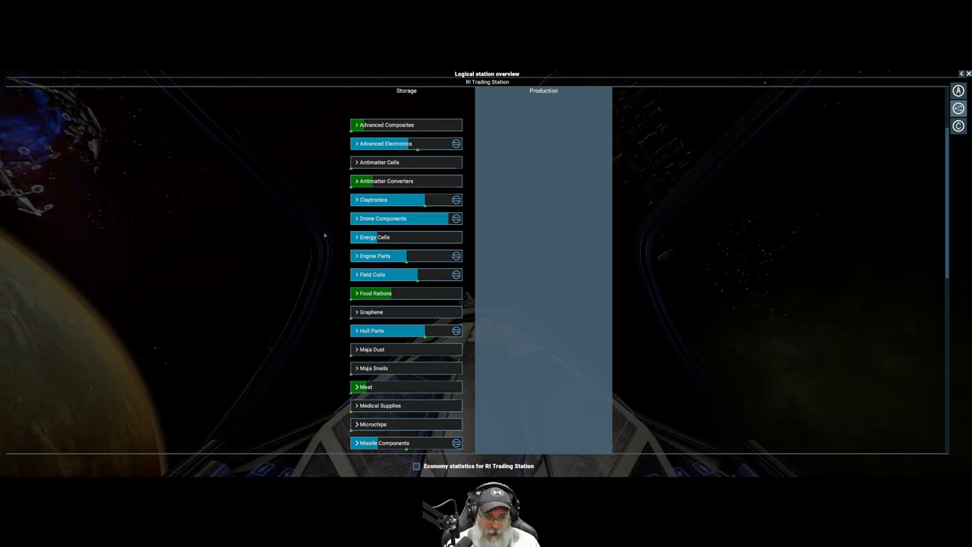
pyautogui.moveTo(346, 286)
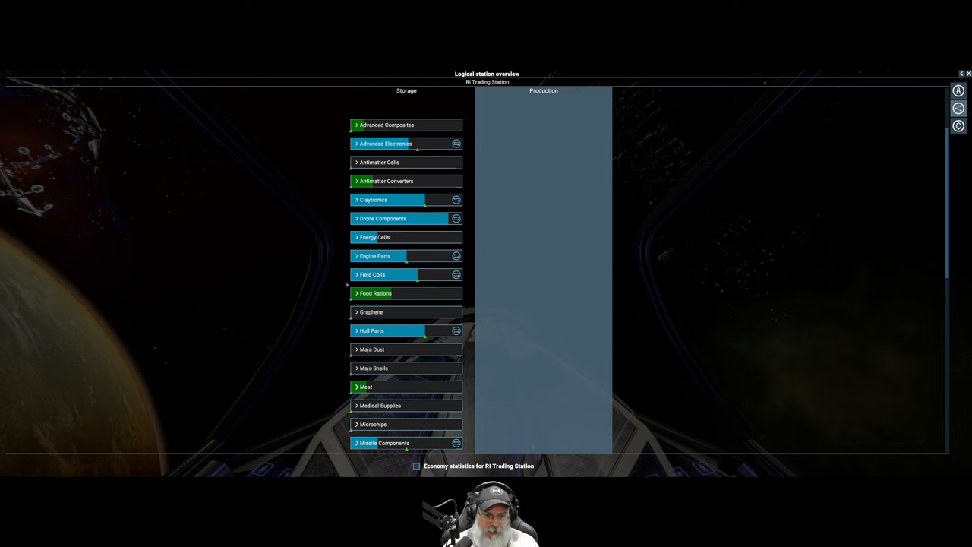
pyautogui.moveTo(314, 279)
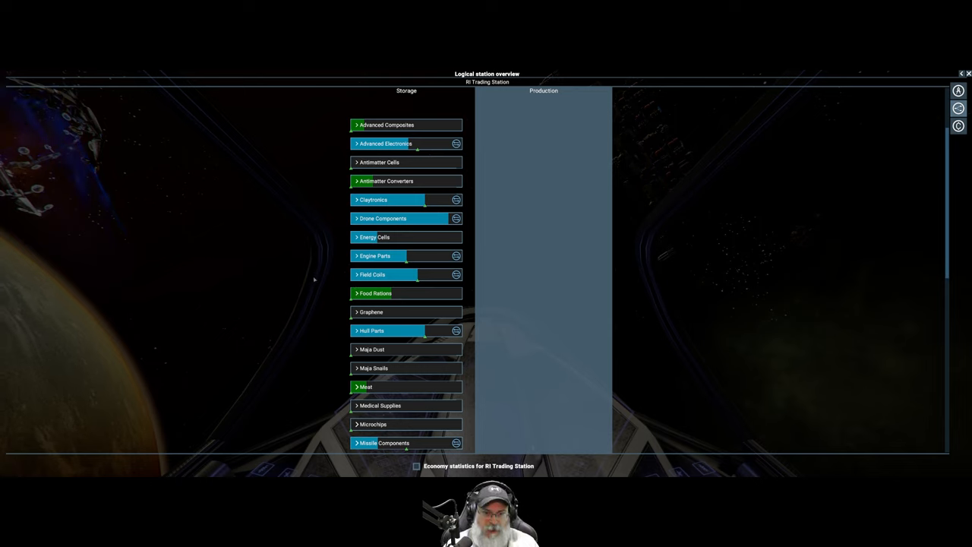
pyautogui.moveTo(307, 296)
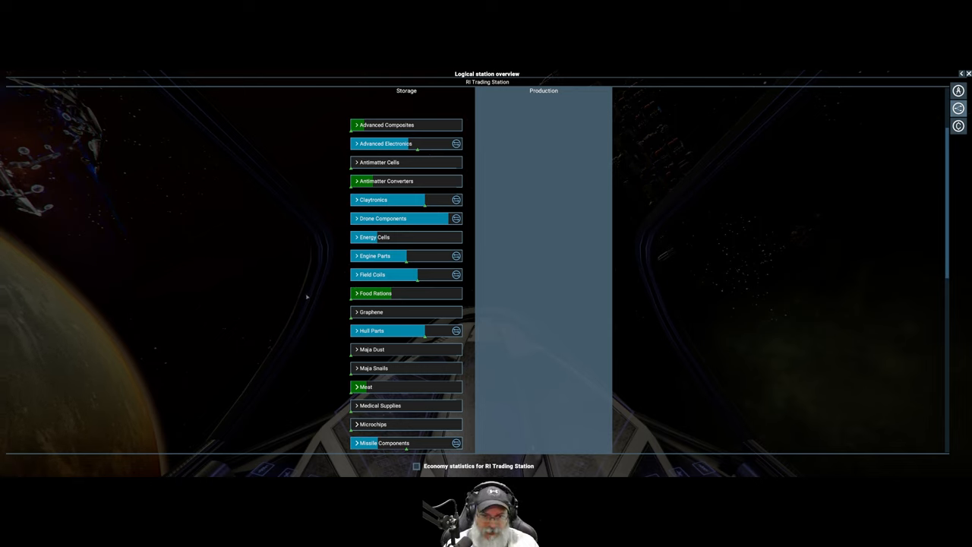
# Check the Smart Chips buy and sell offer settings and collapse it back into the ware list.
pyautogui.scroll(-3)
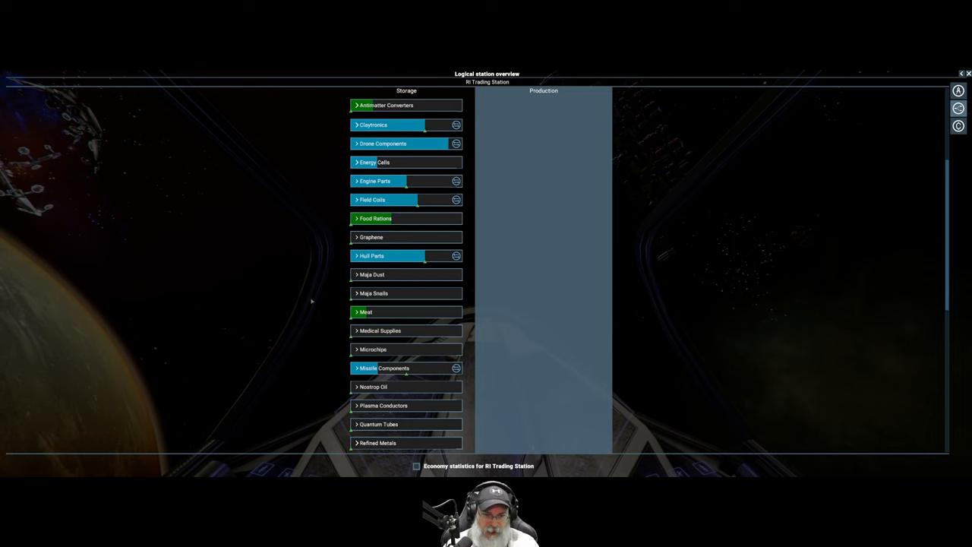
pyautogui.scroll(-3)
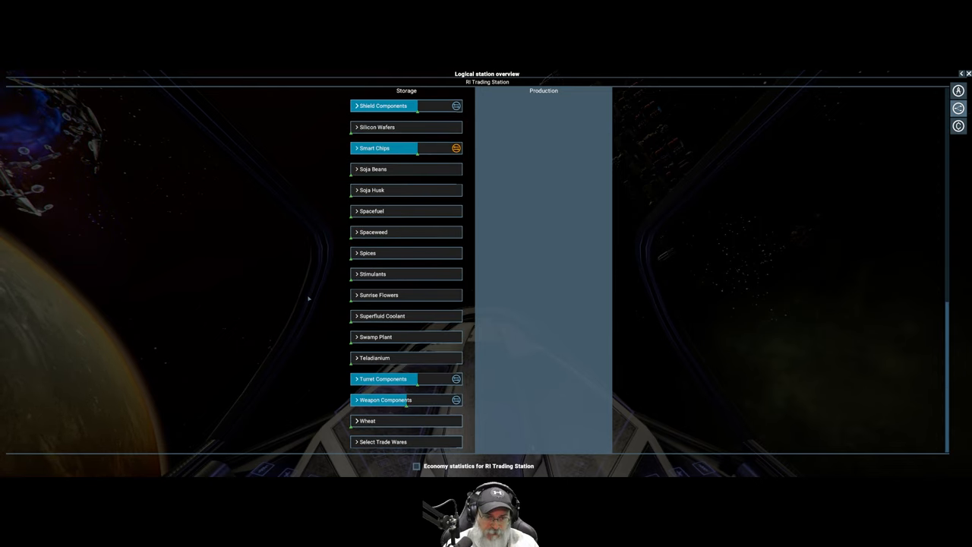
pyautogui.scroll(3)
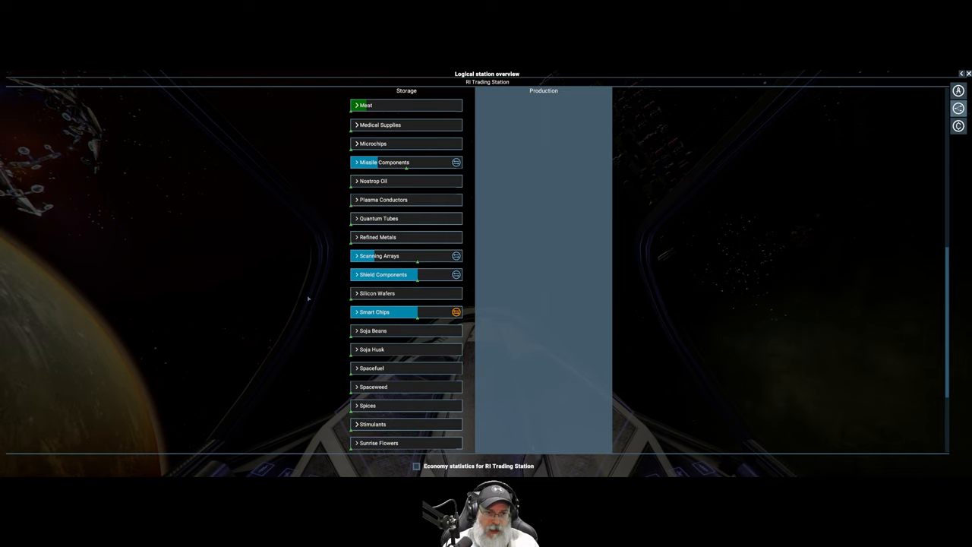
pyautogui.moveTo(456, 311)
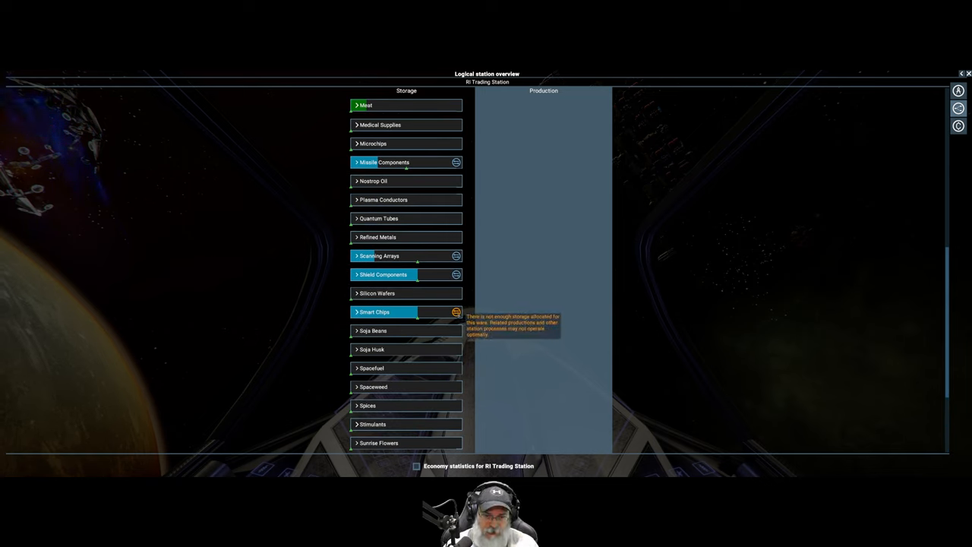
pyautogui.click(373, 312)
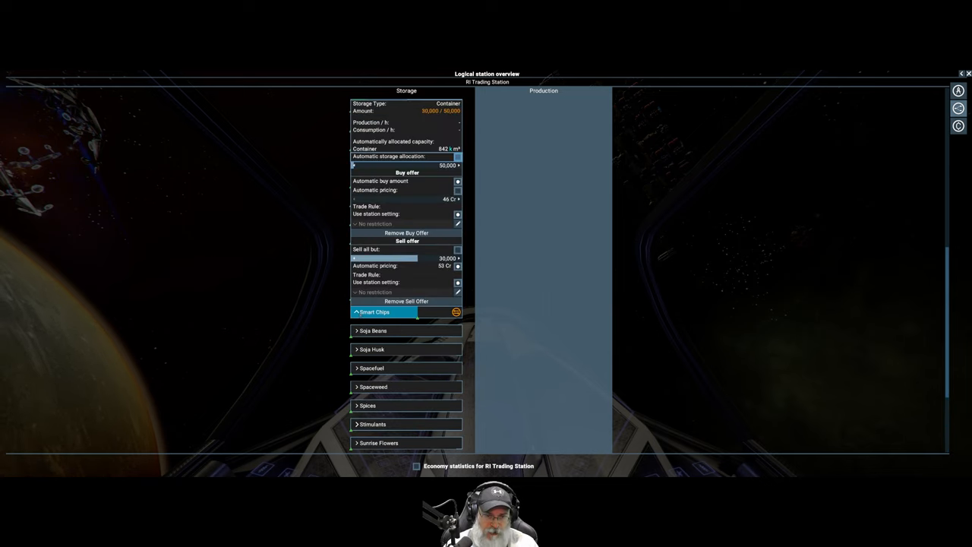
pyautogui.moveTo(441, 110)
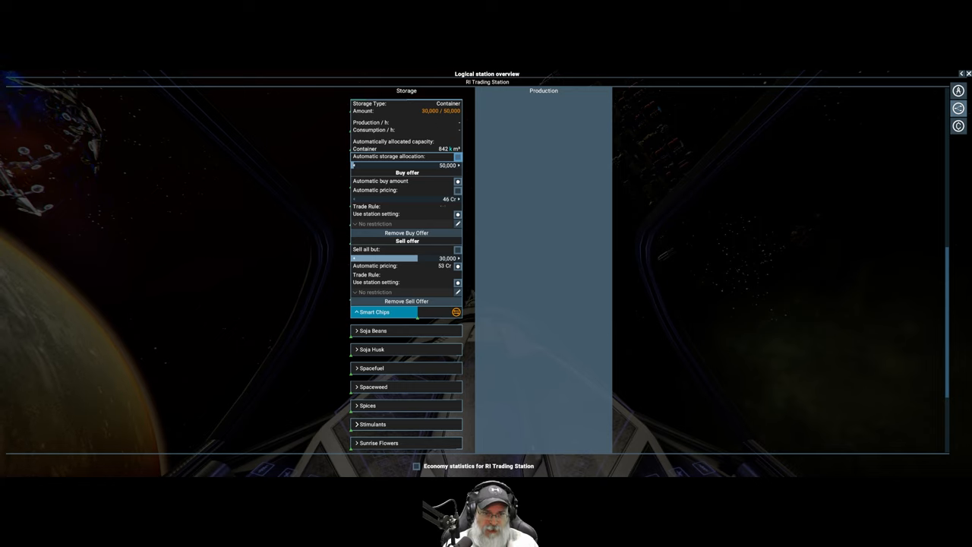
pyautogui.moveTo(425, 246)
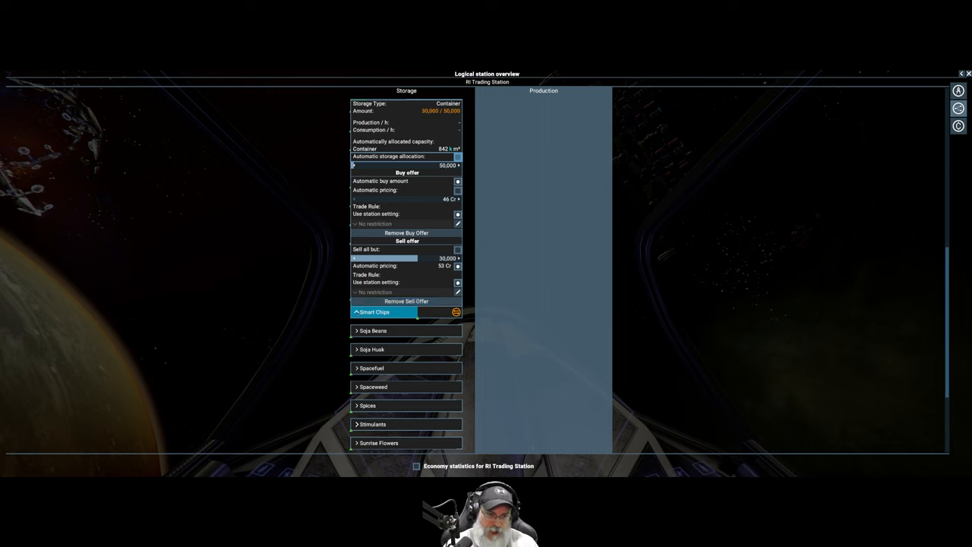
pyautogui.click(374, 311)
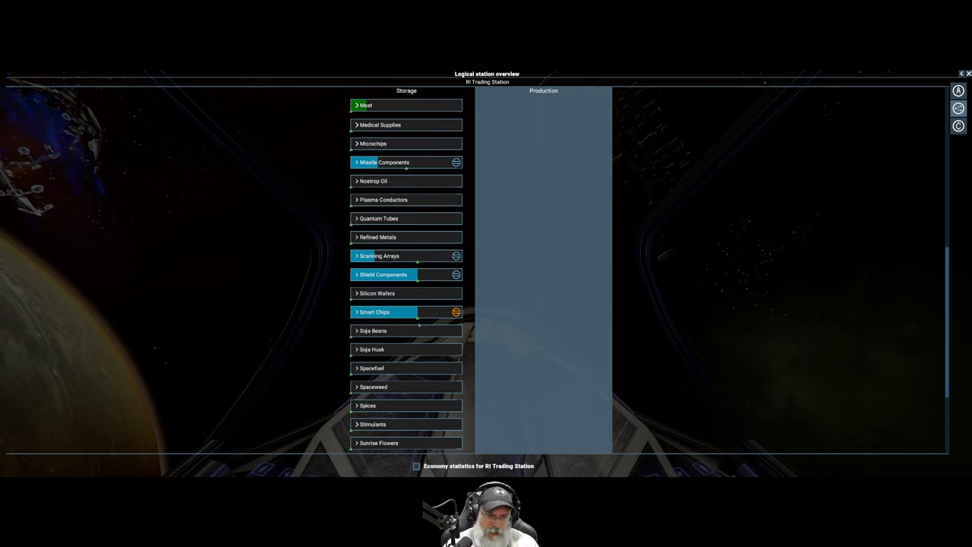
pyautogui.scroll(-3)
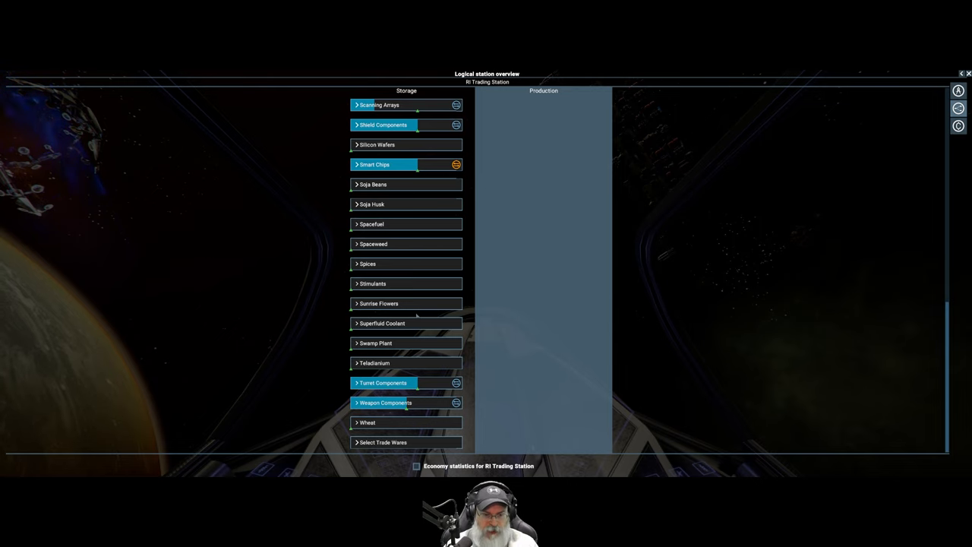
pyautogui.scroll(3)
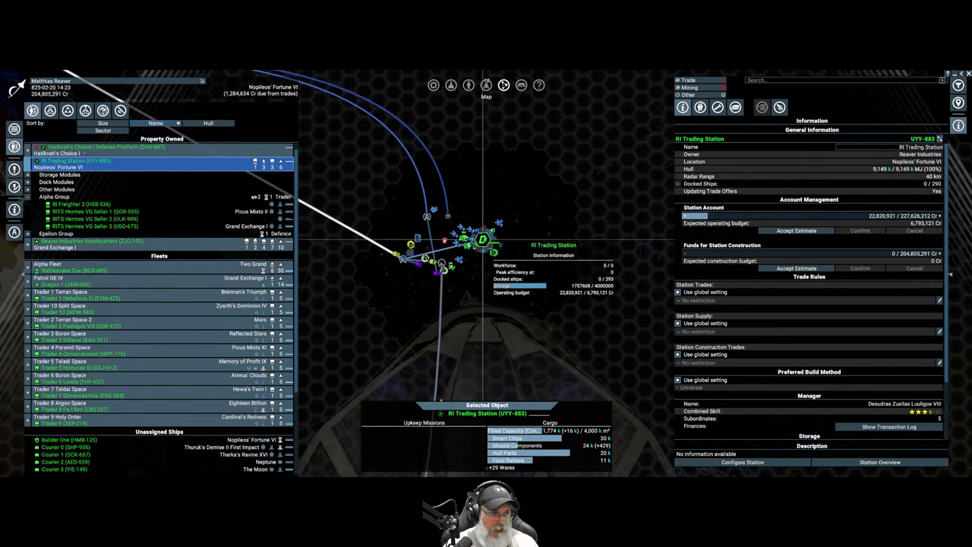
# Select Reaver Industries Headquarters in Property Owned and bring up its interaction options.
pyautogui.click(89, 240)
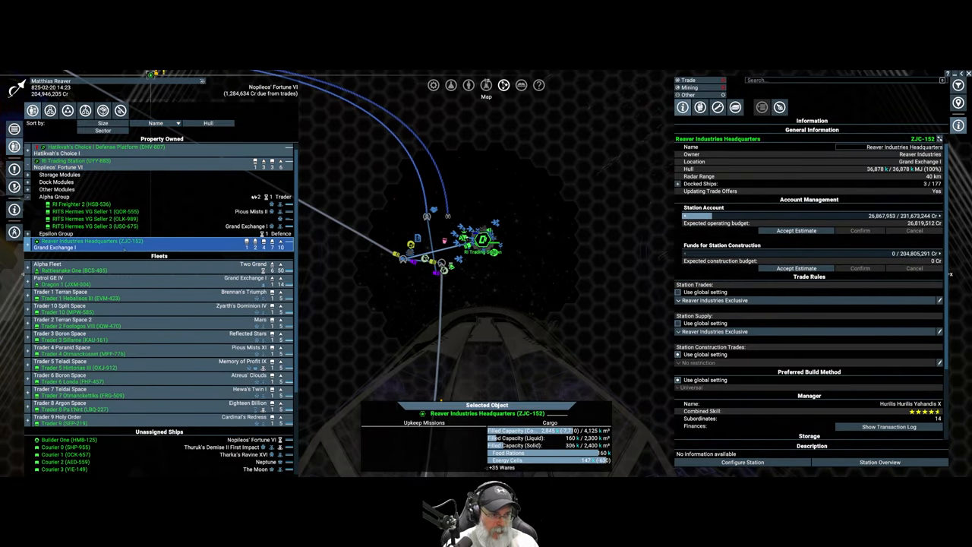
pyautogui.rightClick(88, 240)
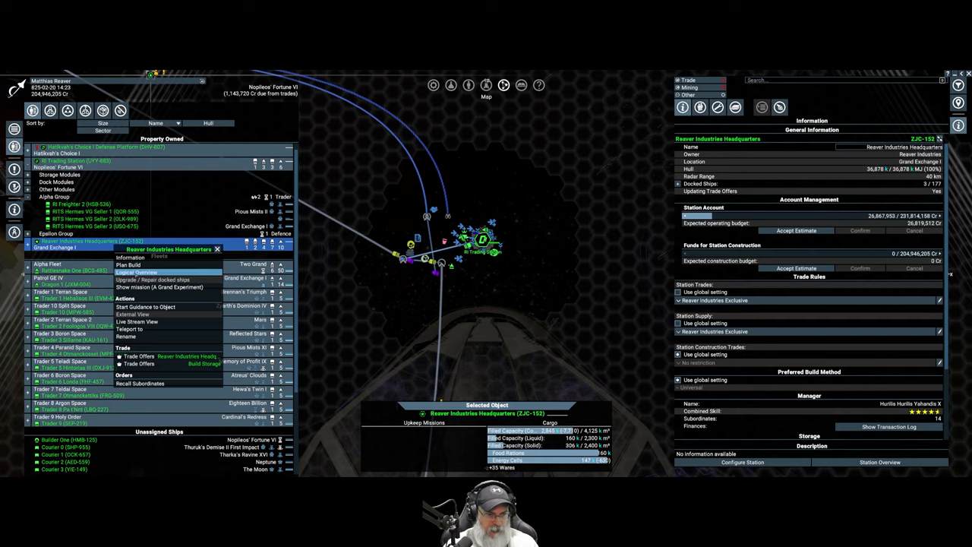
pyautogui.click(137, 271)
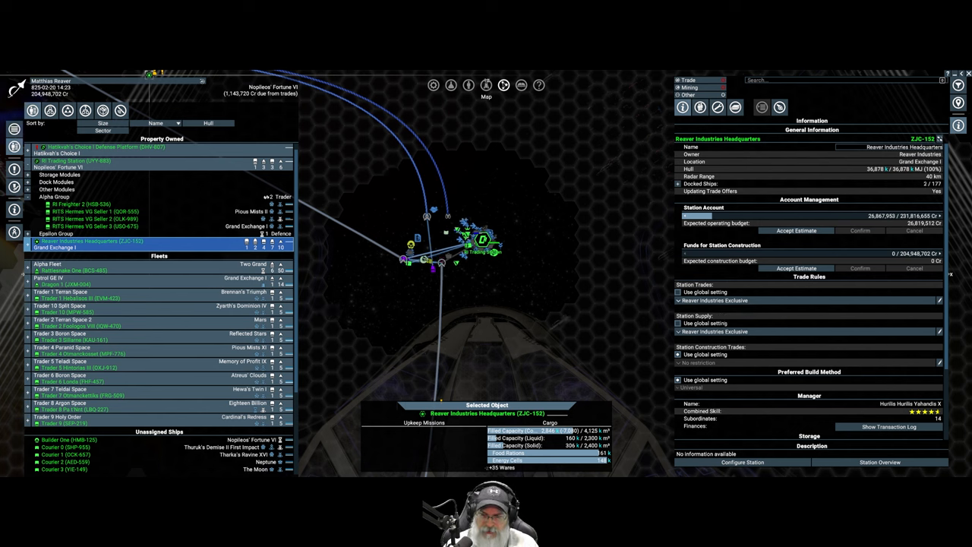
pyautogui.click(808, 301)
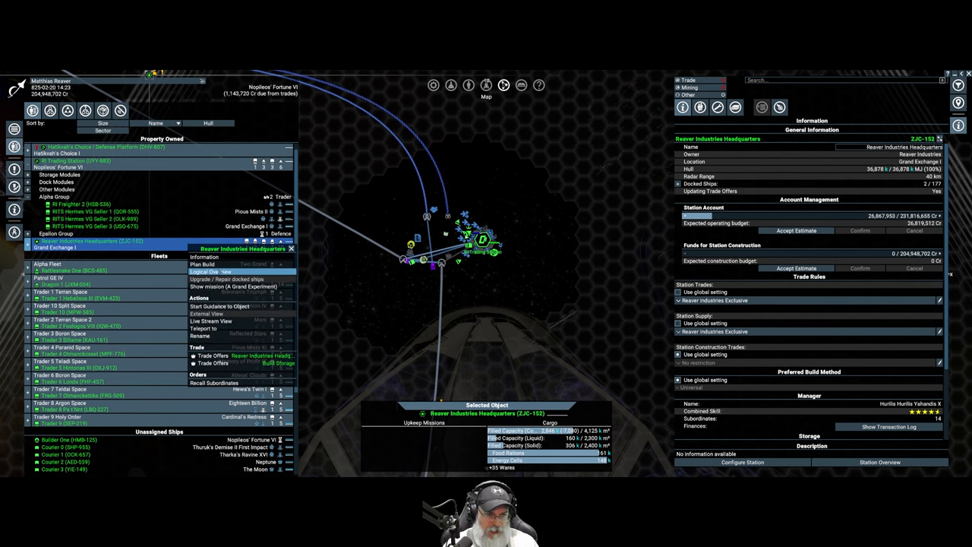
pyautogui.click(206, 270)
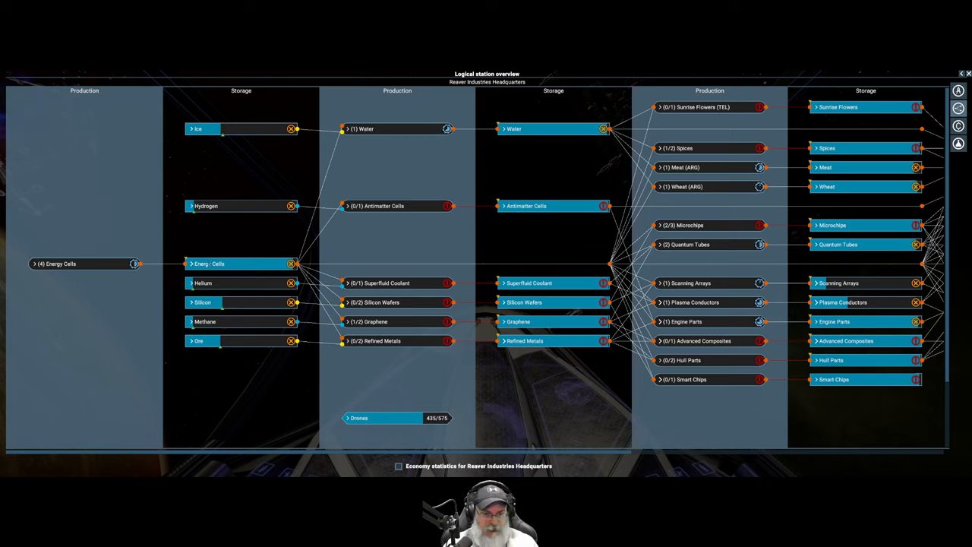
pyautogui.click(210, 264)
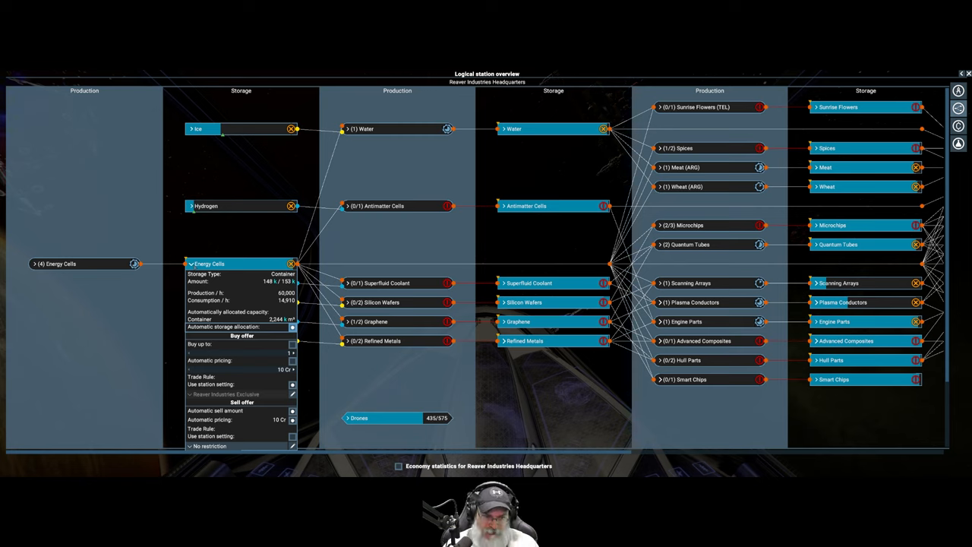
pyautogui.moveTo(252, 366)
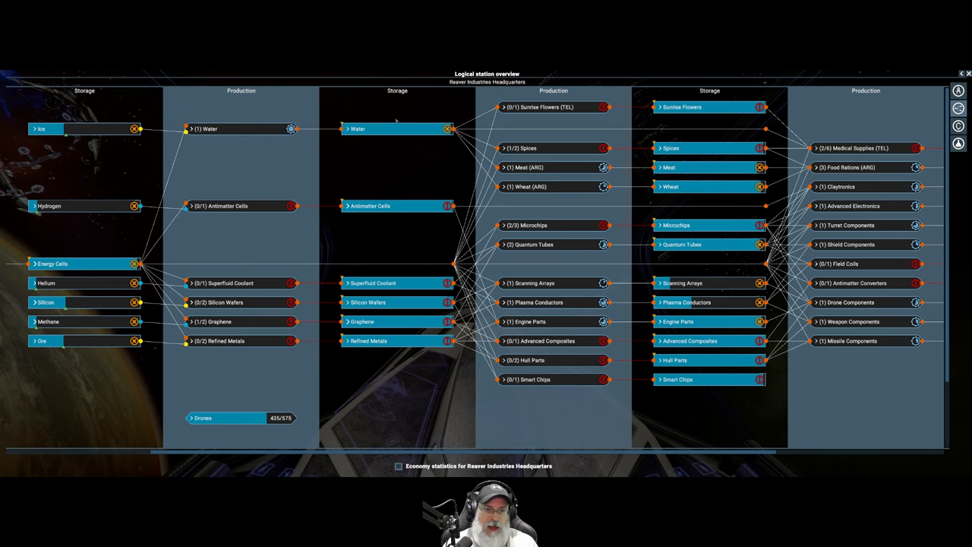
pyautogui.moveTo(392, 237)
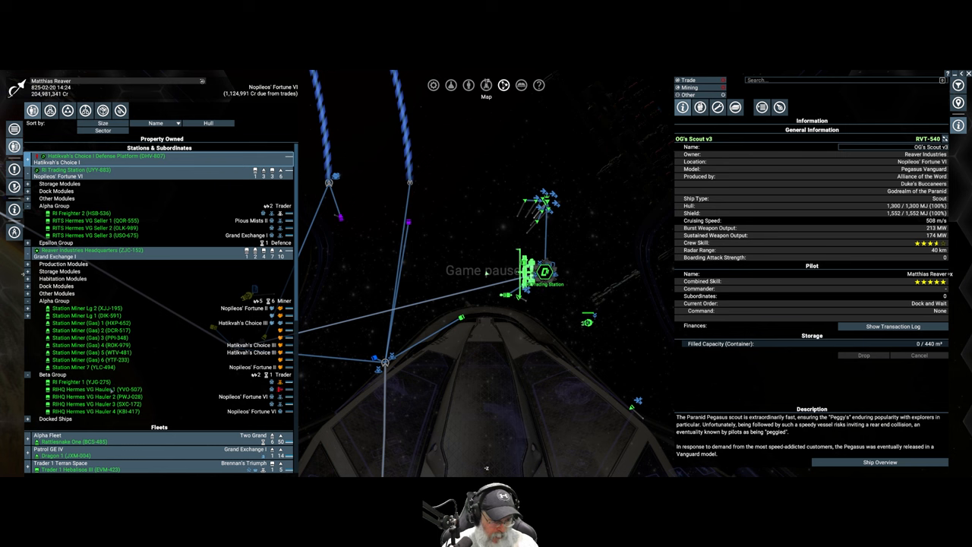
# Select the hauler Dragon I and the Hermes hauler on the map and switch to the Other Filters options.
pyautogui.click(97, 389)
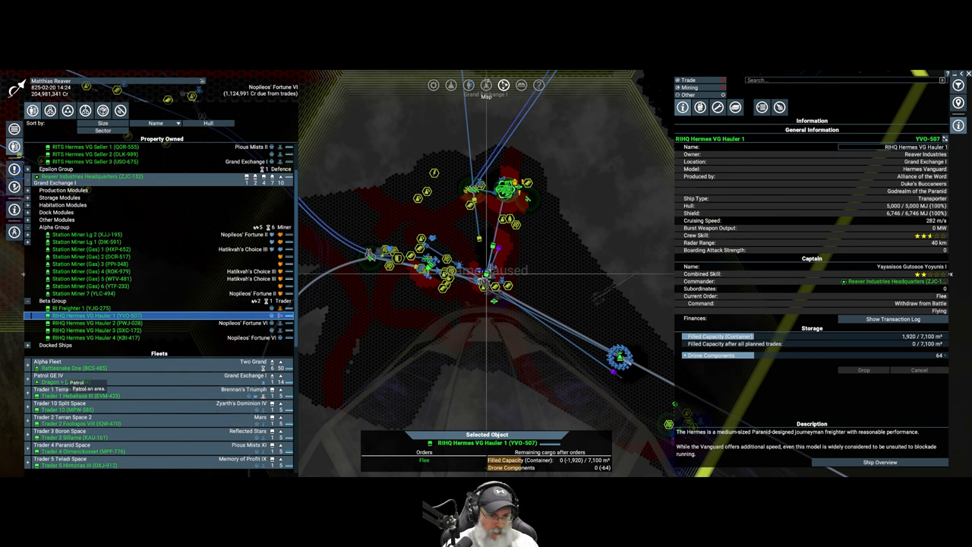
pyautogui.click(58, 382)
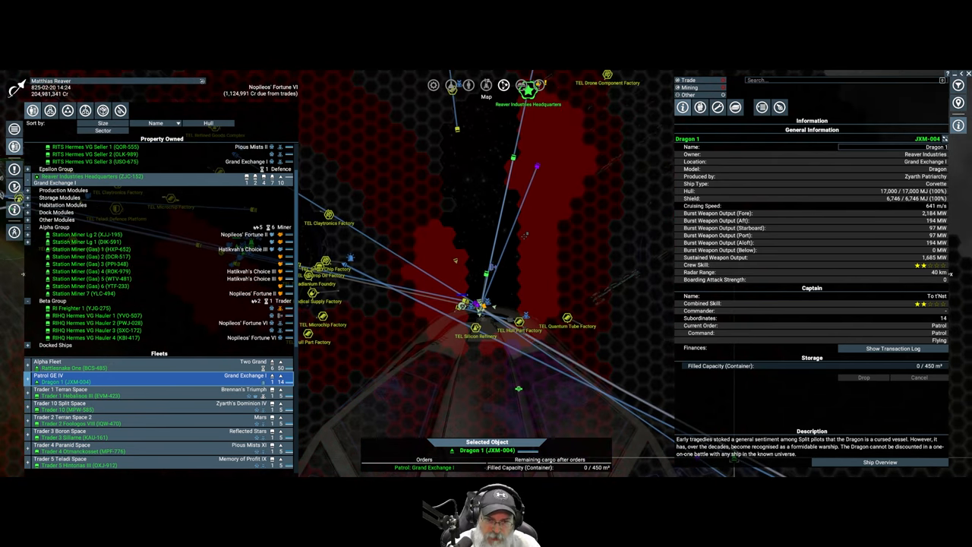
pyautogui.press('space')
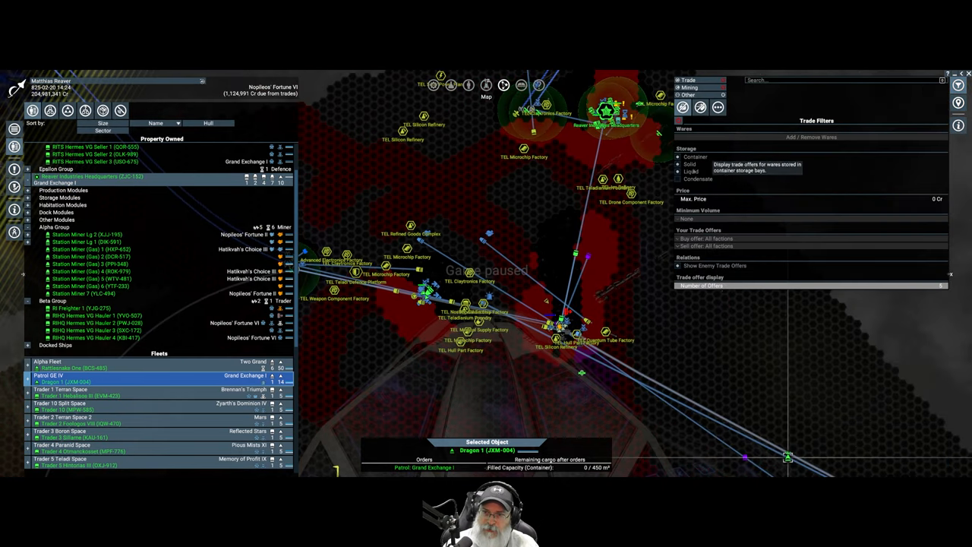
pyautogui.click(699, 106)
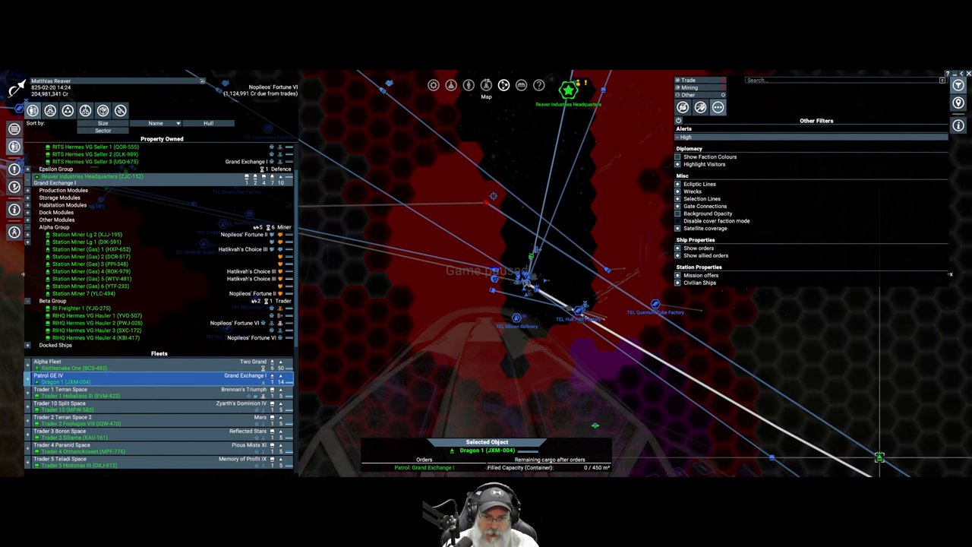
pyautogui.click(91, 314)
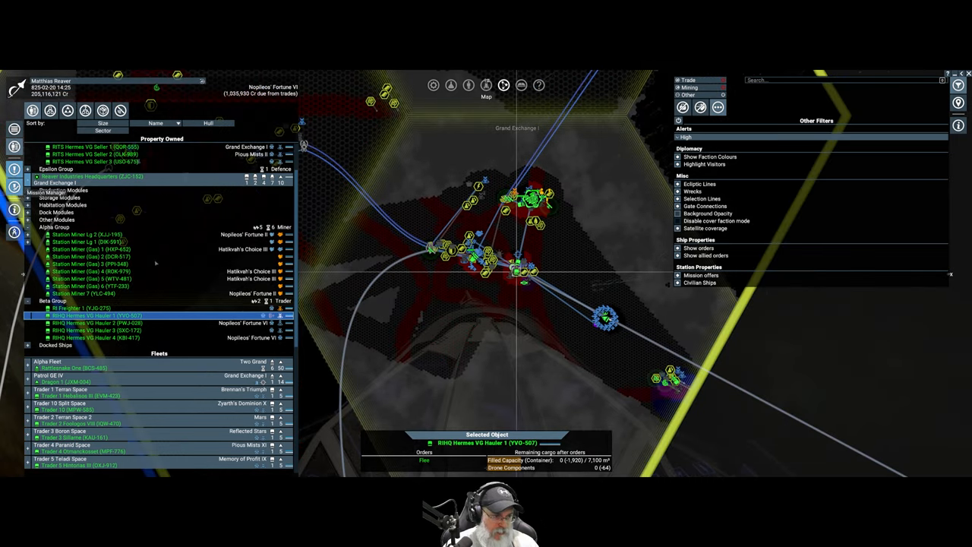
# Select the headquarters station on the map and bring up its action list.
pyautogui.click(91, 176)
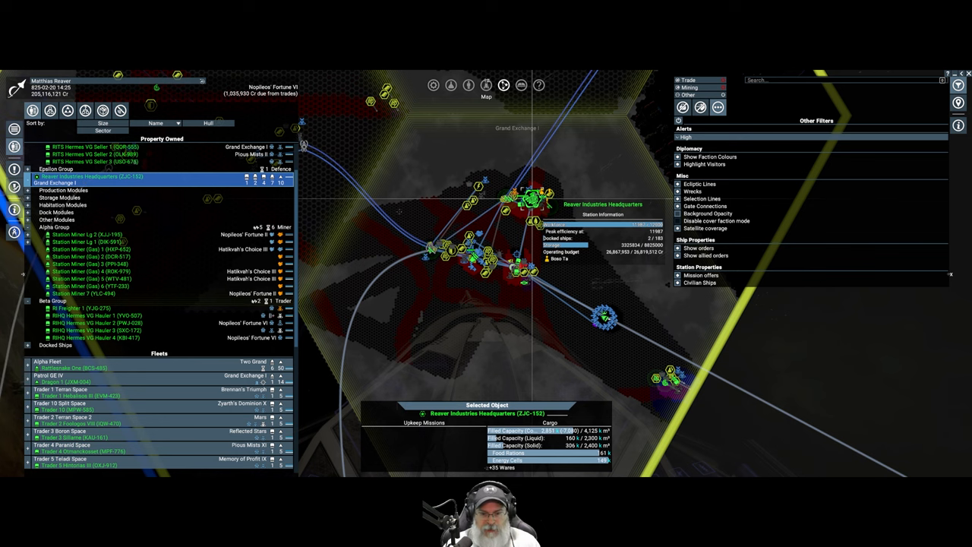
pyautogui.rightClick(92, 183)
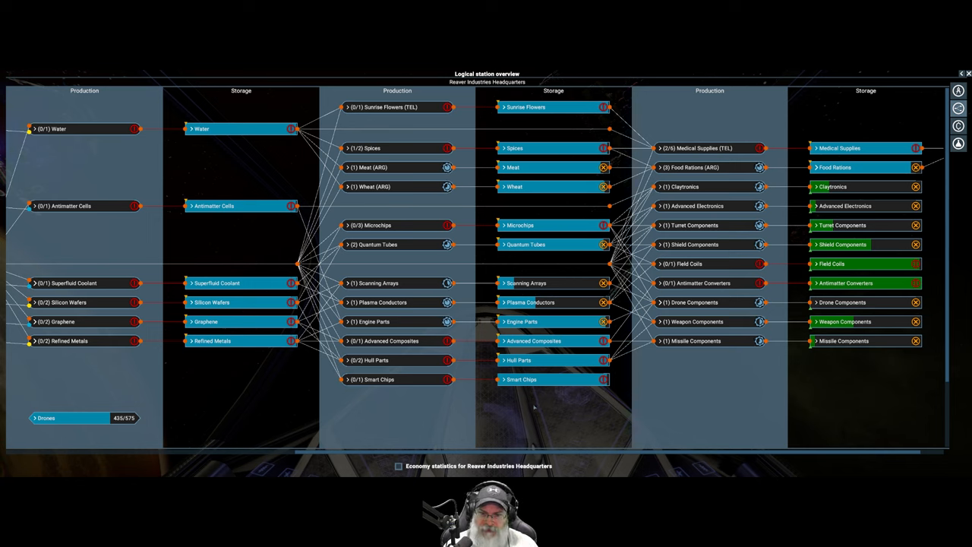
pyautogui.moveTo(544, 413)
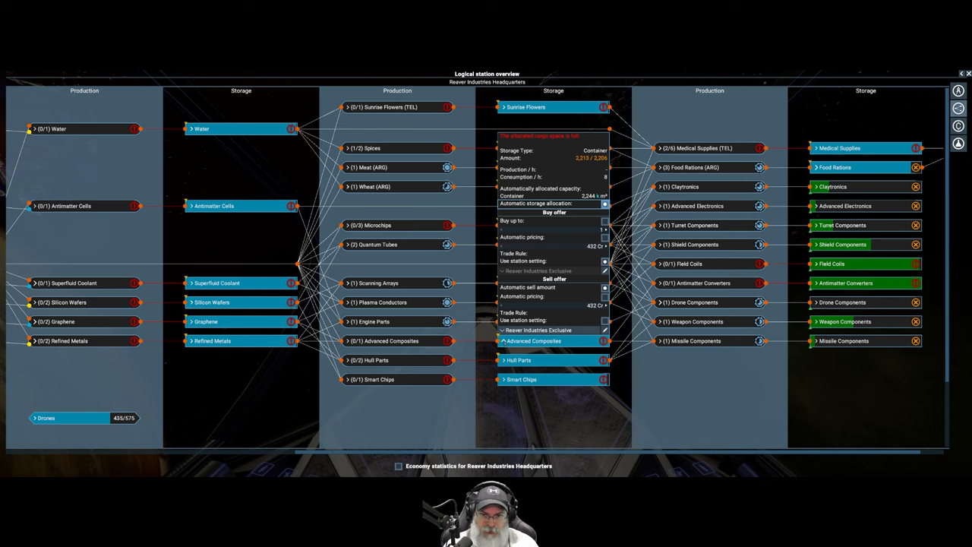
pyautogui.moveTo(562, 253)
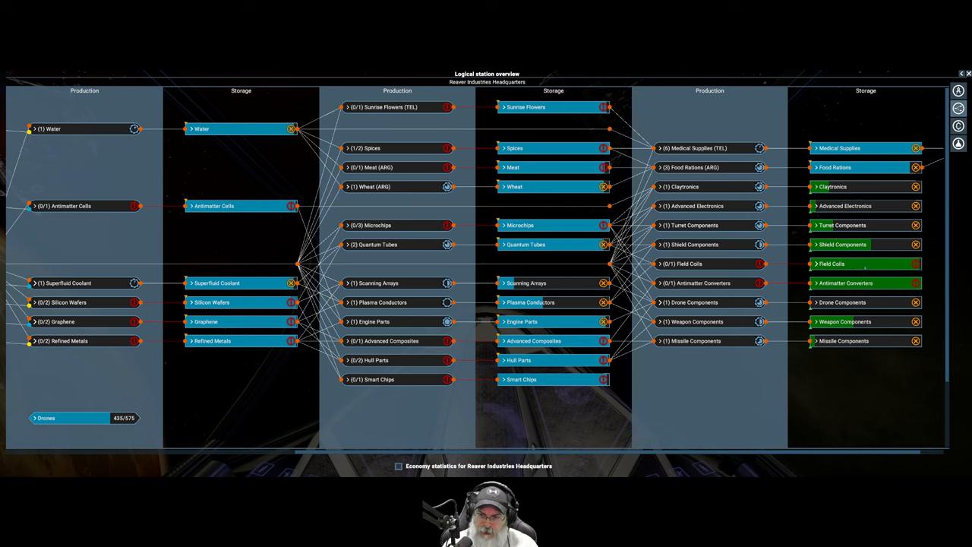
pyautogui.moveTo(832, 394)
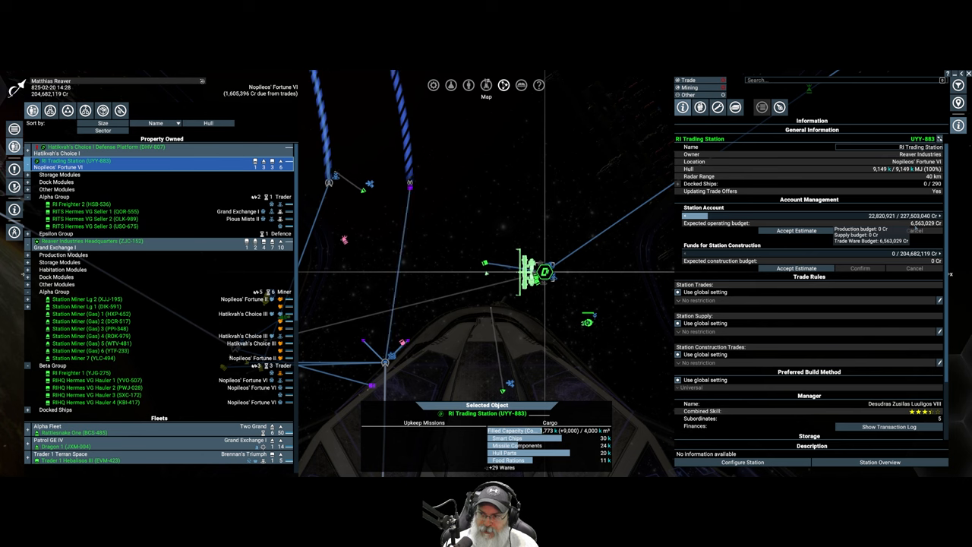
# Accept the station's expected budget estimate under Account Management, funding it to 6,560,000 Cr.
pyautogui.click(796, 231)
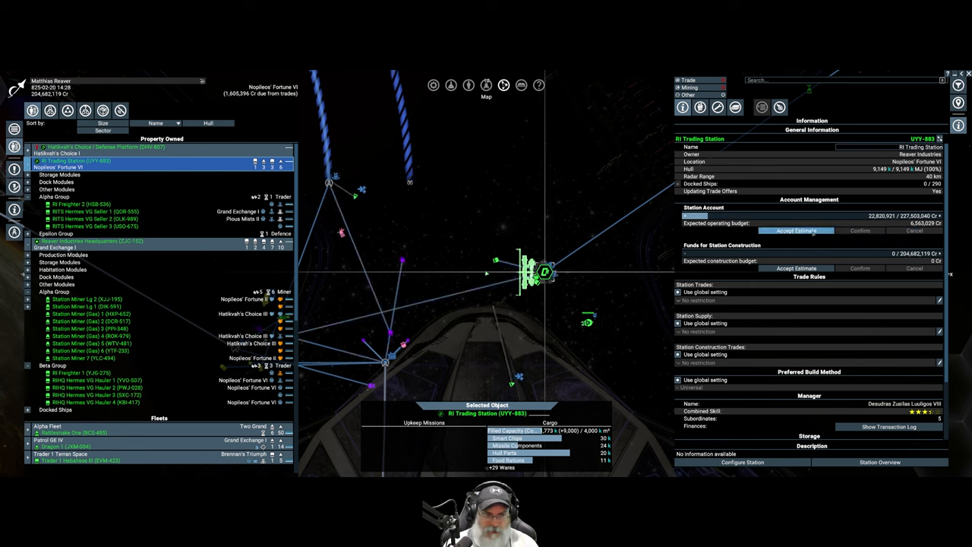
pyautogui.click(796, 230)
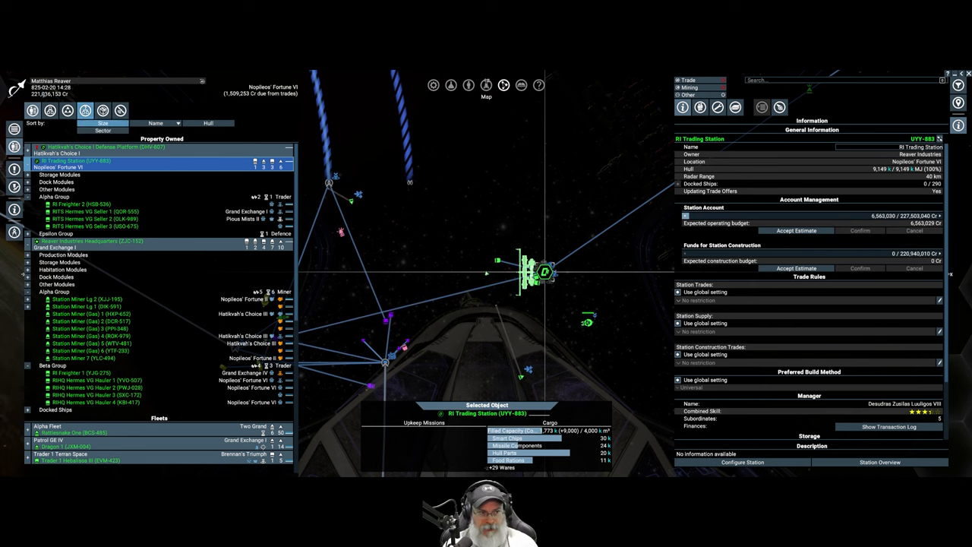